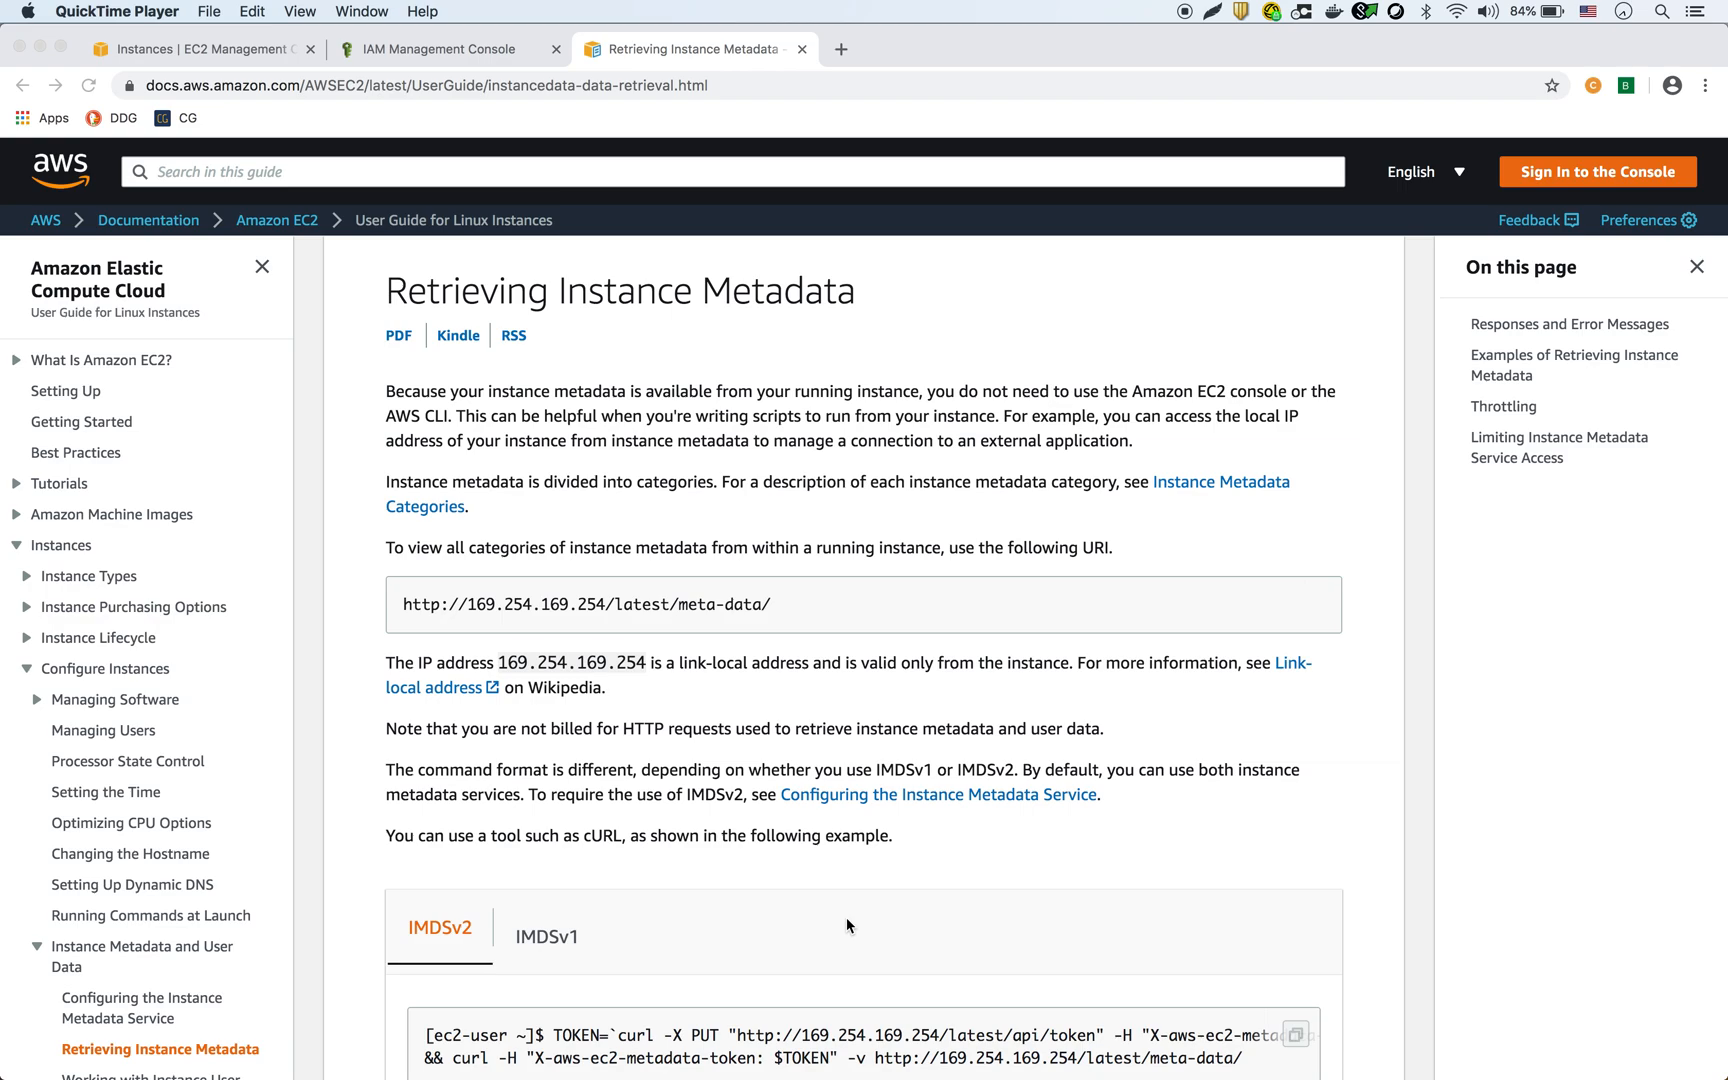
pyautogui.moveTo(678, 524)
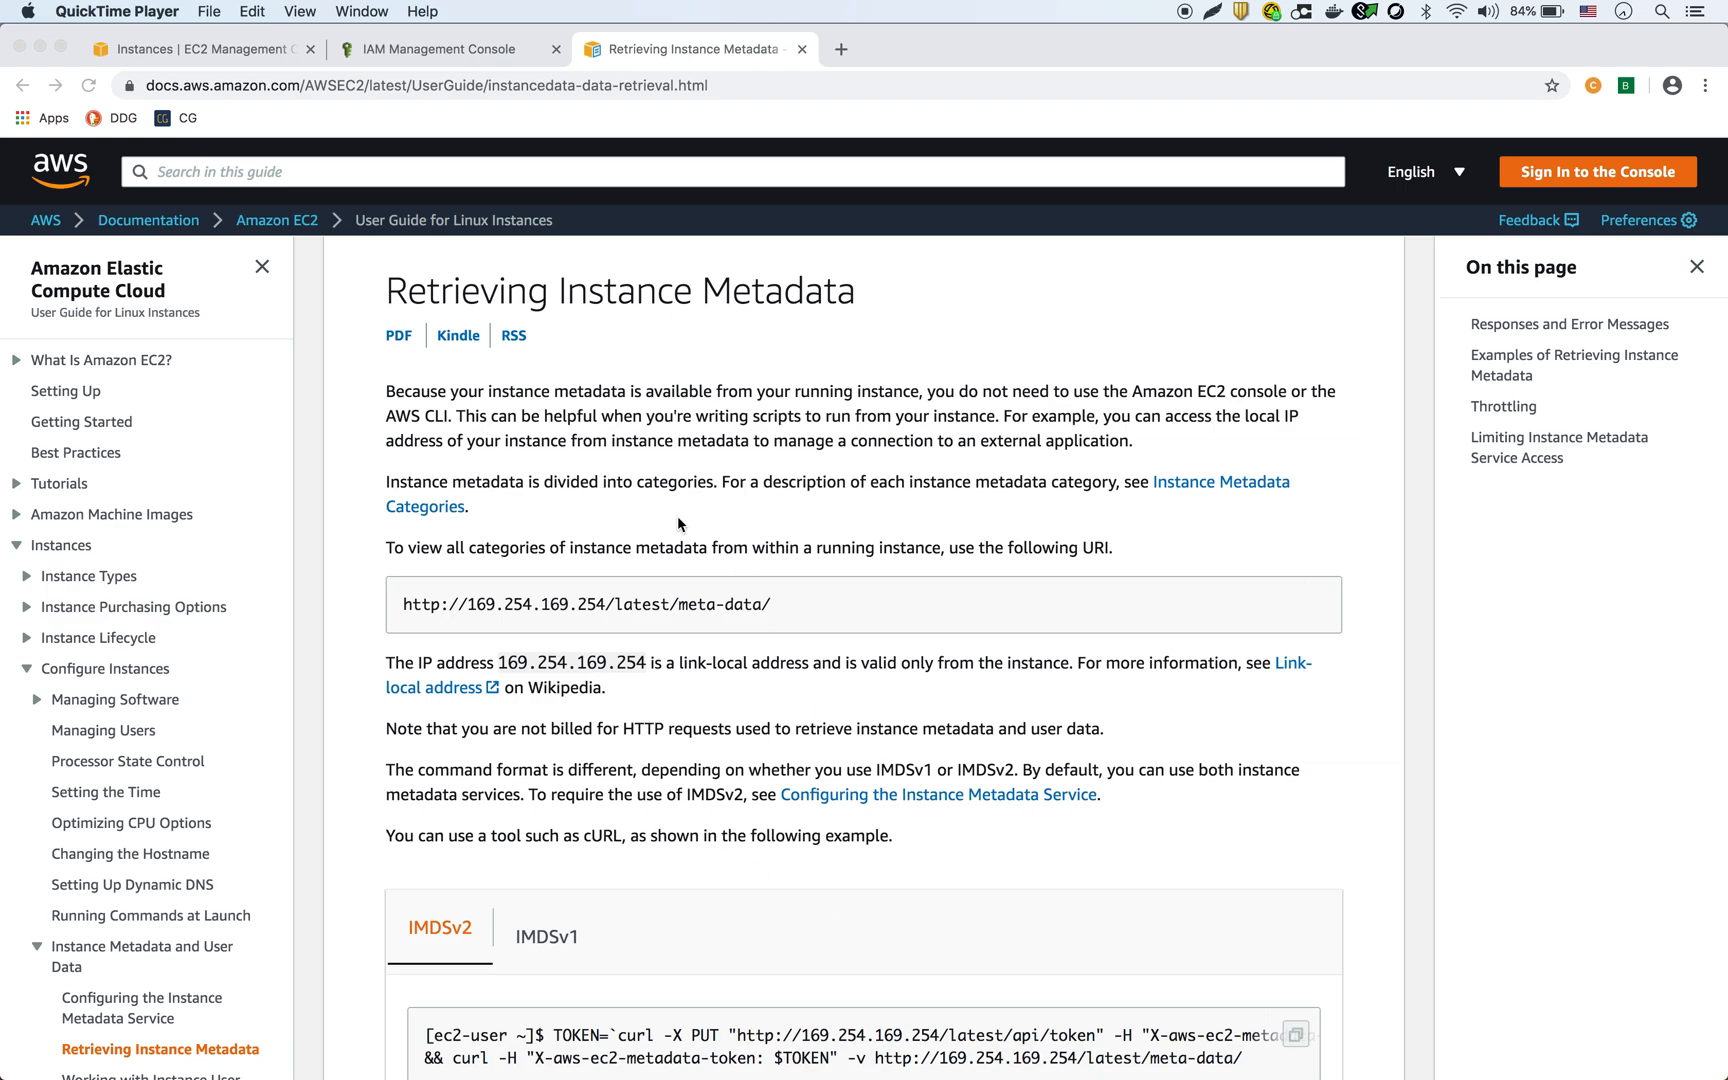
# - Review the running EC2 instance test-cli-misha's details, then return to the IAM Roles list
pyautogui.scroll(-3)
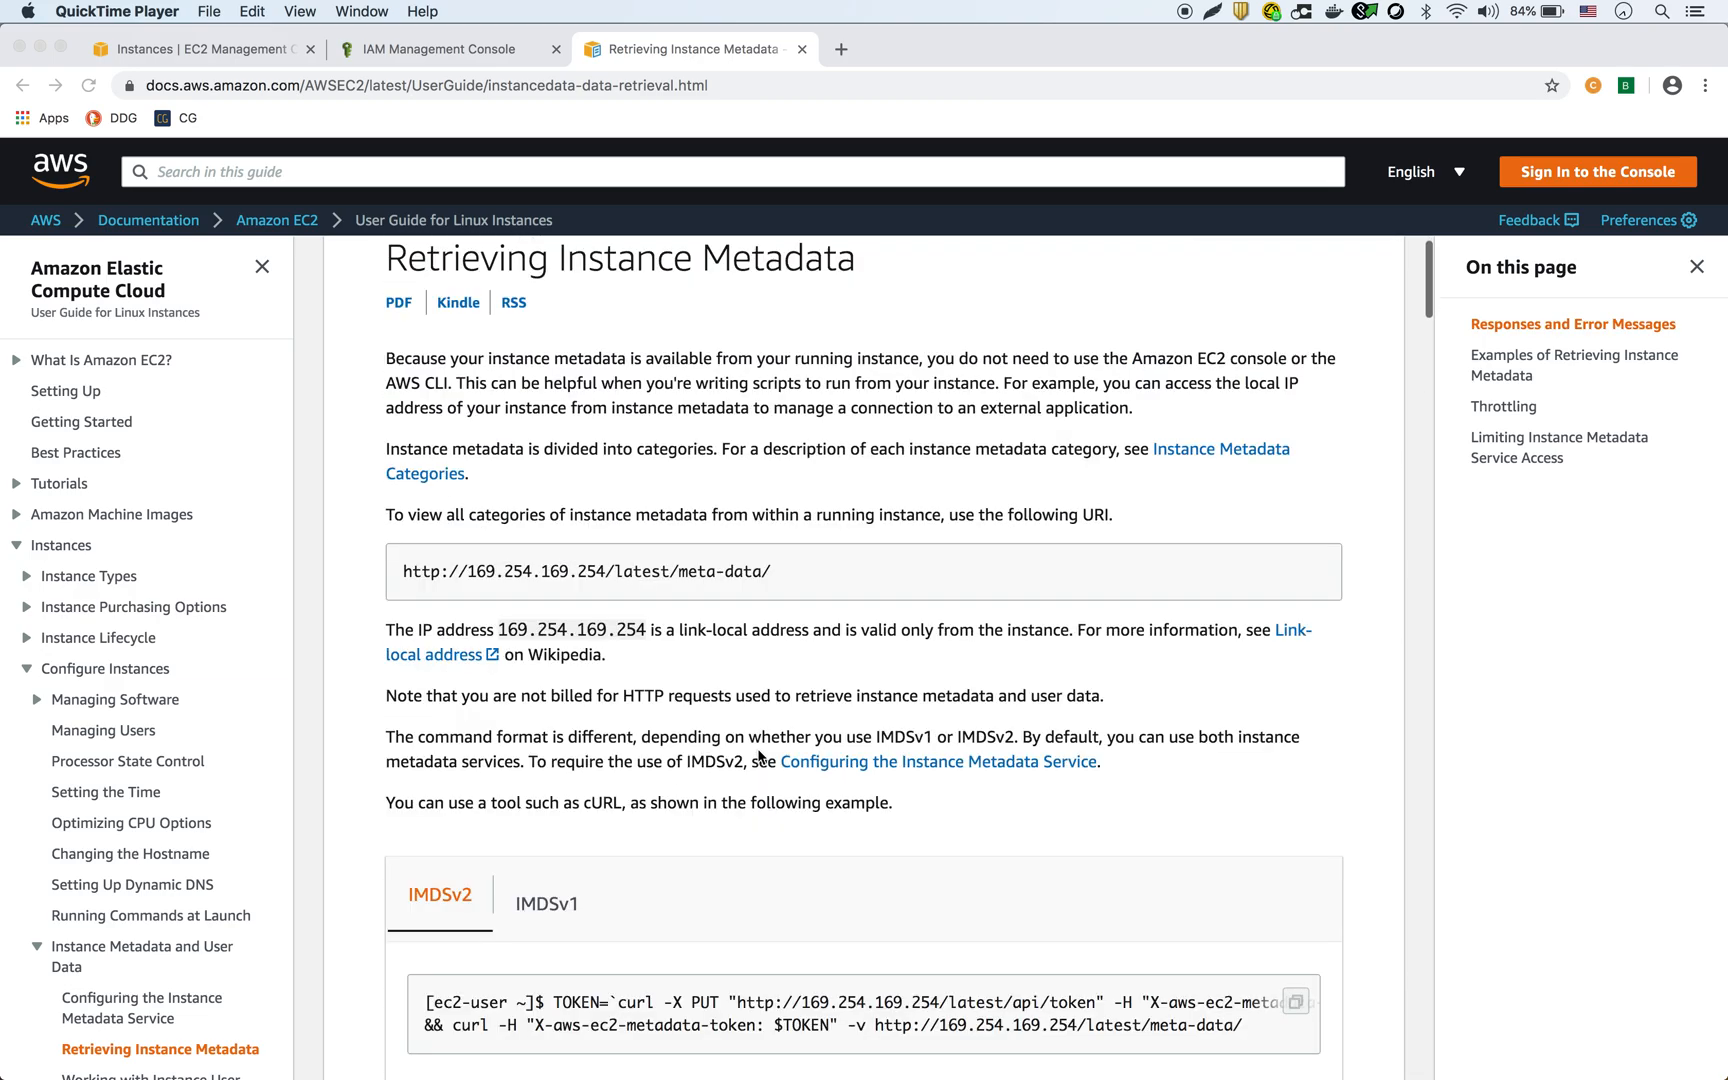
pyautogui.scroll(-3)
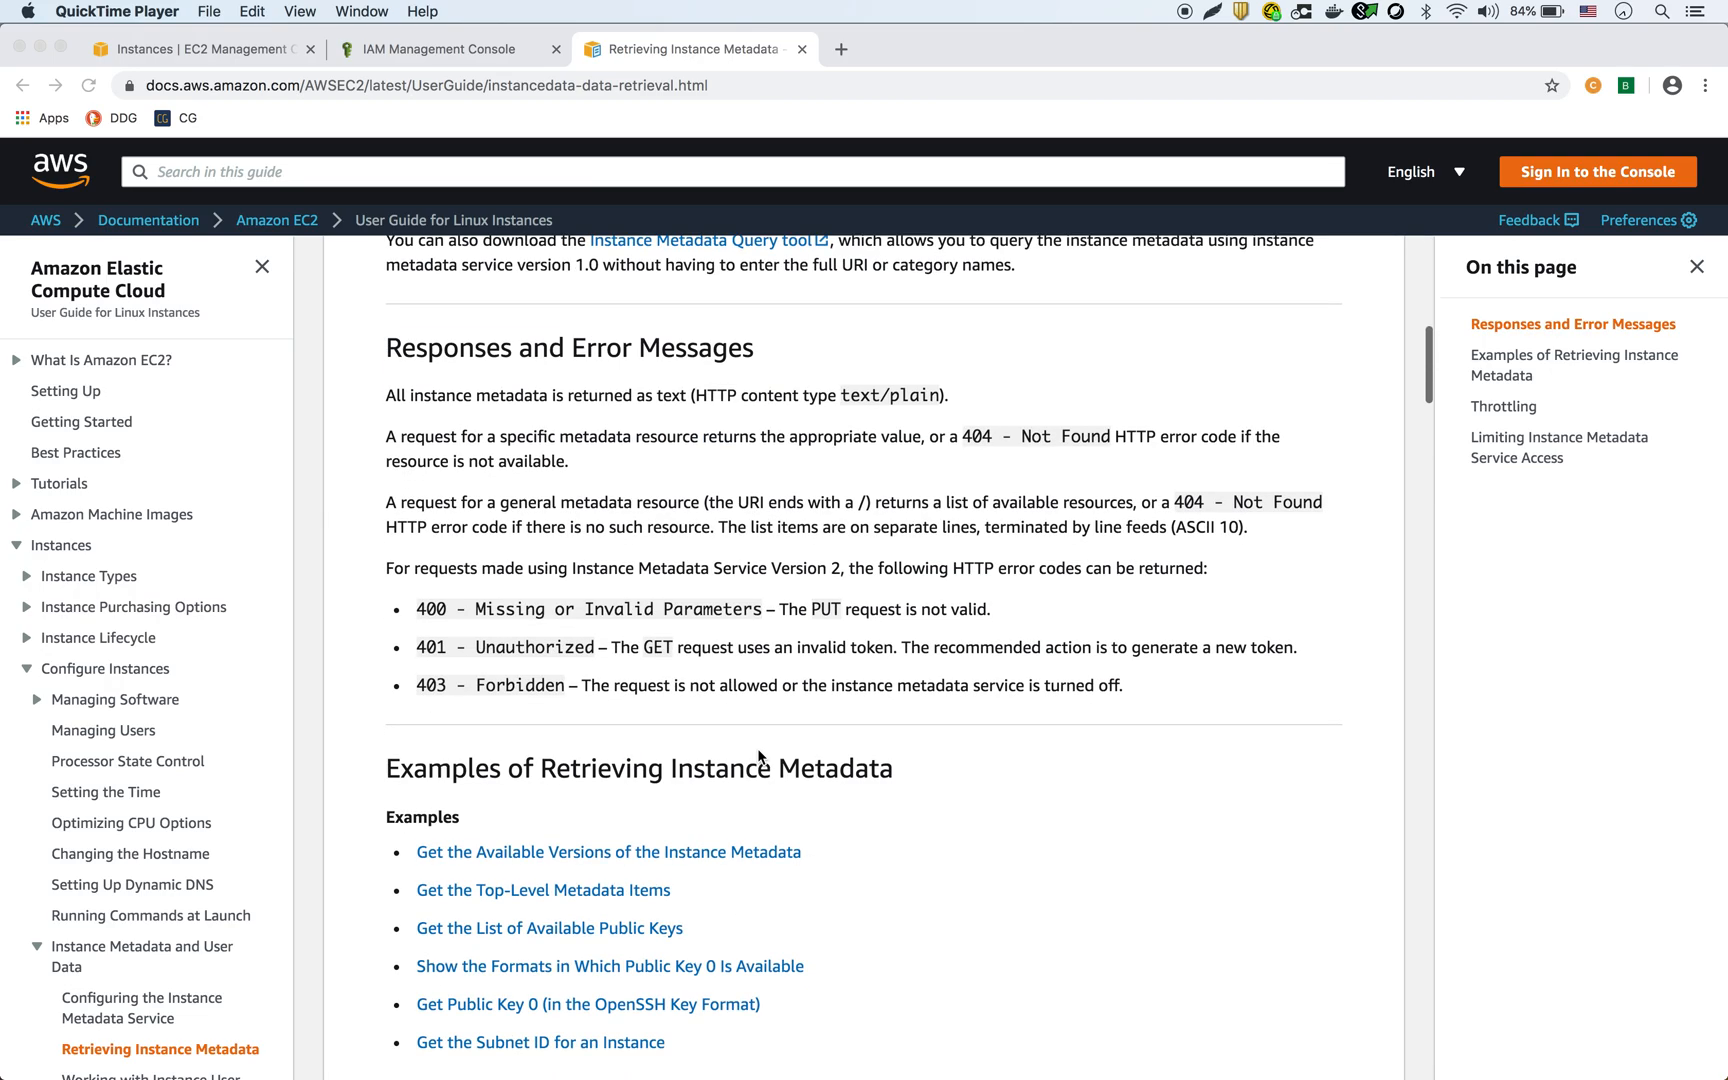
pyautogui.scroll(-3)
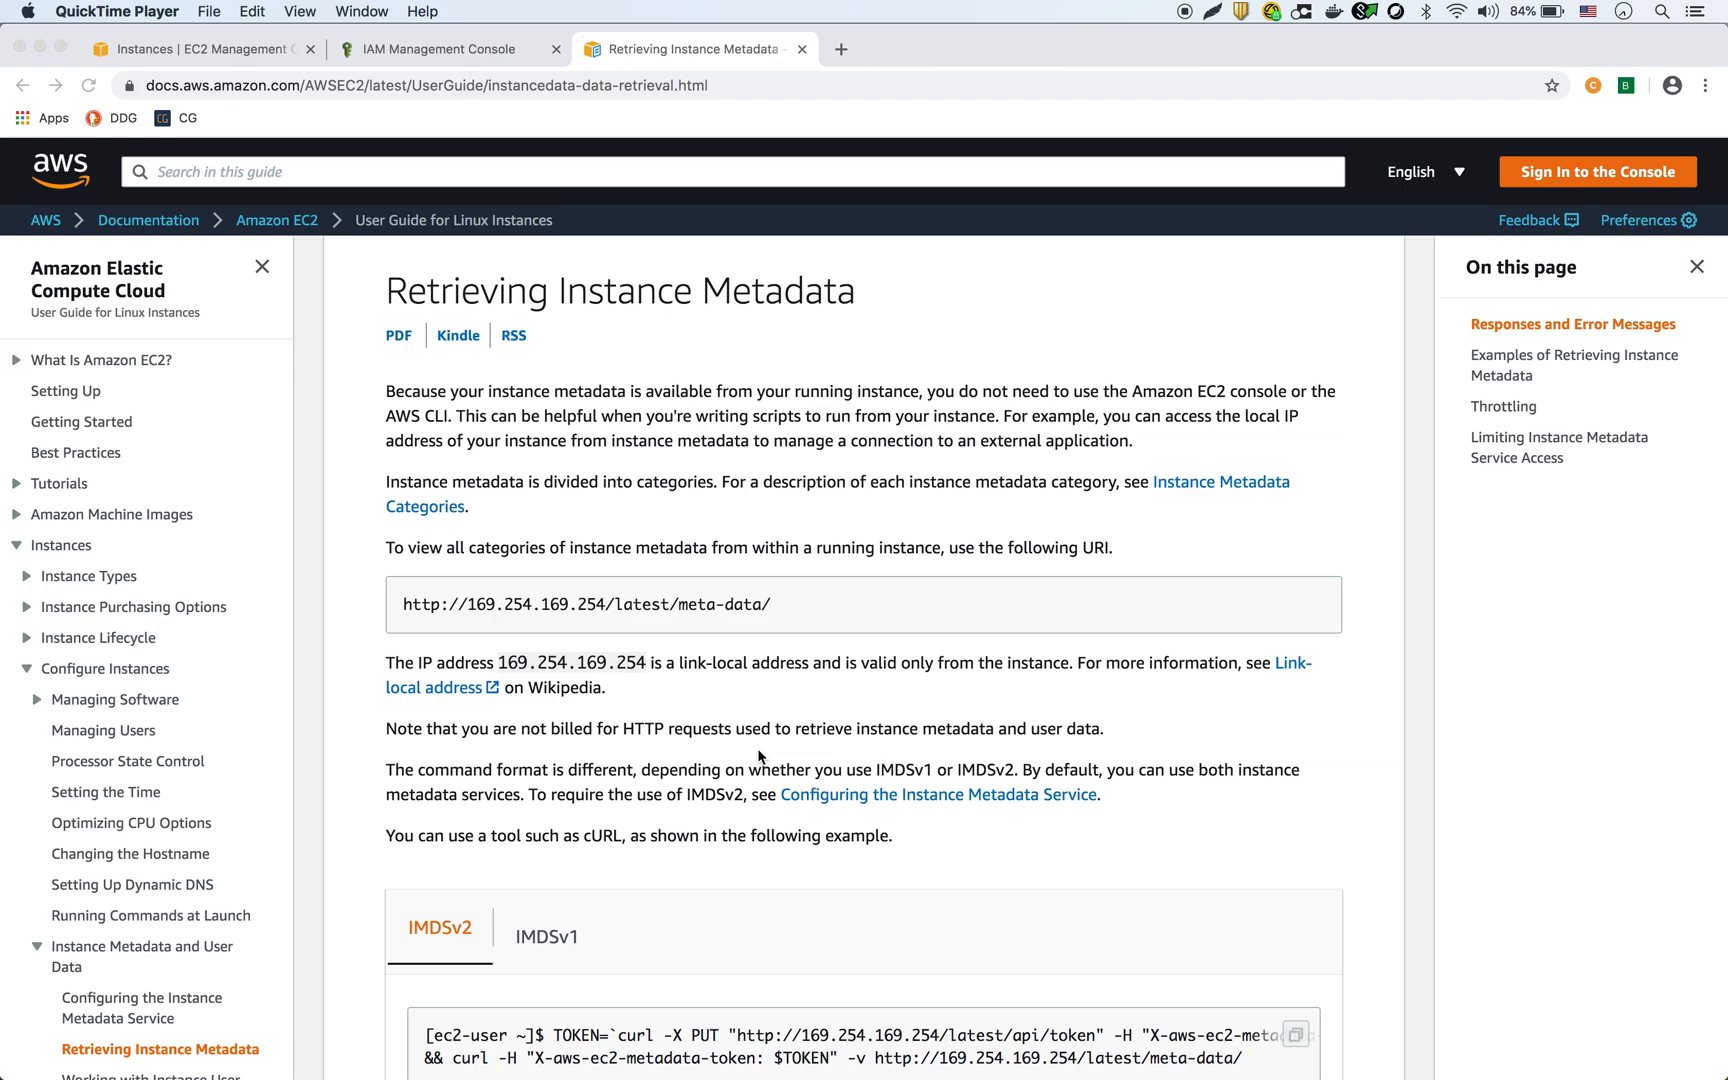
pyautogui.moveTo(476, 70)
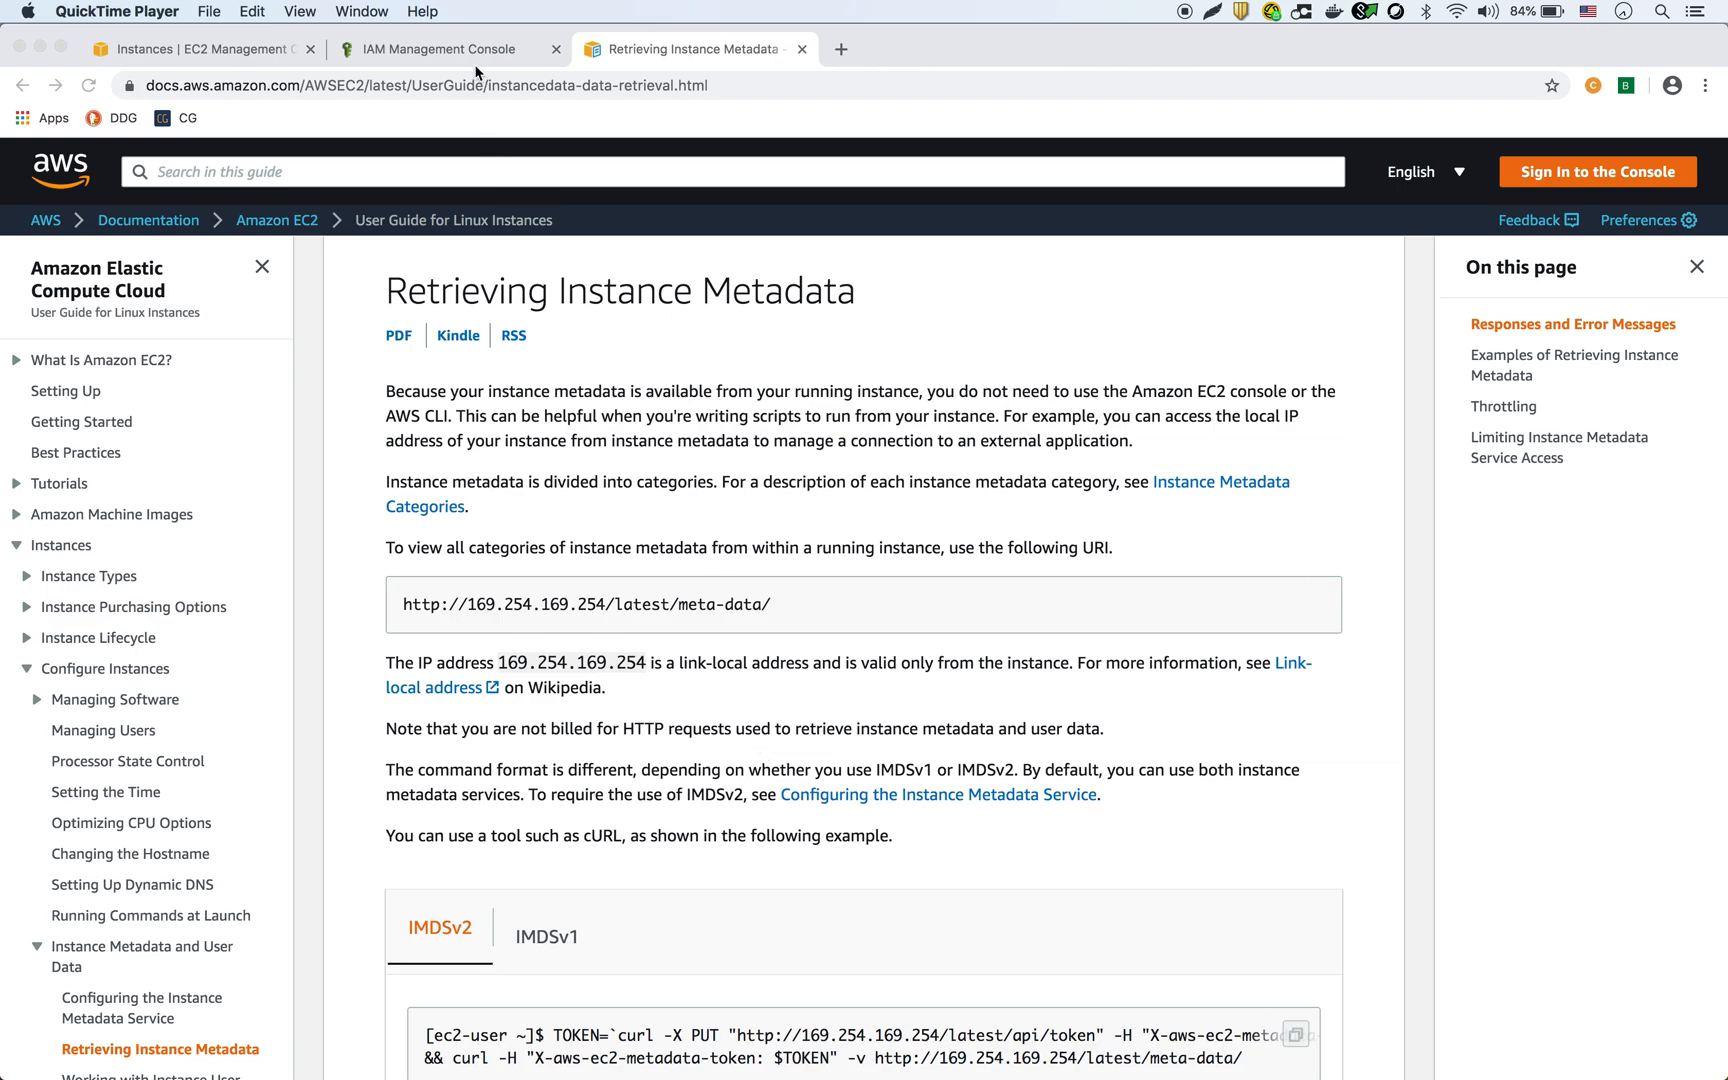
pyautogui.click(448, 48)
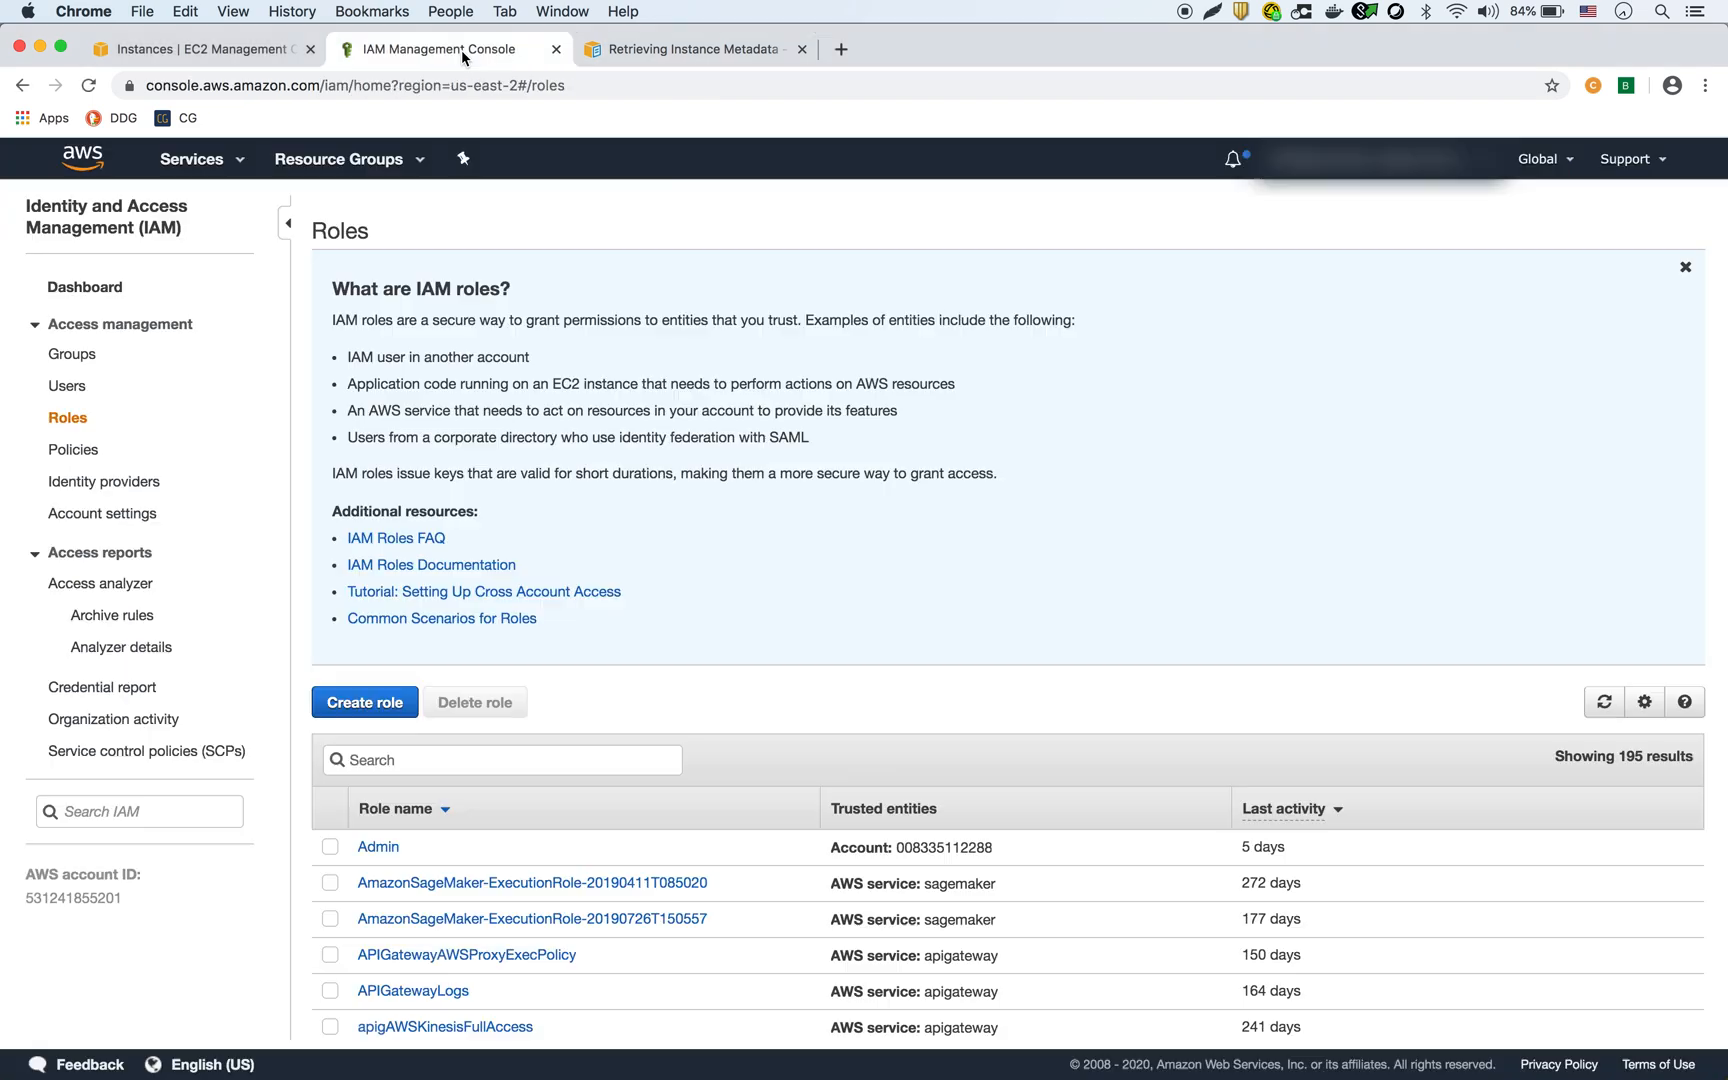
pyautogui.click(198, 48)
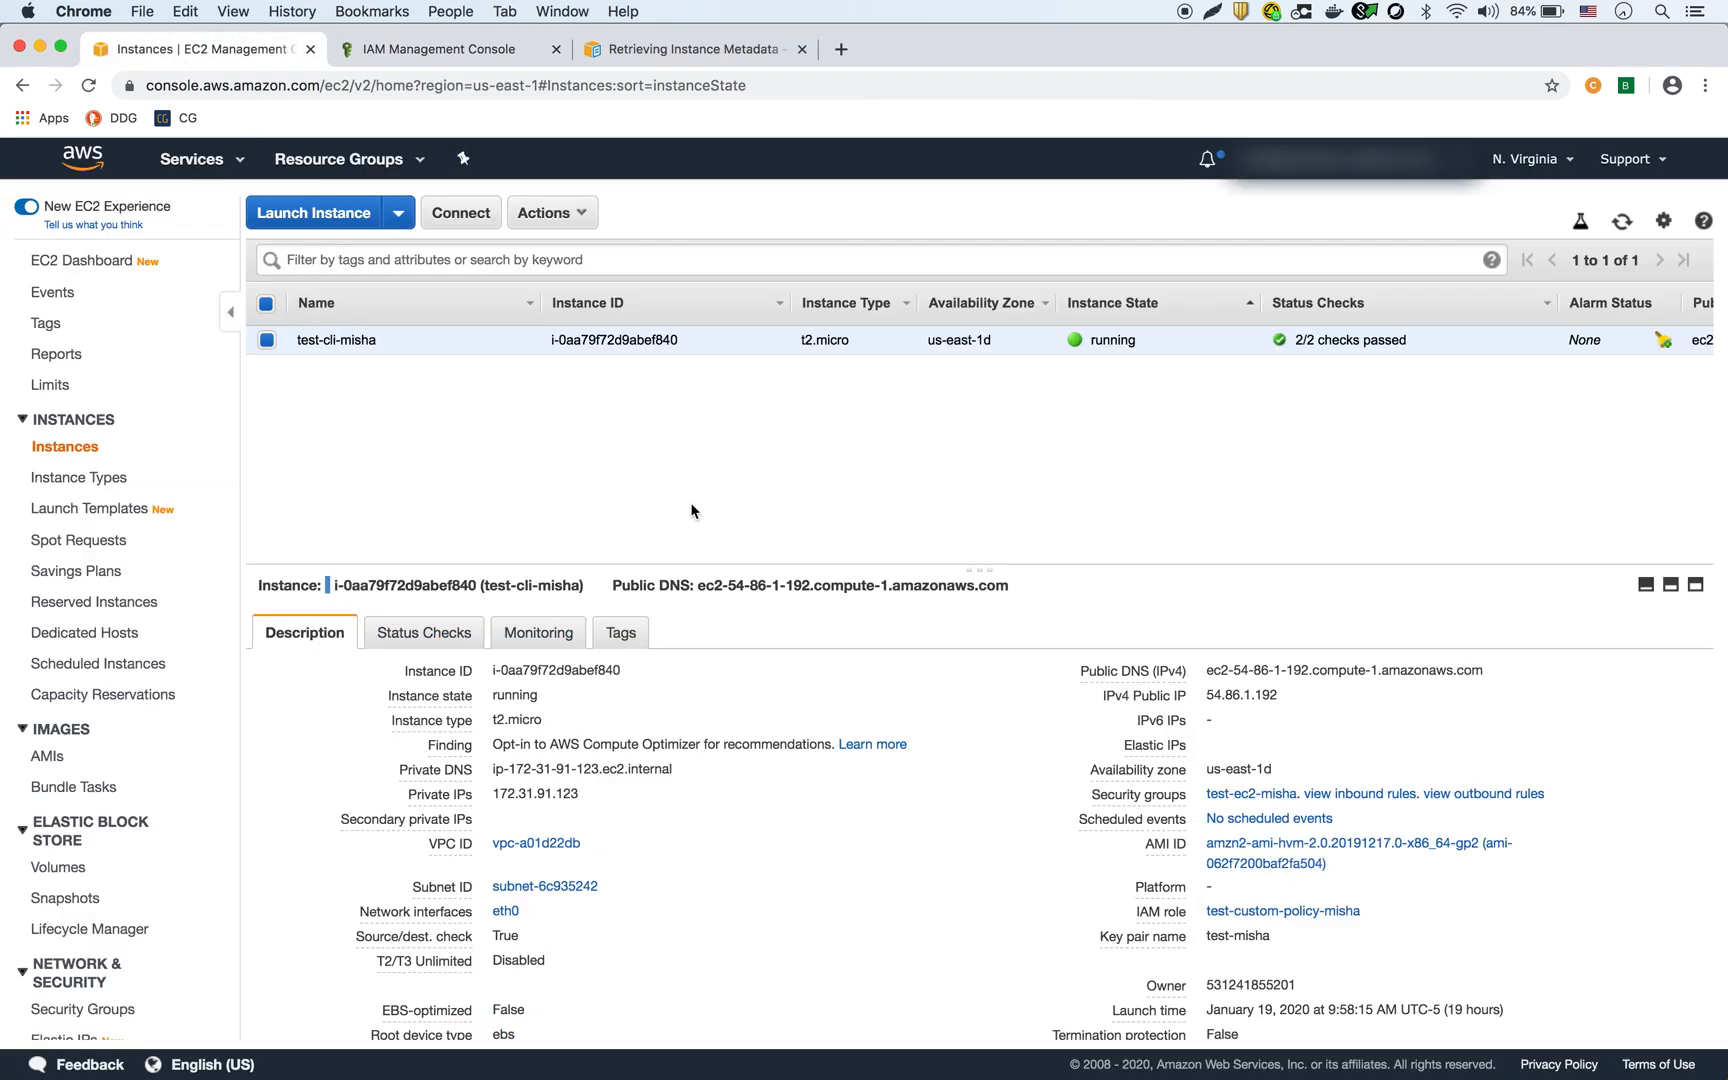
pyautogui.moveTo(1212, 716)
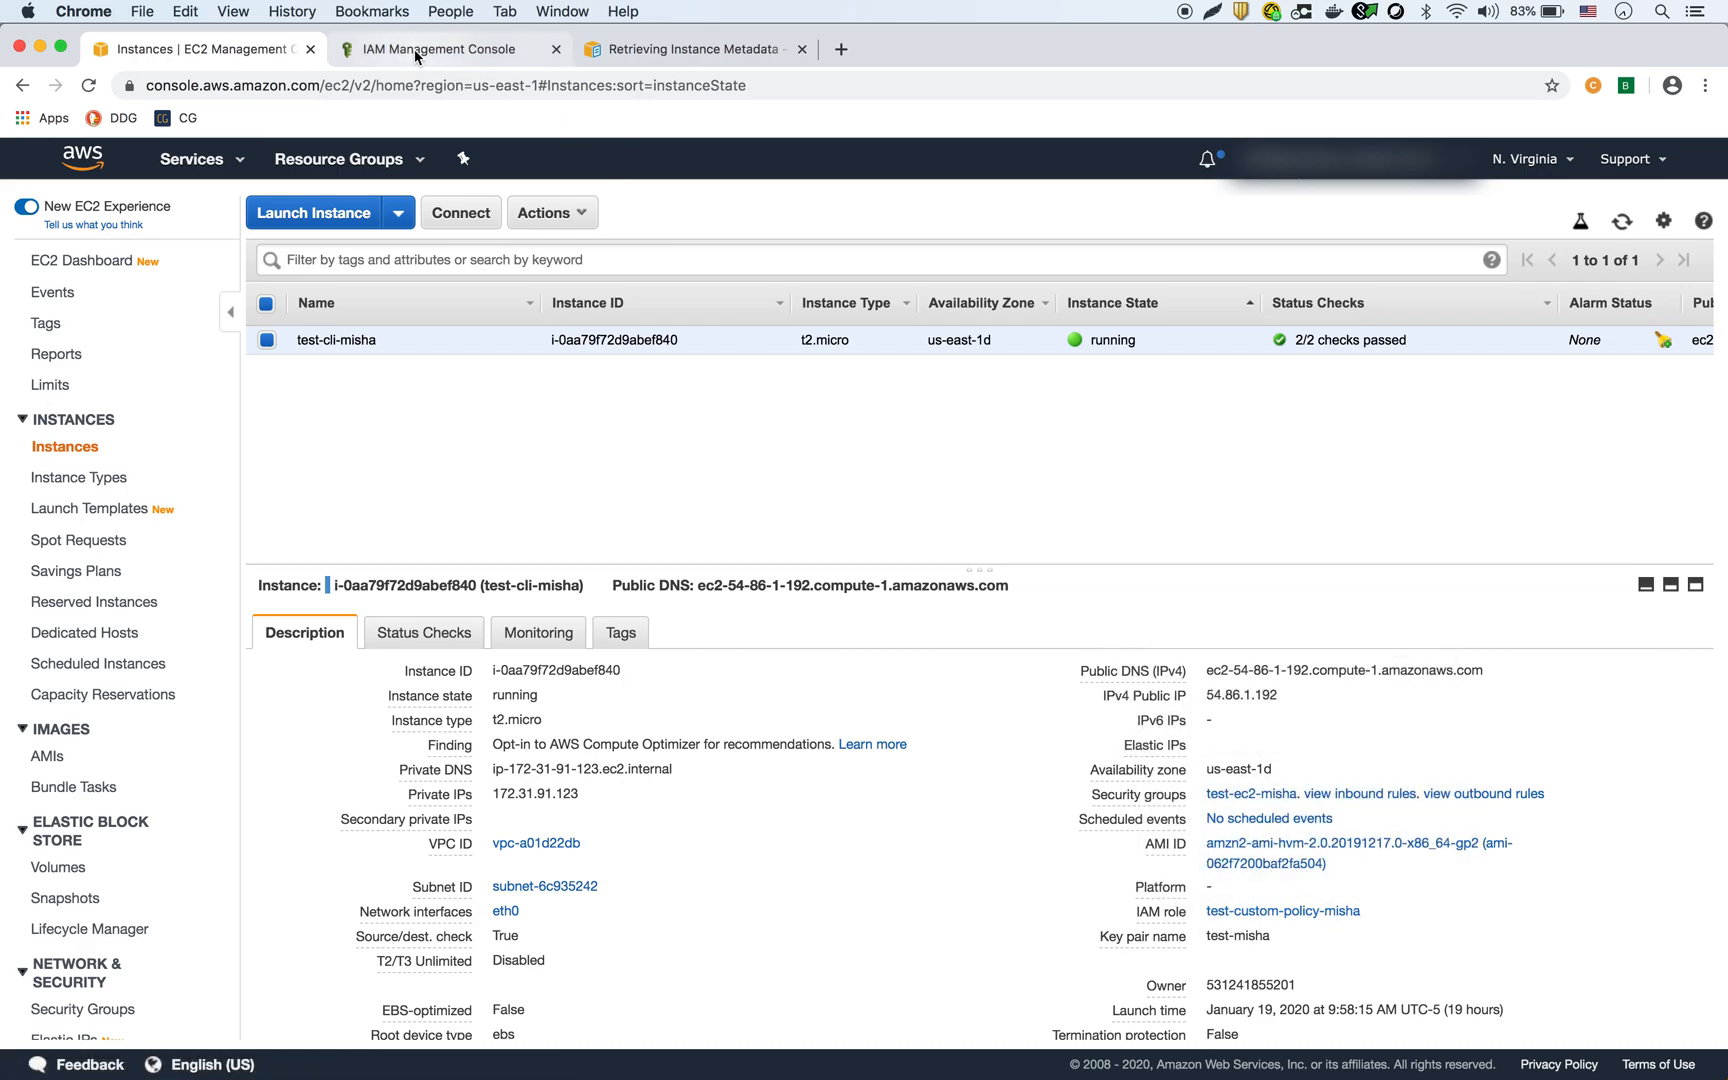
pyautogui.click(450, 48)
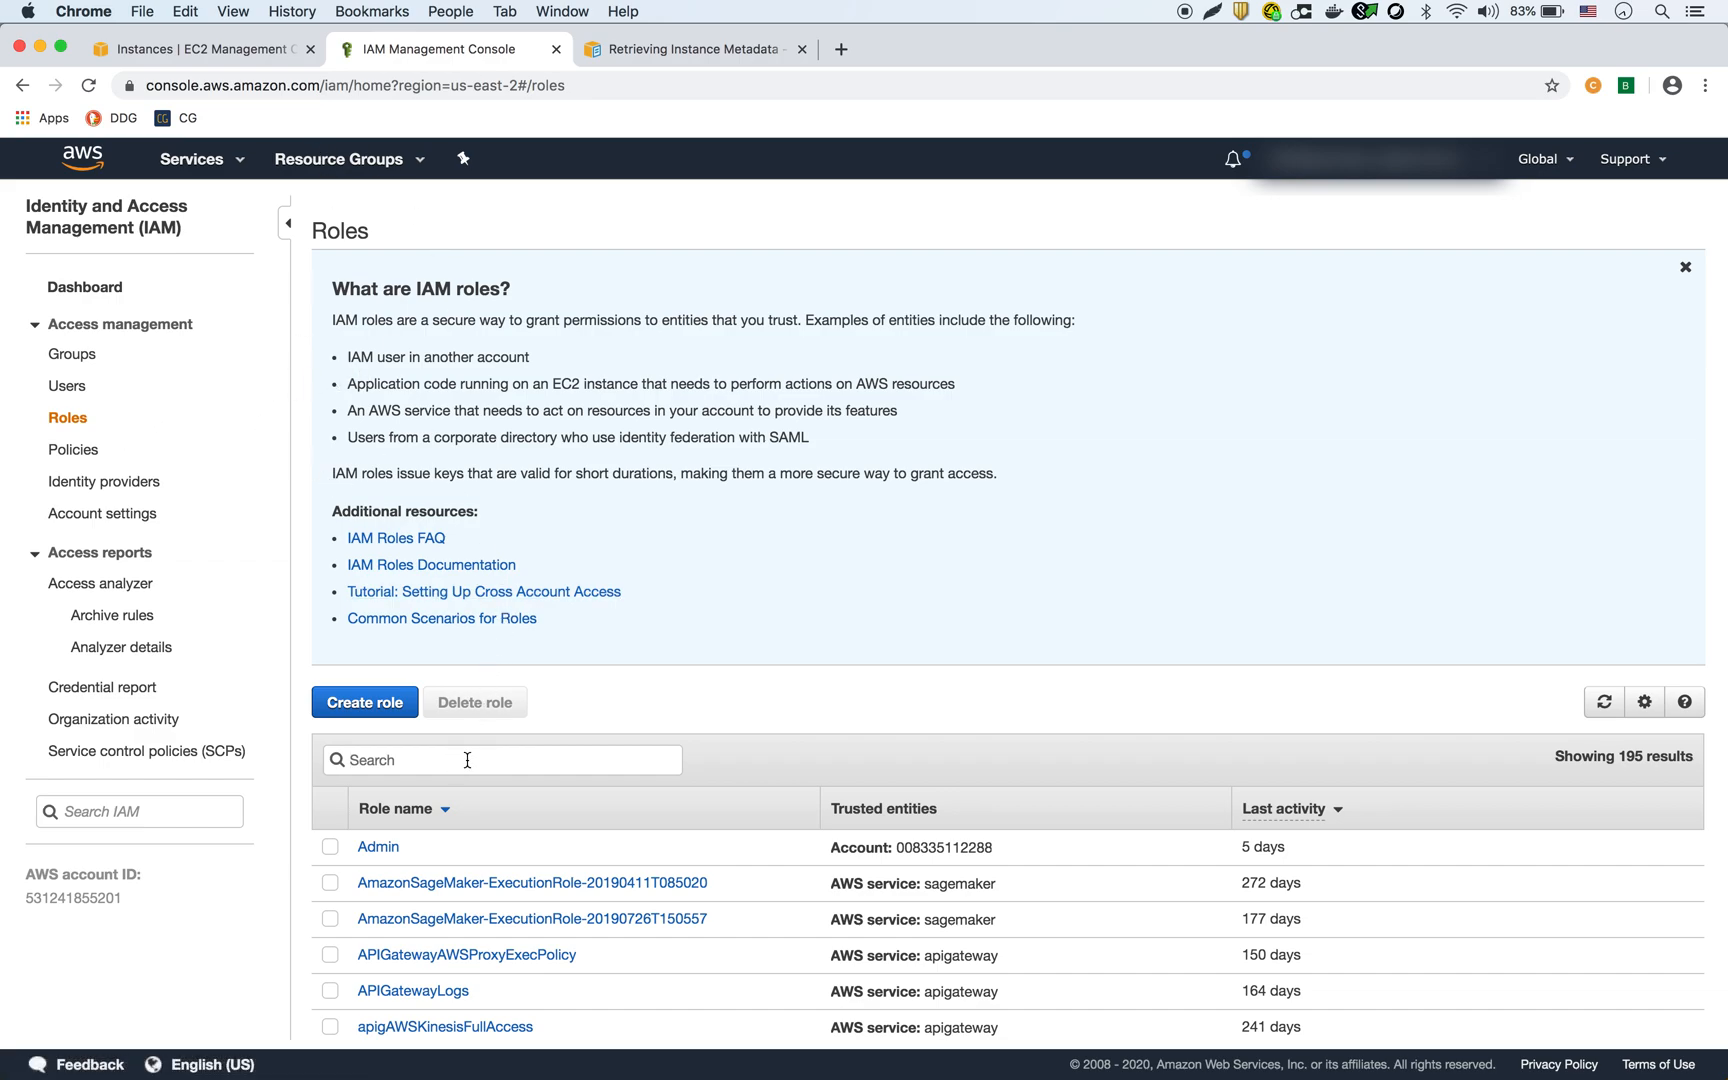
# - Filter roles by 'misha', review test-custom-policy-misha's test-misha policy JSON, then return to the metadata docs
pyautogui.write('misha')
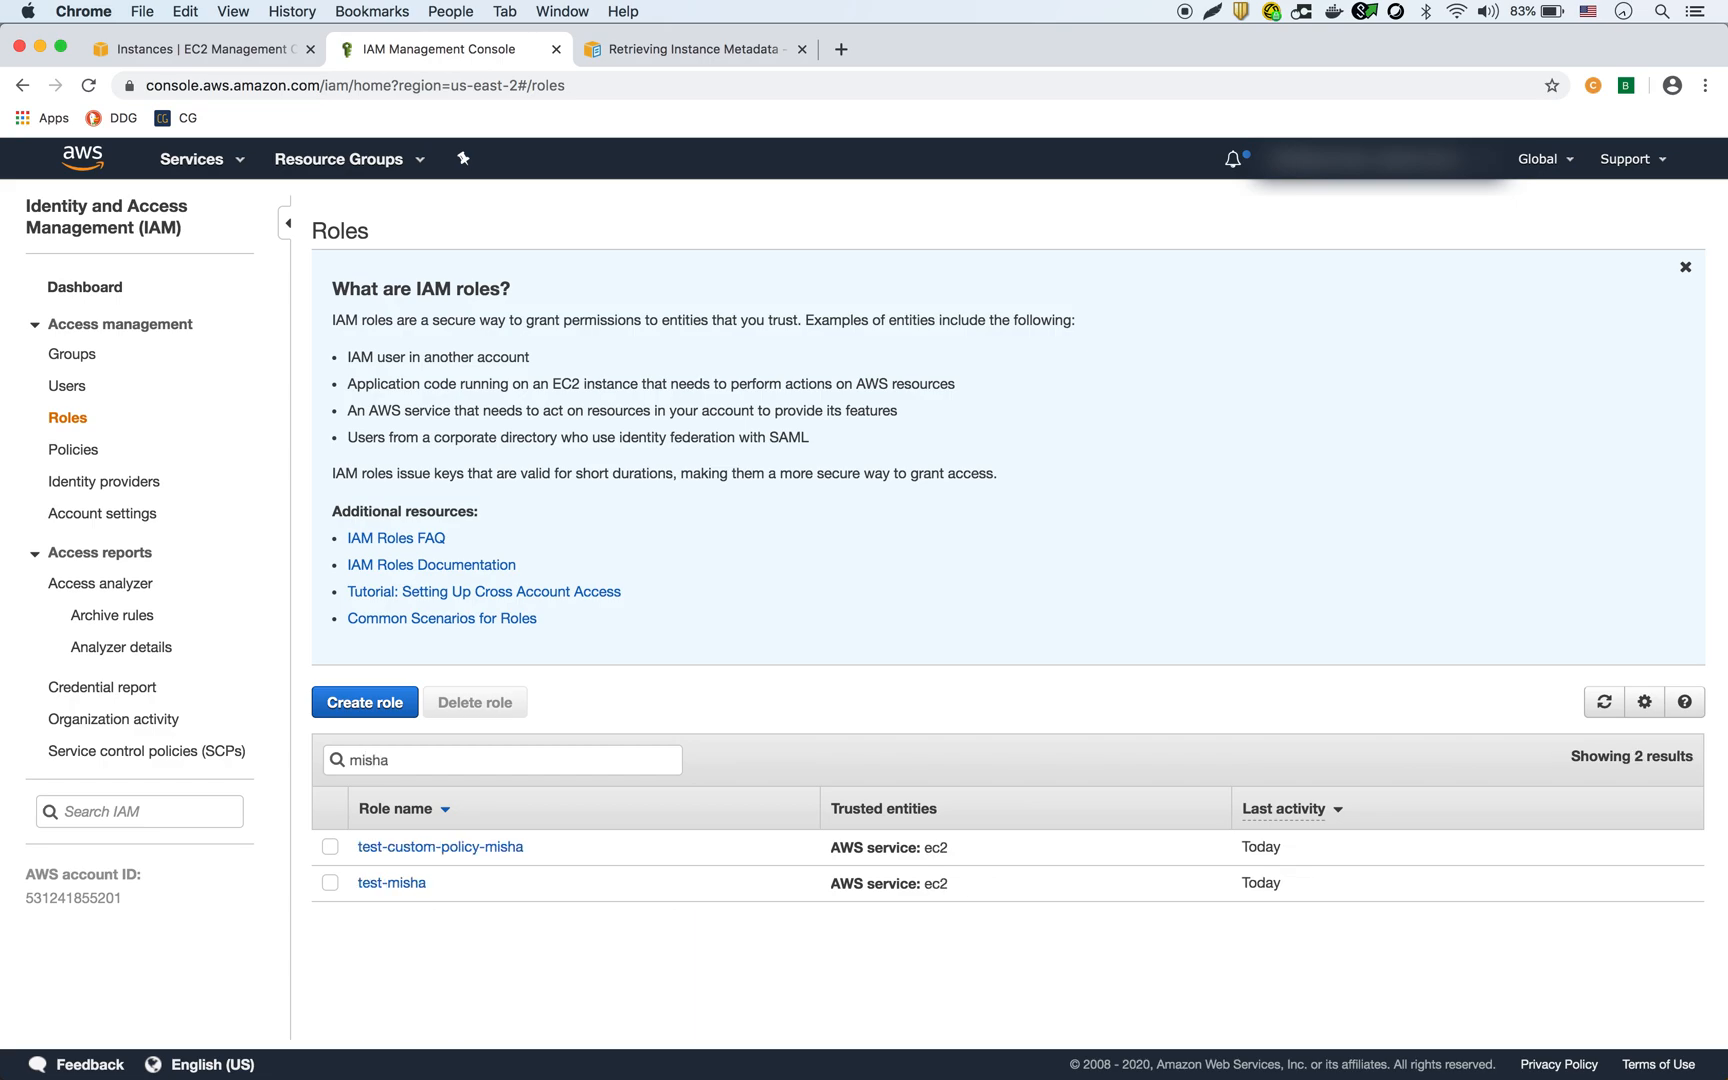
pyautogui.click(440, 846)
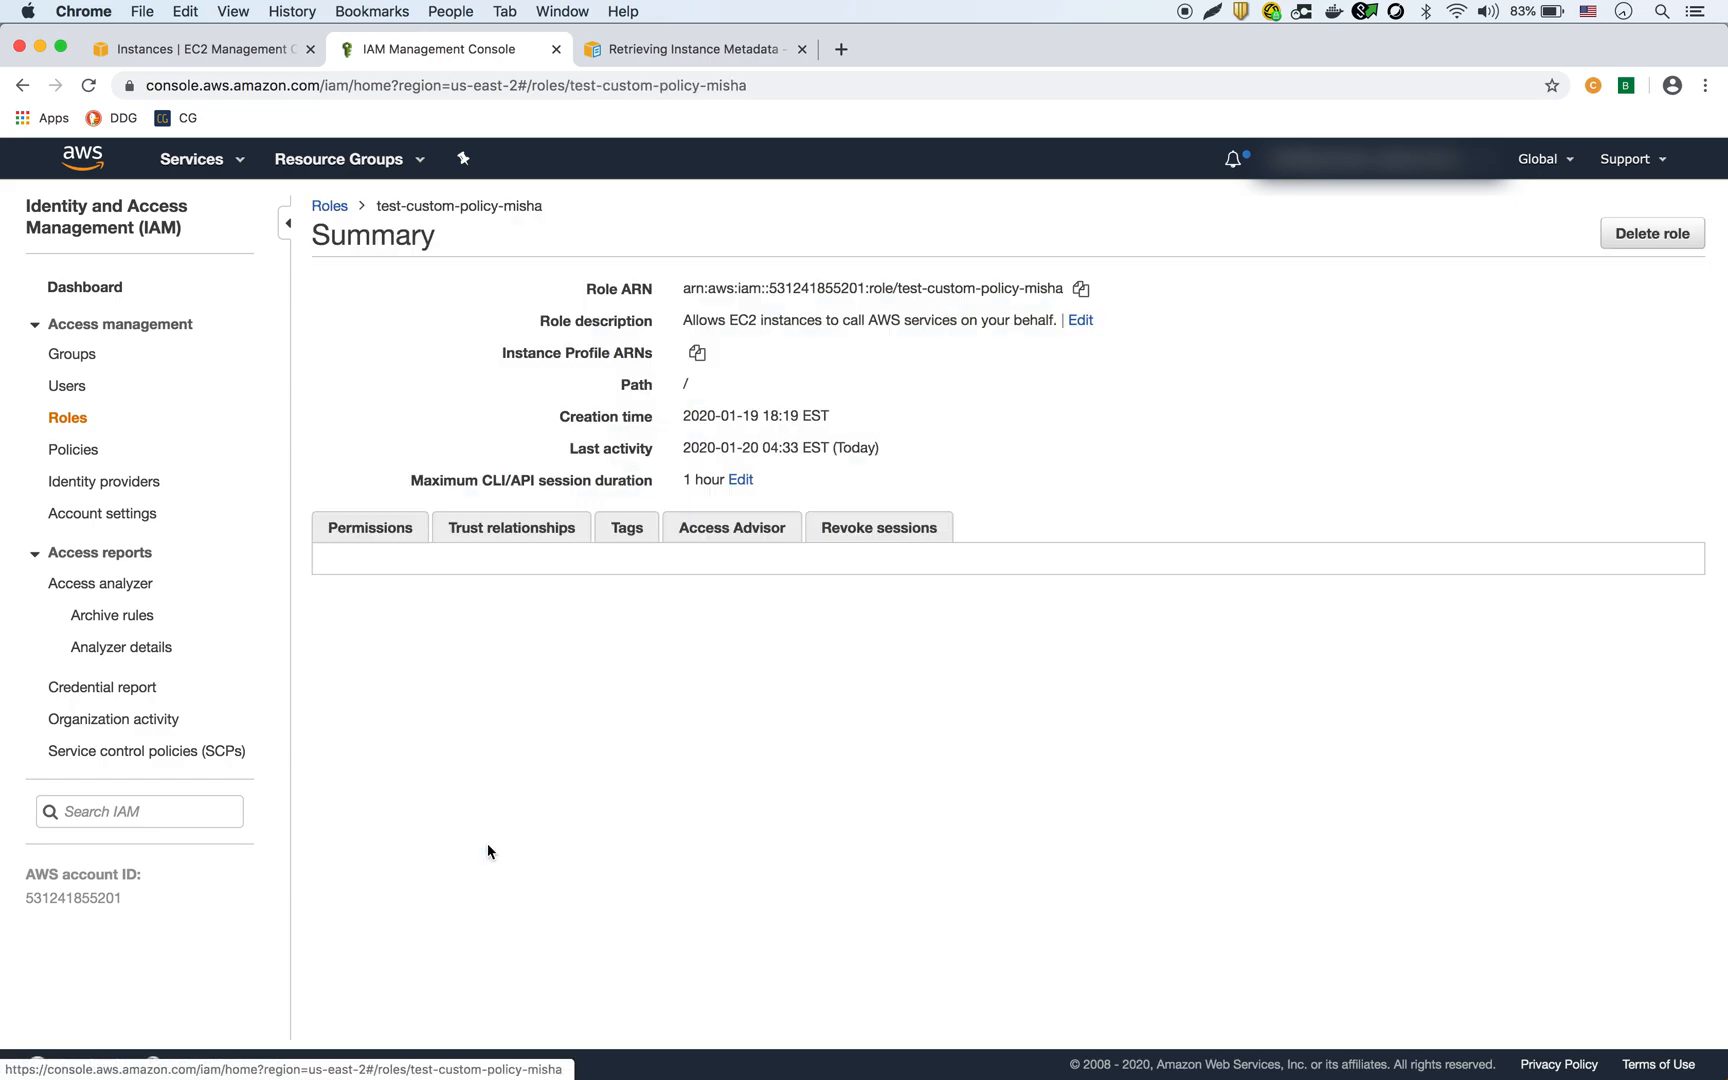
pyautogui.click(370, 526)
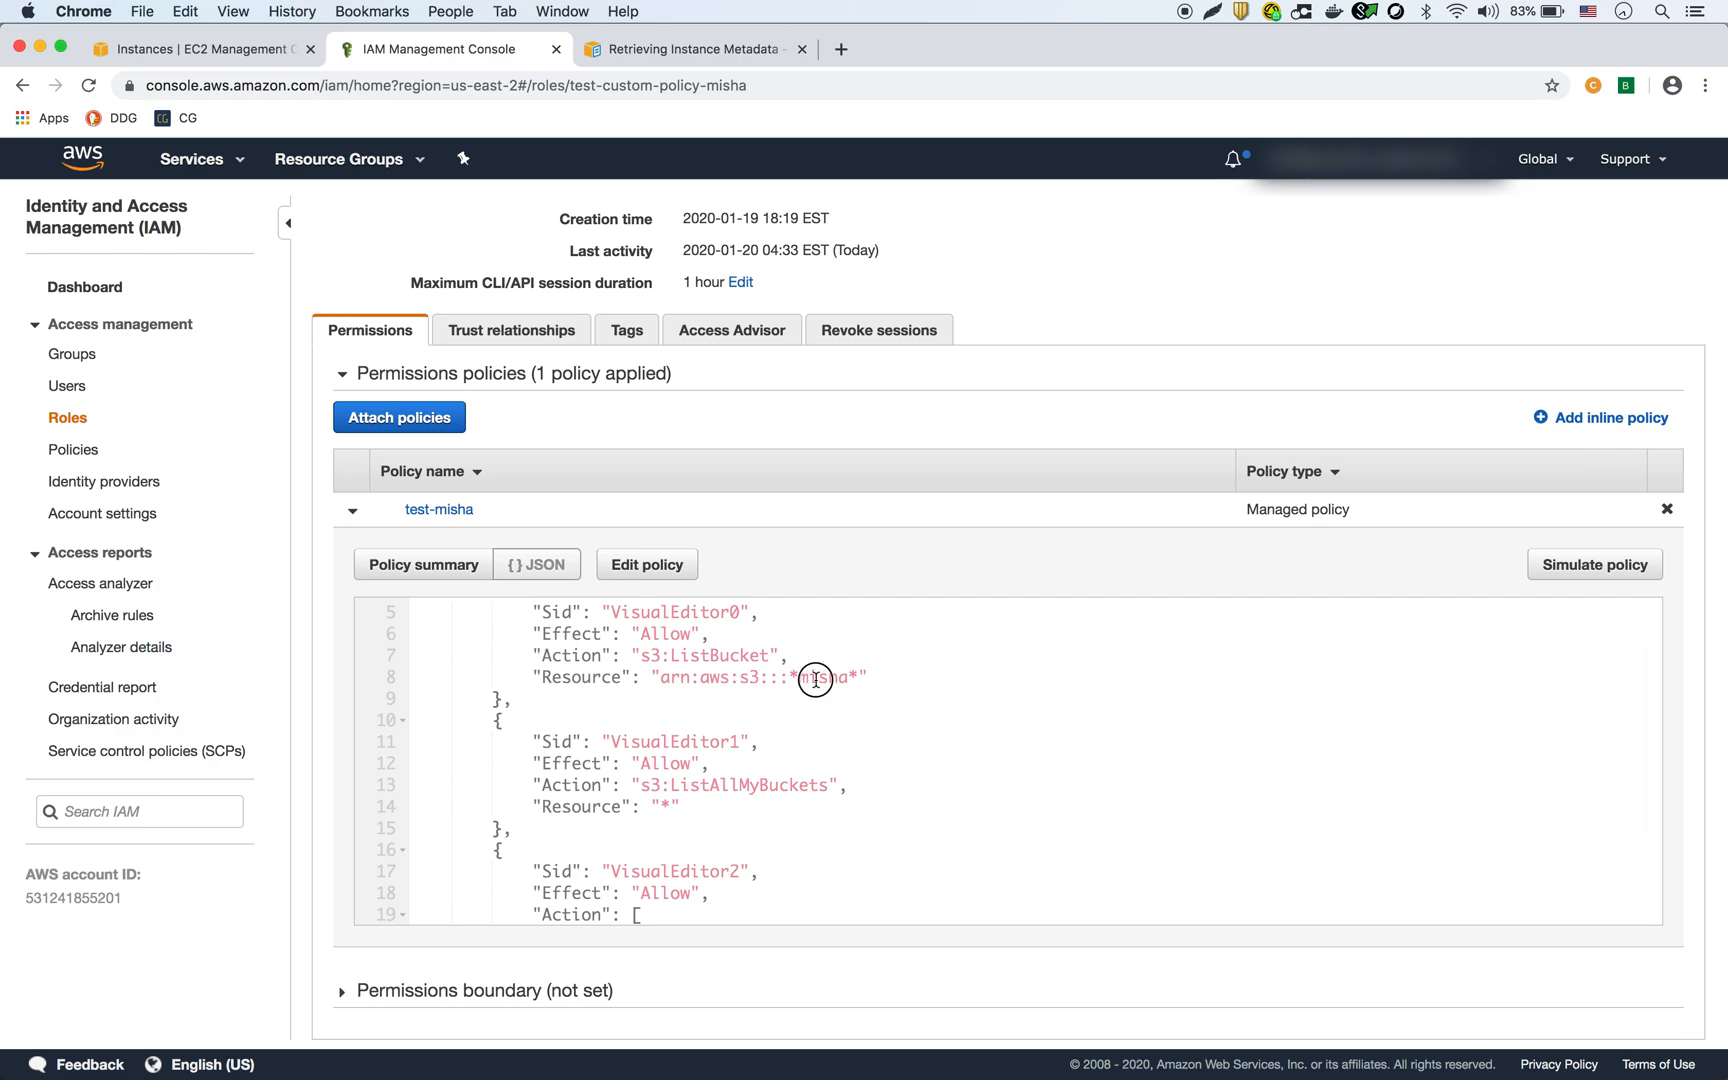
pyautogui.doubleClick(818, 676)
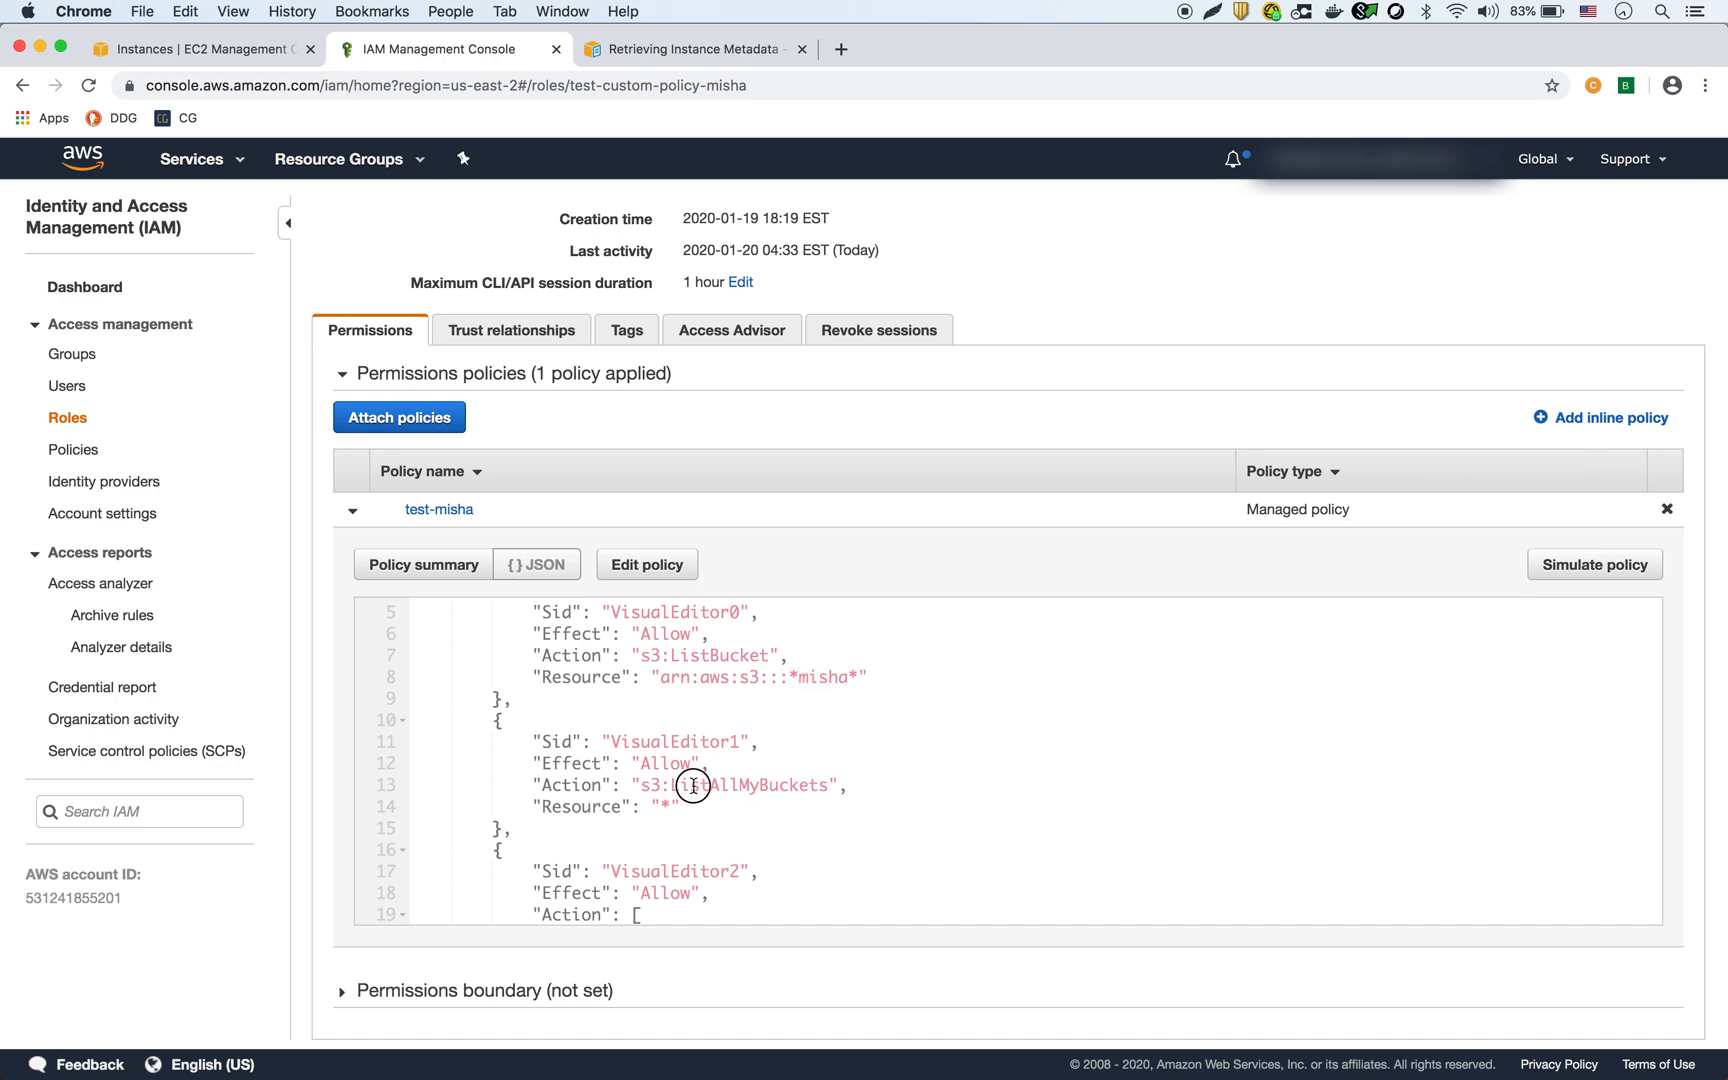
pyautogui.scroll(-3)
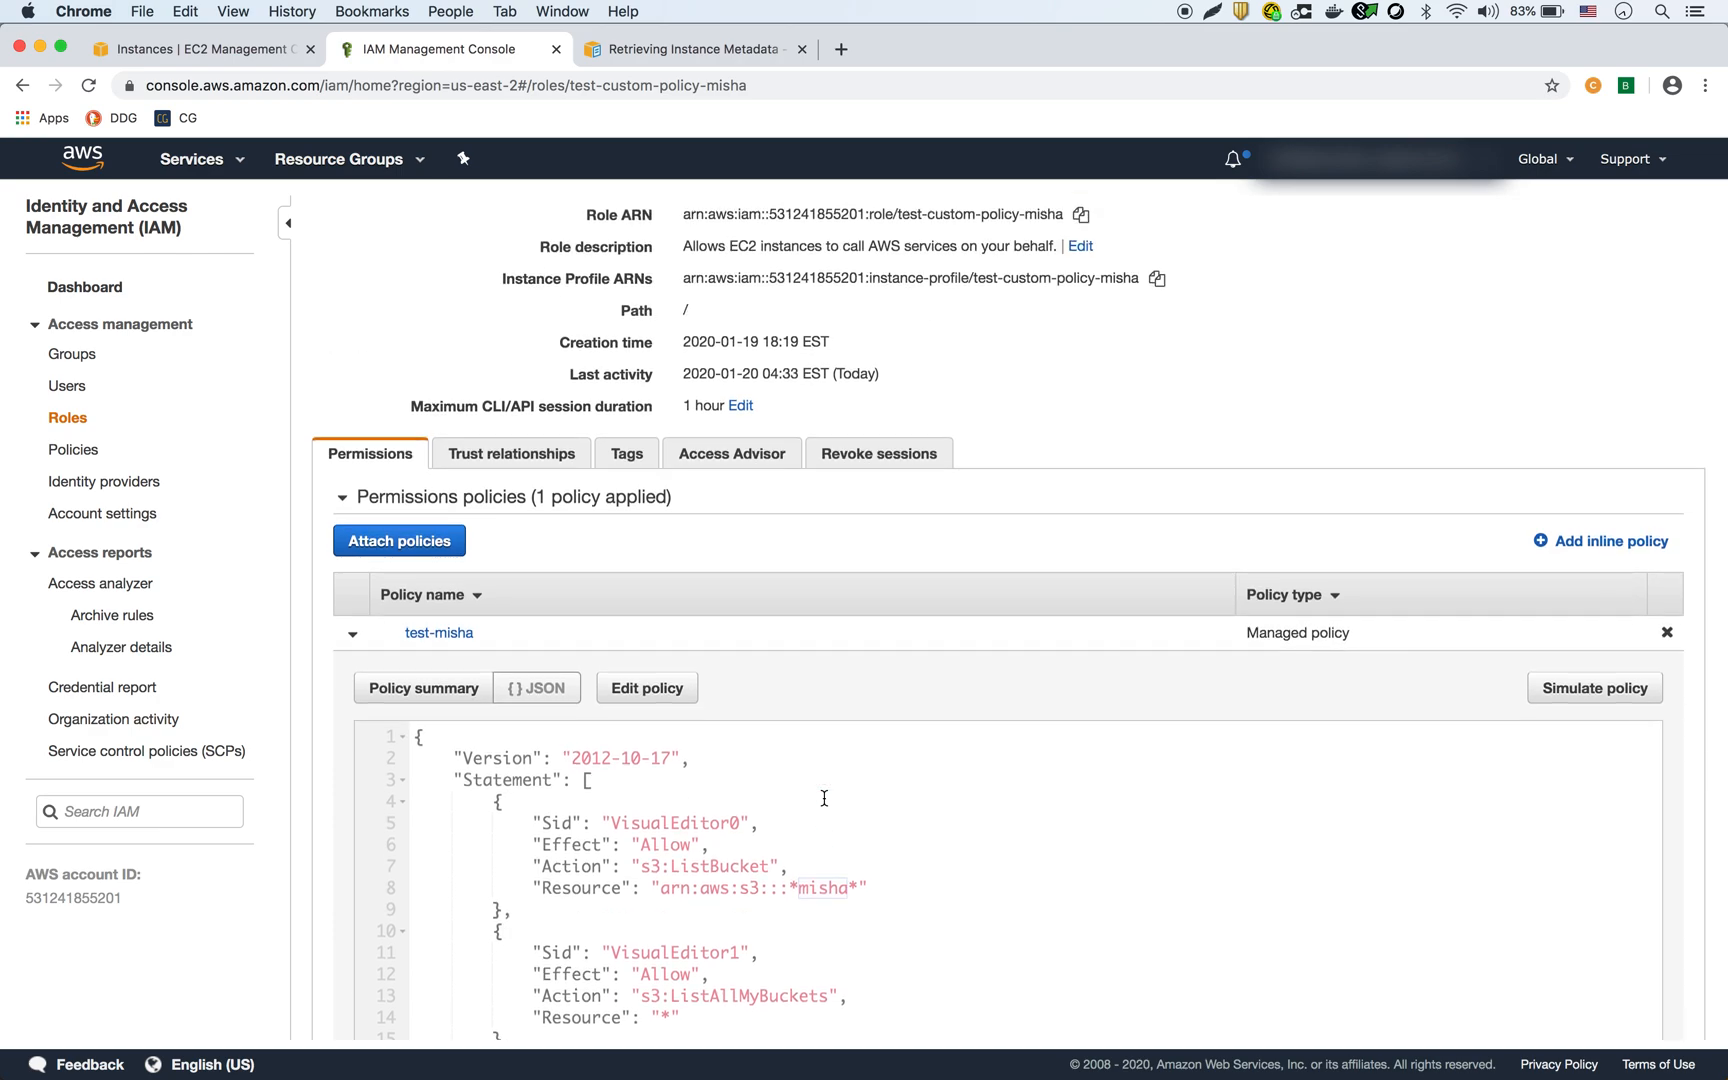
pyautogui.moveTo(578, 114)
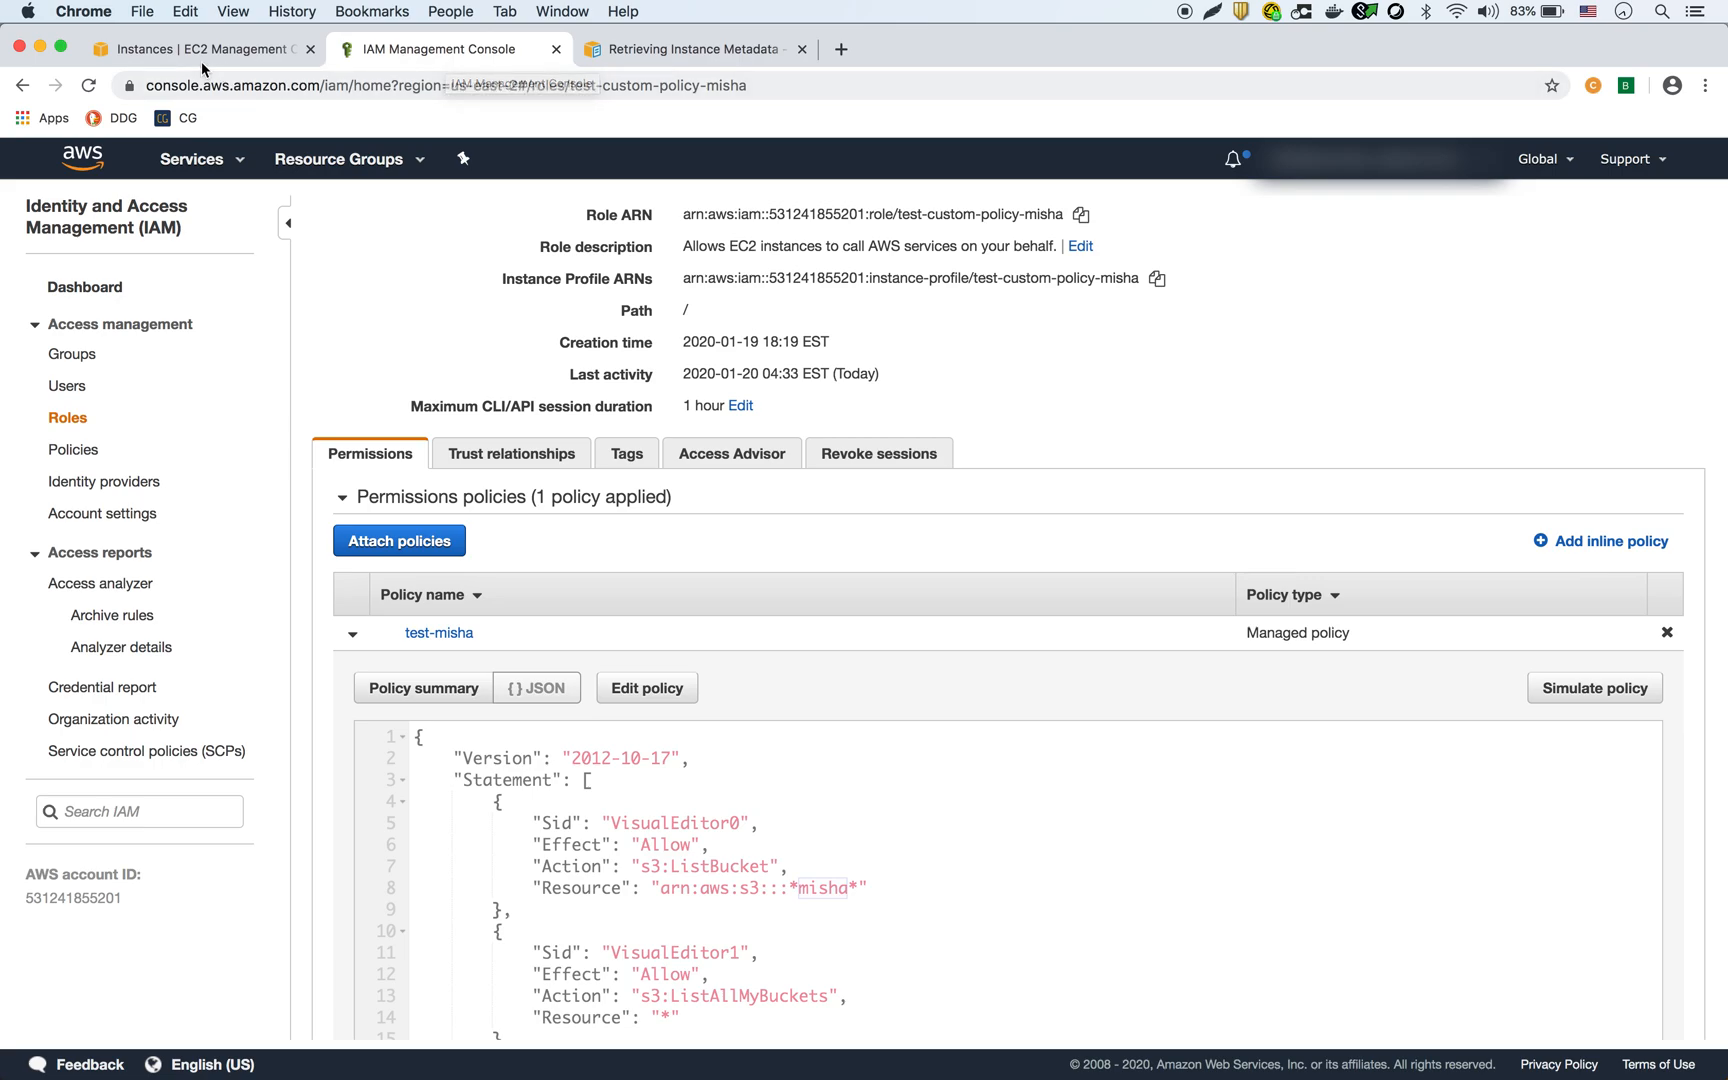
pyautogui.click(694, 48)
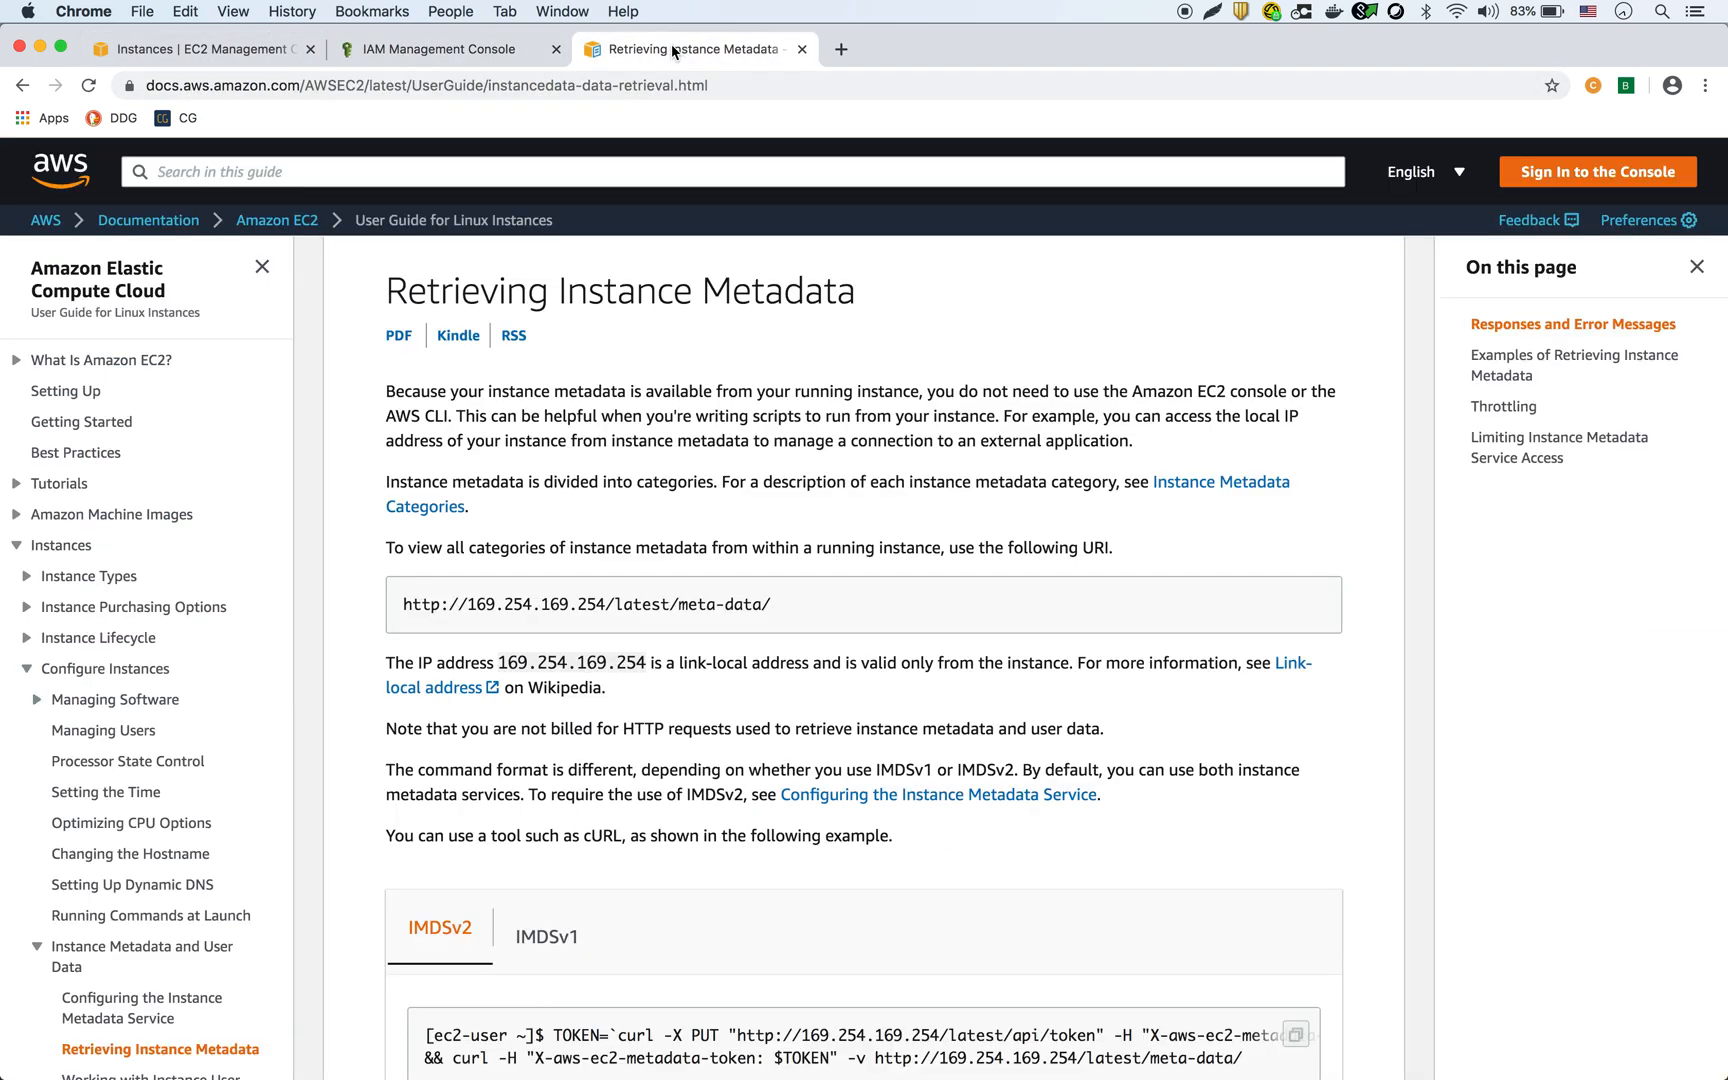
pyautogui.moveTo(758, 592)
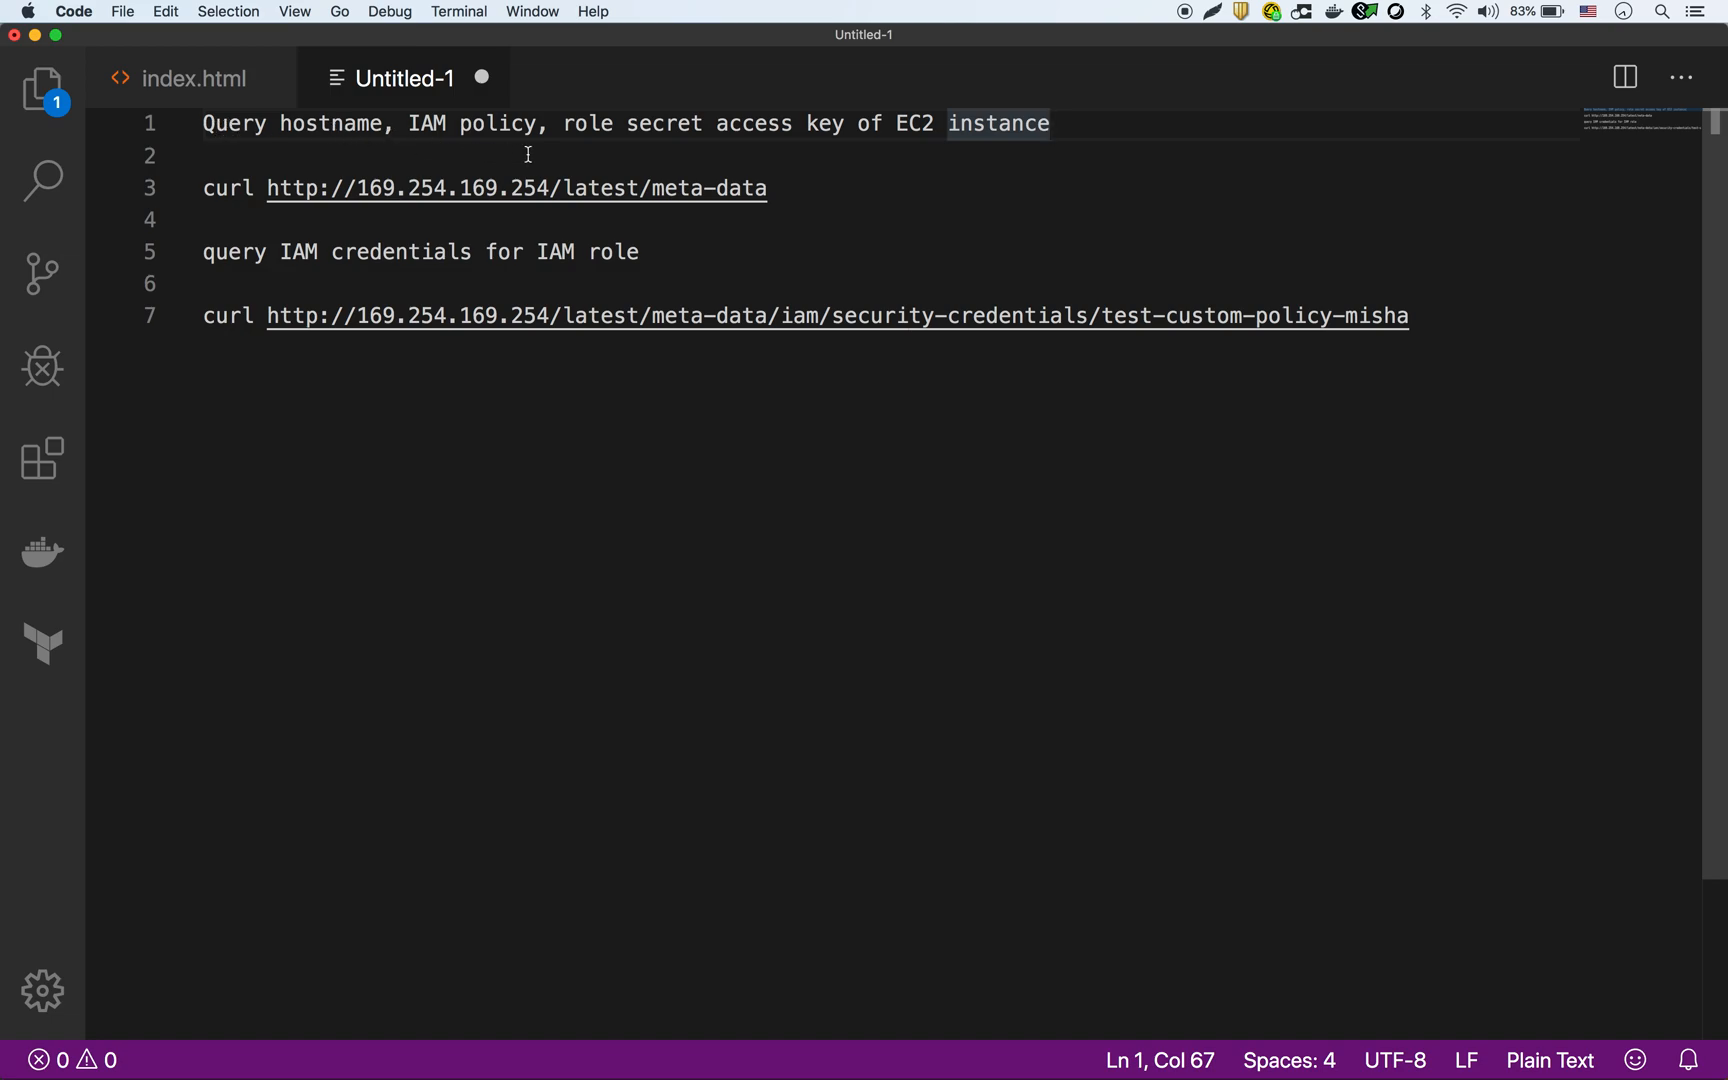
pyautogui.moveTo(652, 154)
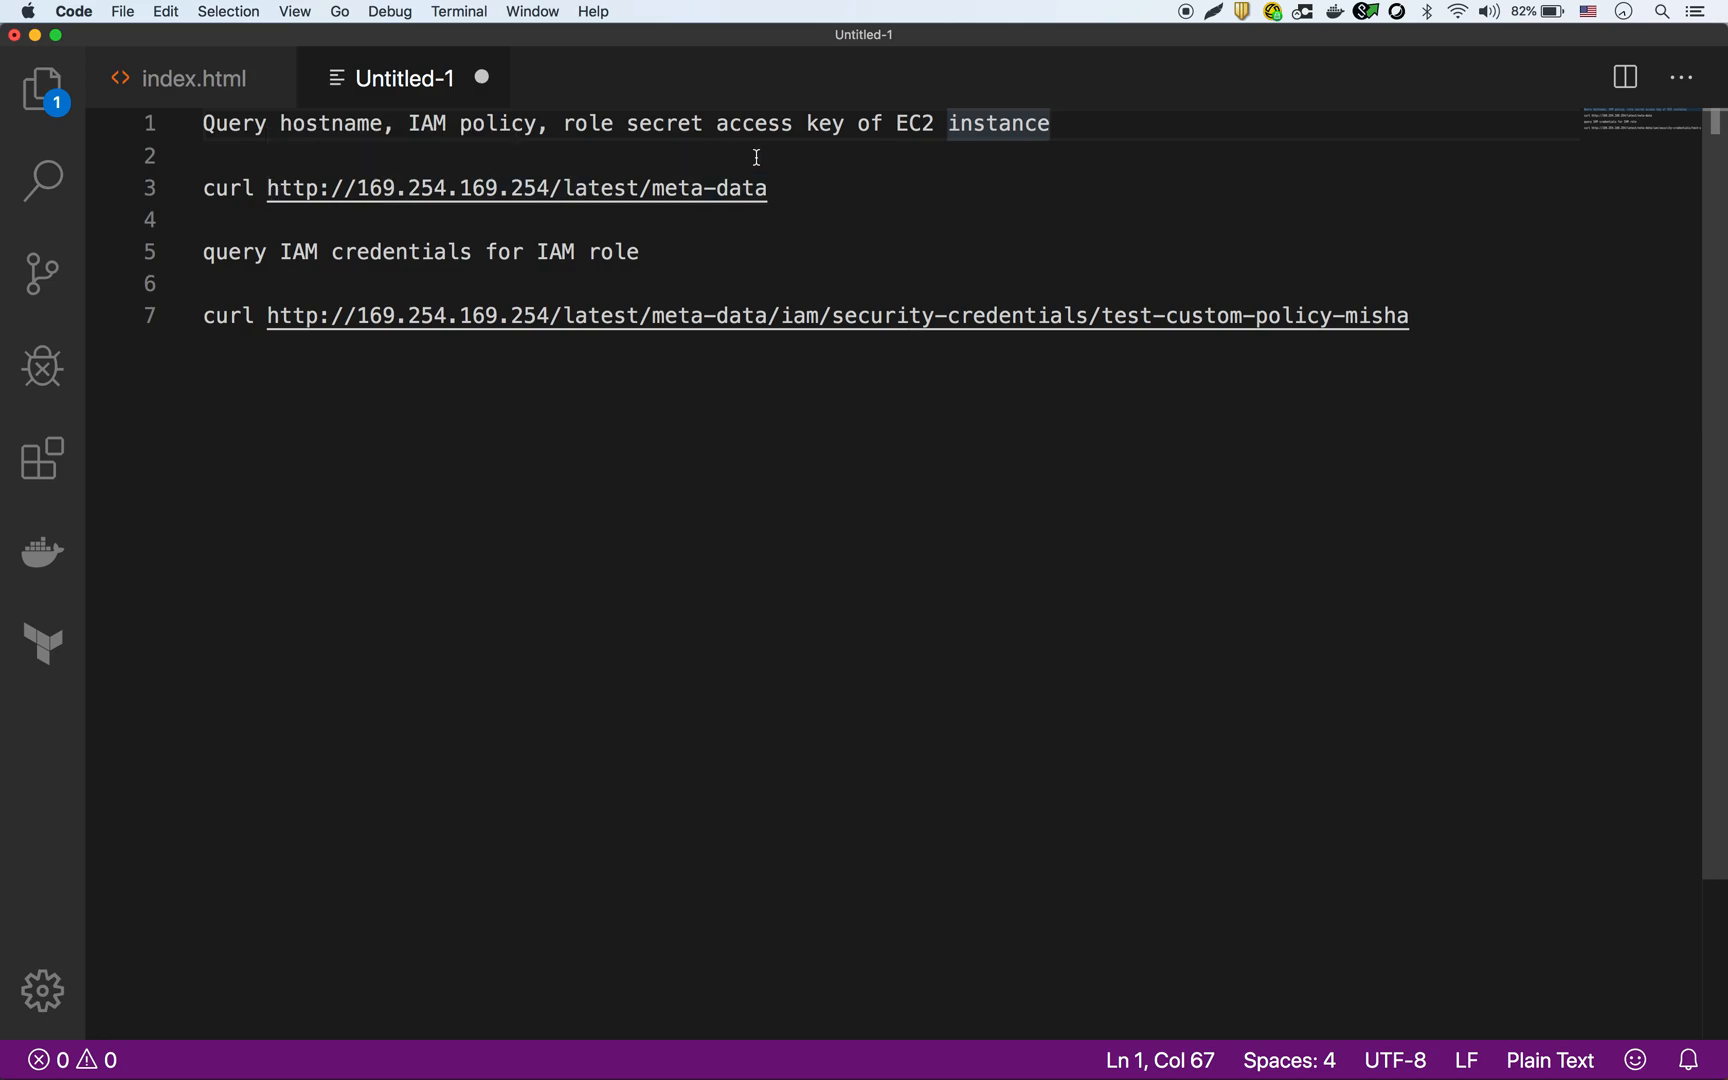
pyautogui.moveTo(290, 252)
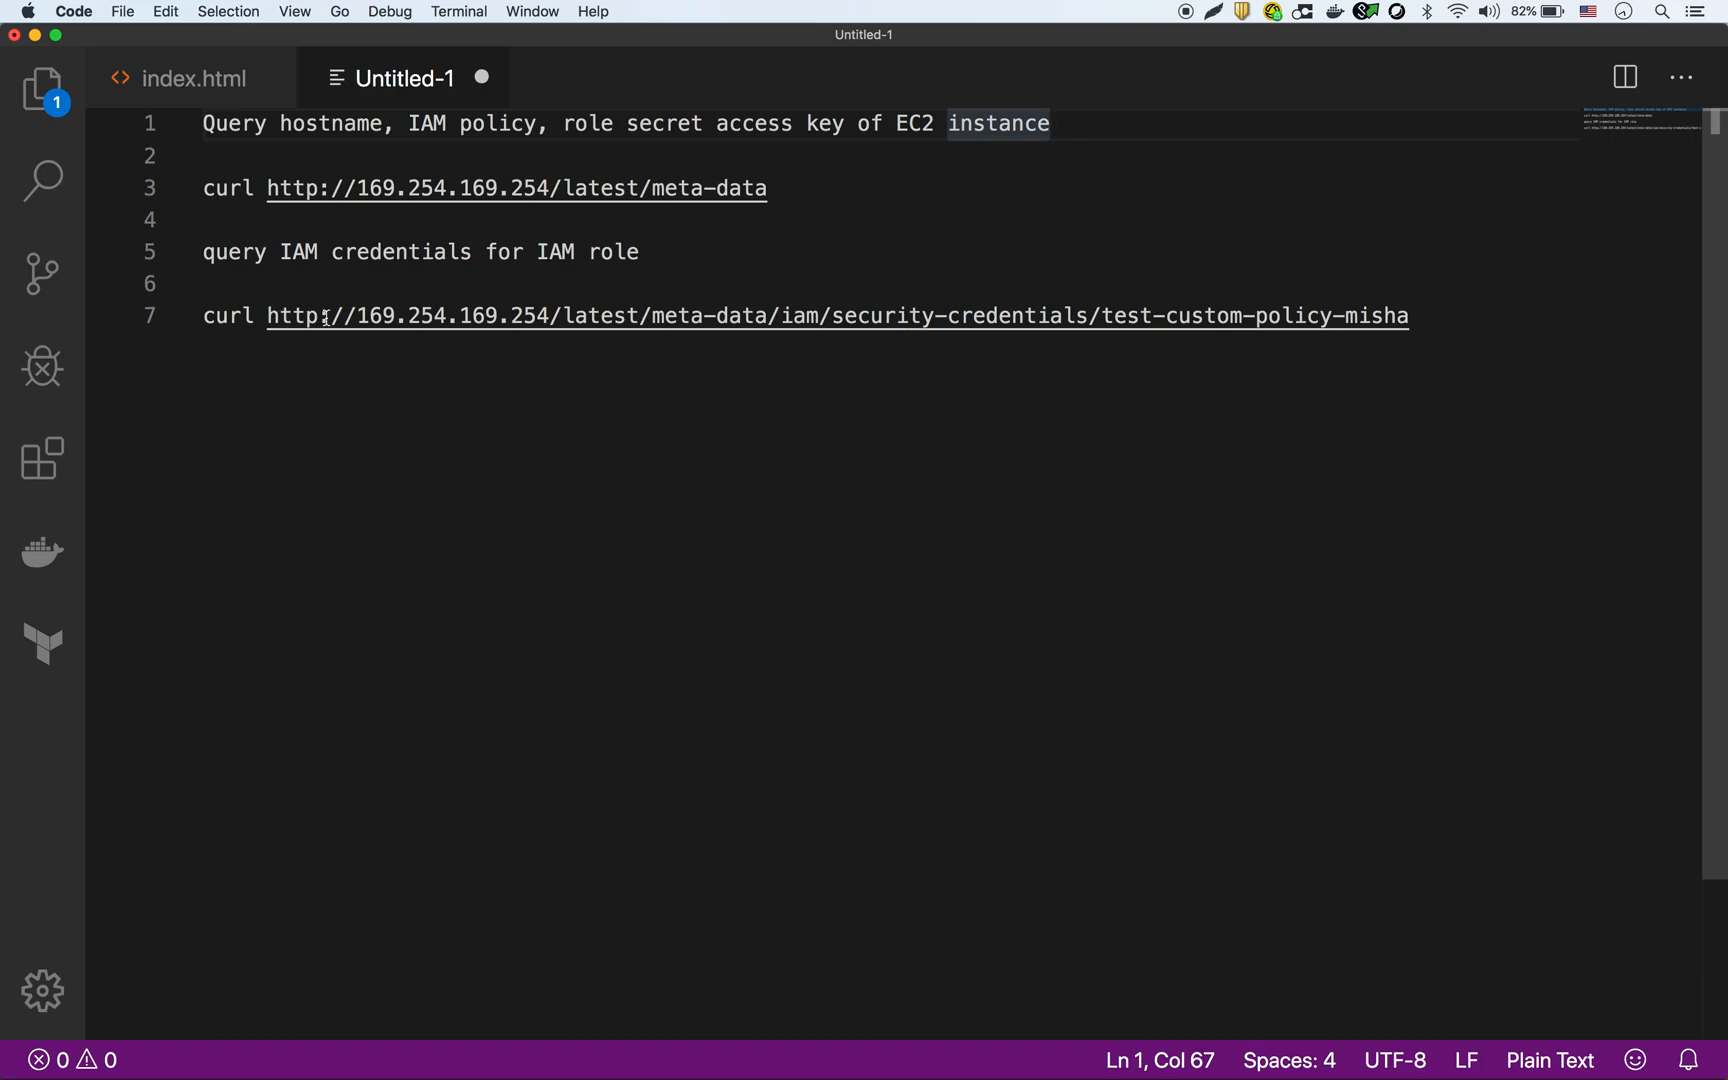
pyautogui.moveTo(754, 370)
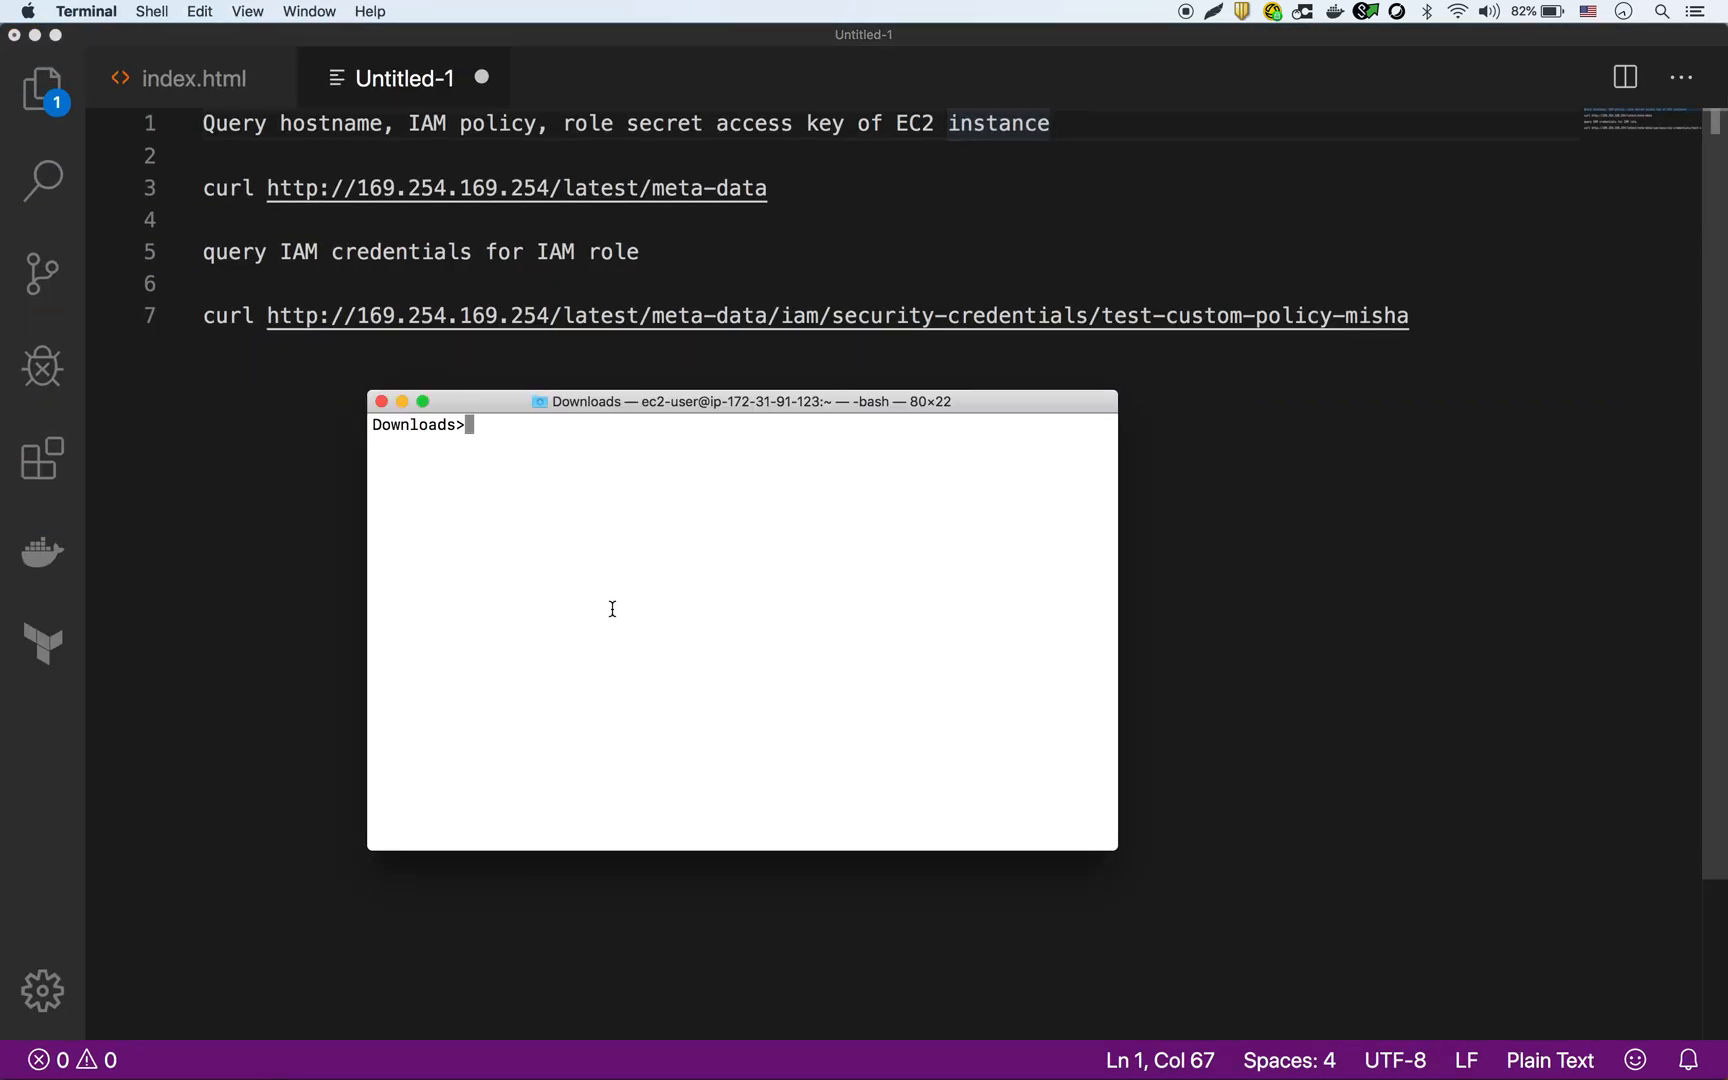
pyautogui.write('ssh -i test-misha.pem ec2-user@54.86.1.192')
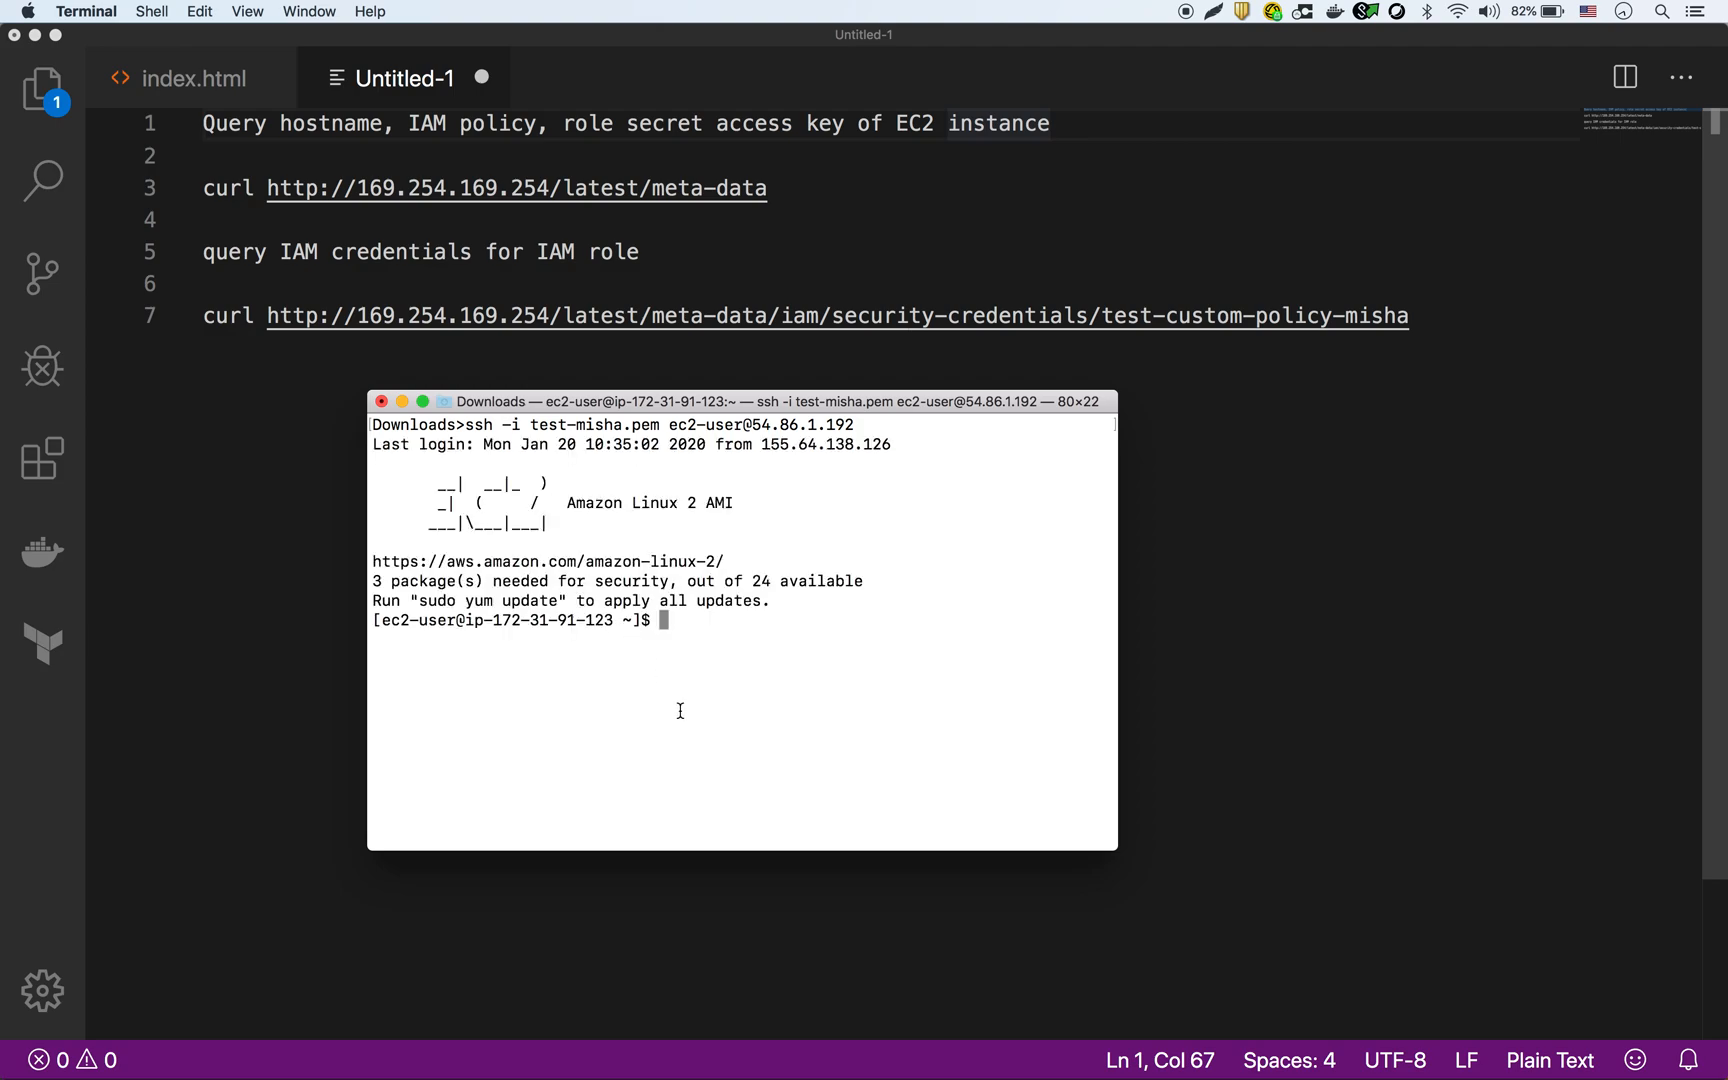
pyautogui.moveTo(752, 378)
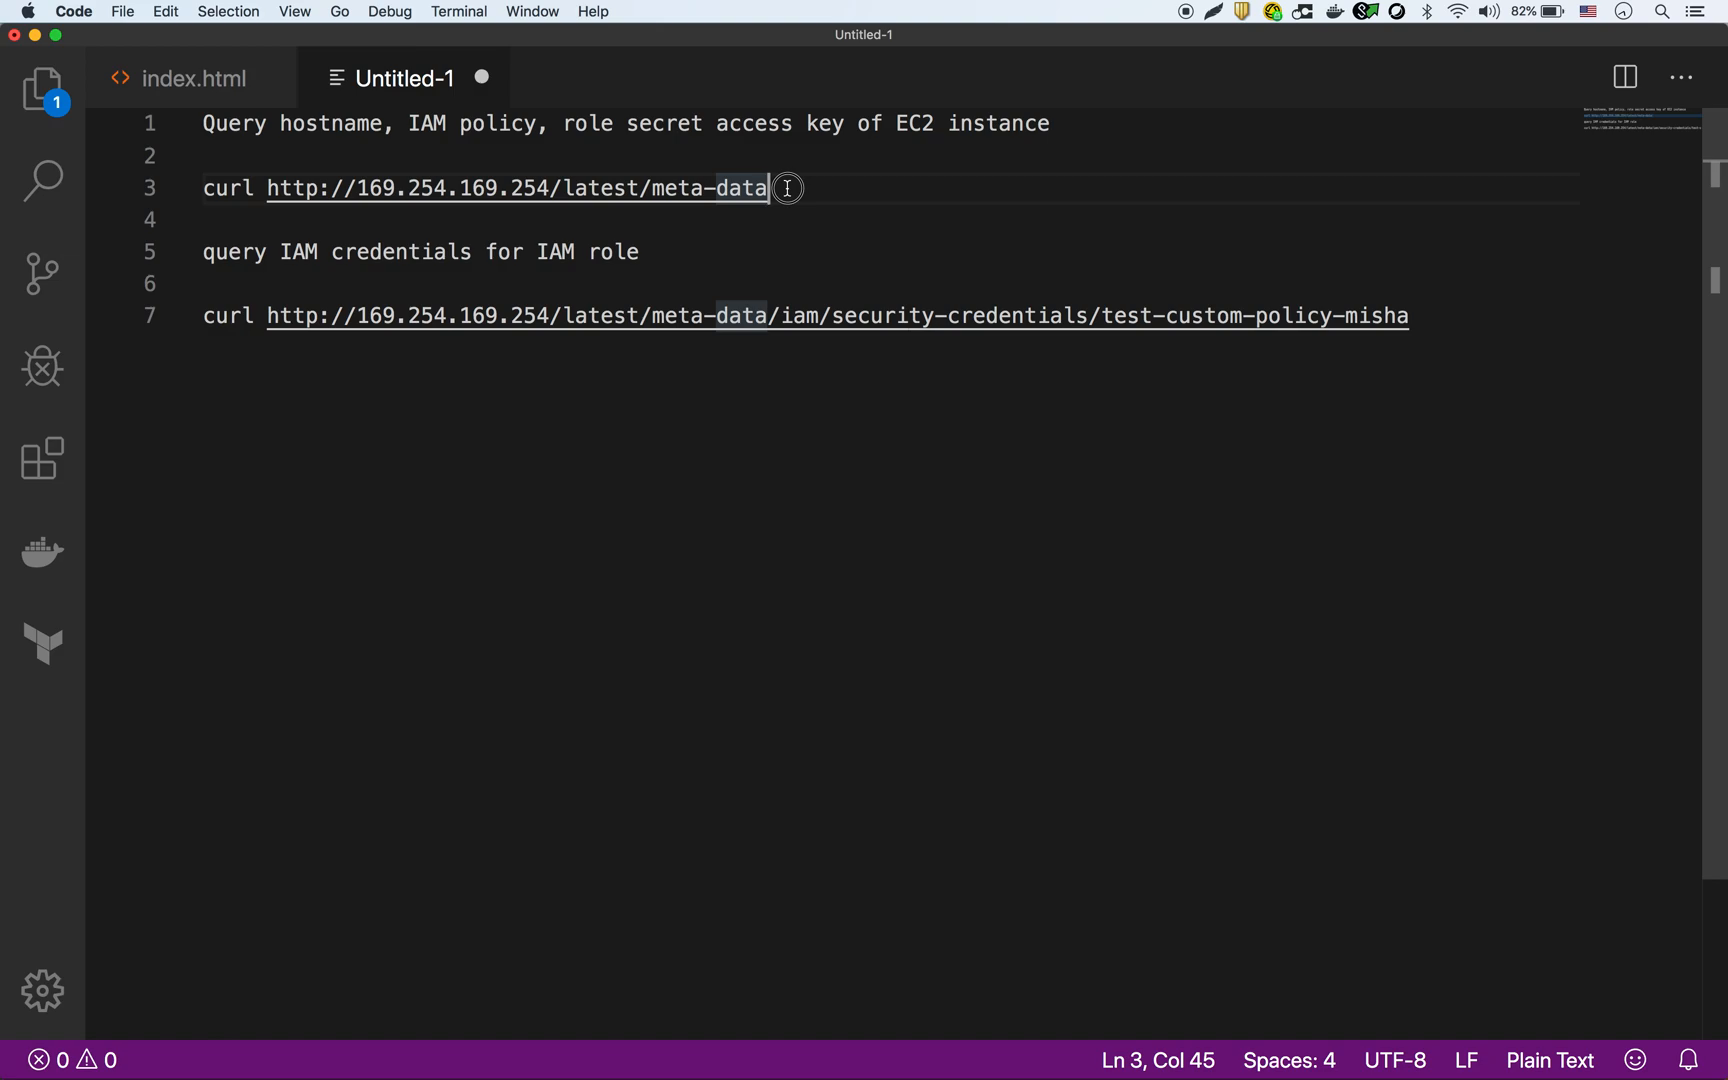
pyautogui.moveTo(770, 188); pyautogui.dragTo(210, 188)
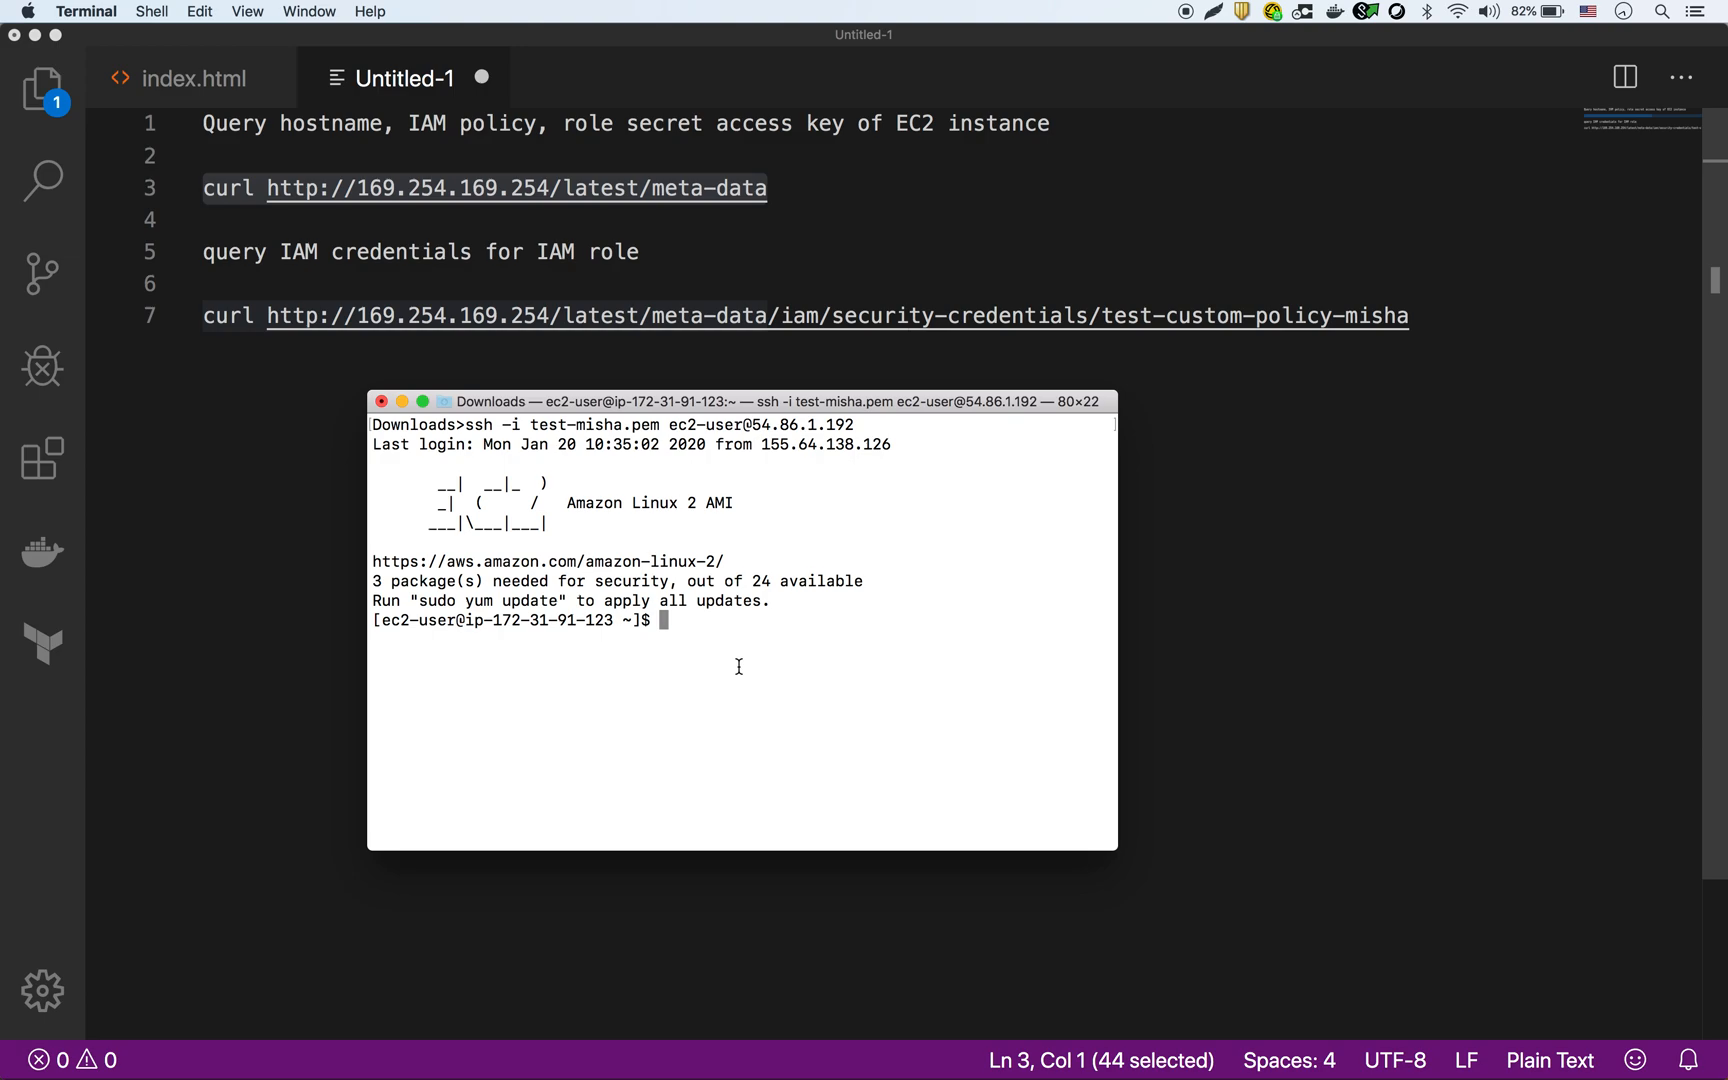
# - Curl 169.254.169.254/latest/meta-data to list categories, then meta-data/hostname returning ip-172-31-91-123.ec2.internal
pyautogui.write('curl http://169.254.169.254/latest/meta-data')
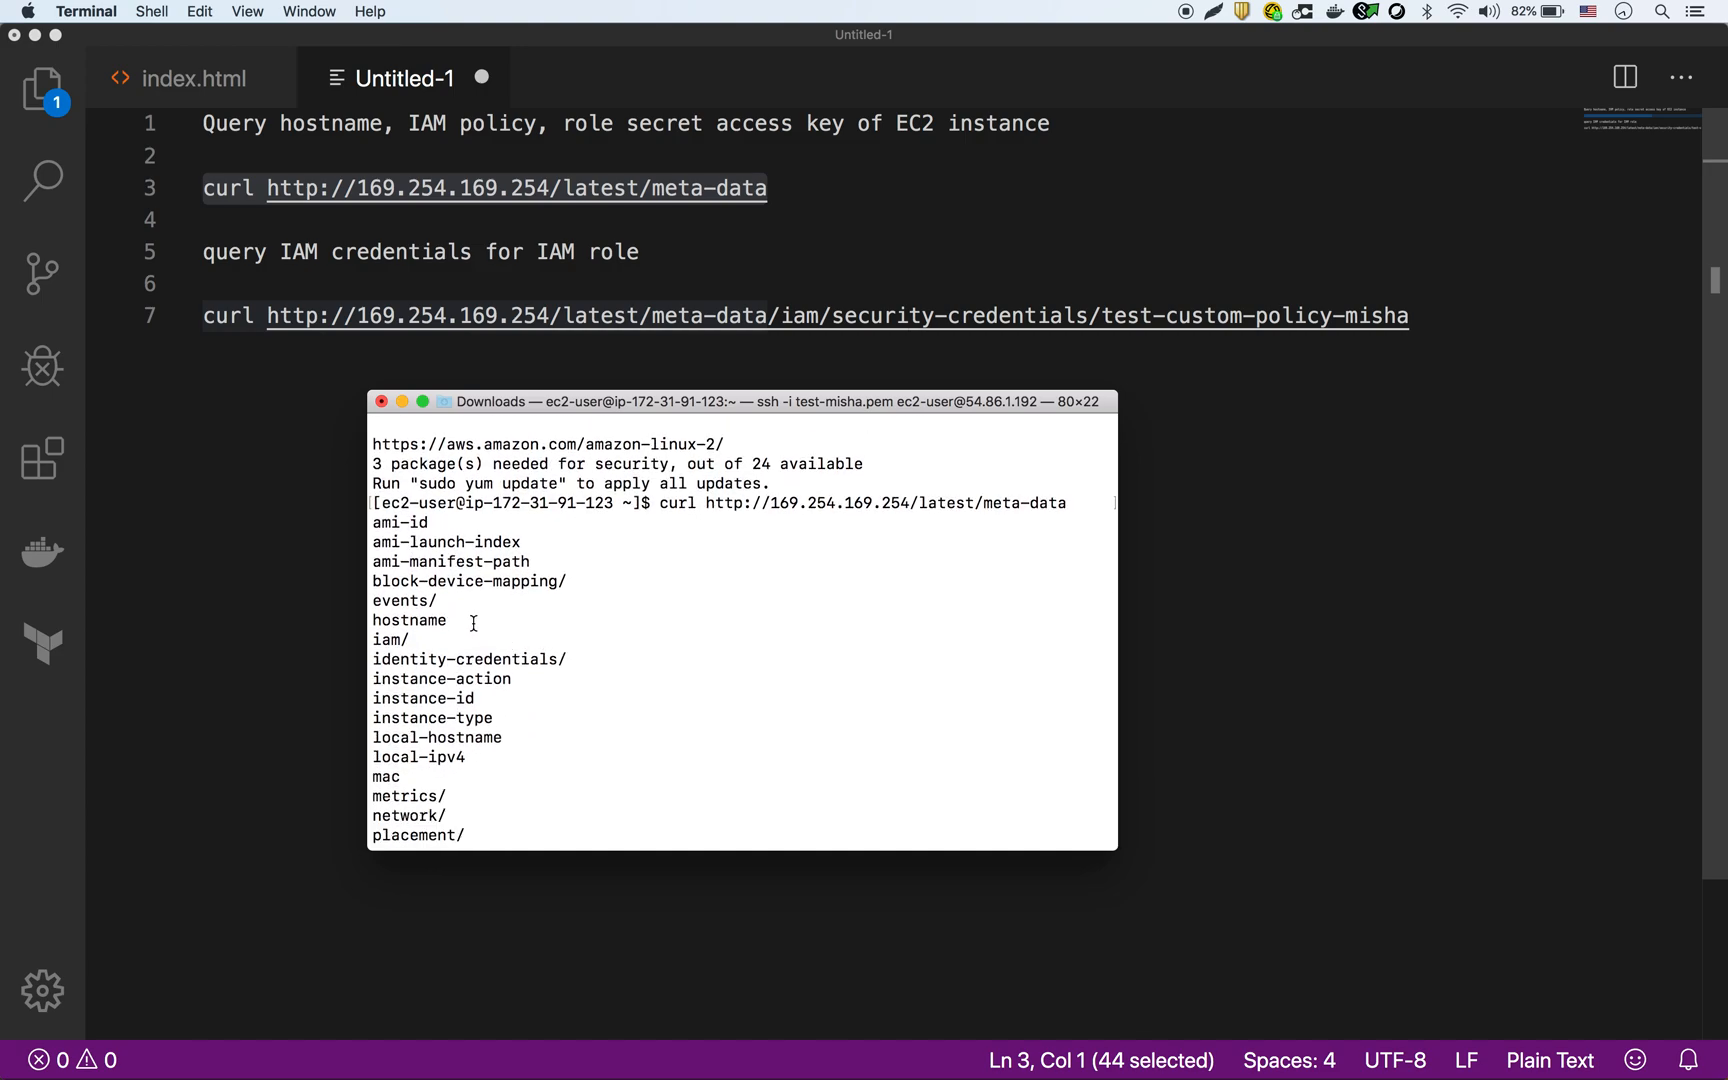
pyautogui.moveTo(514, 636)
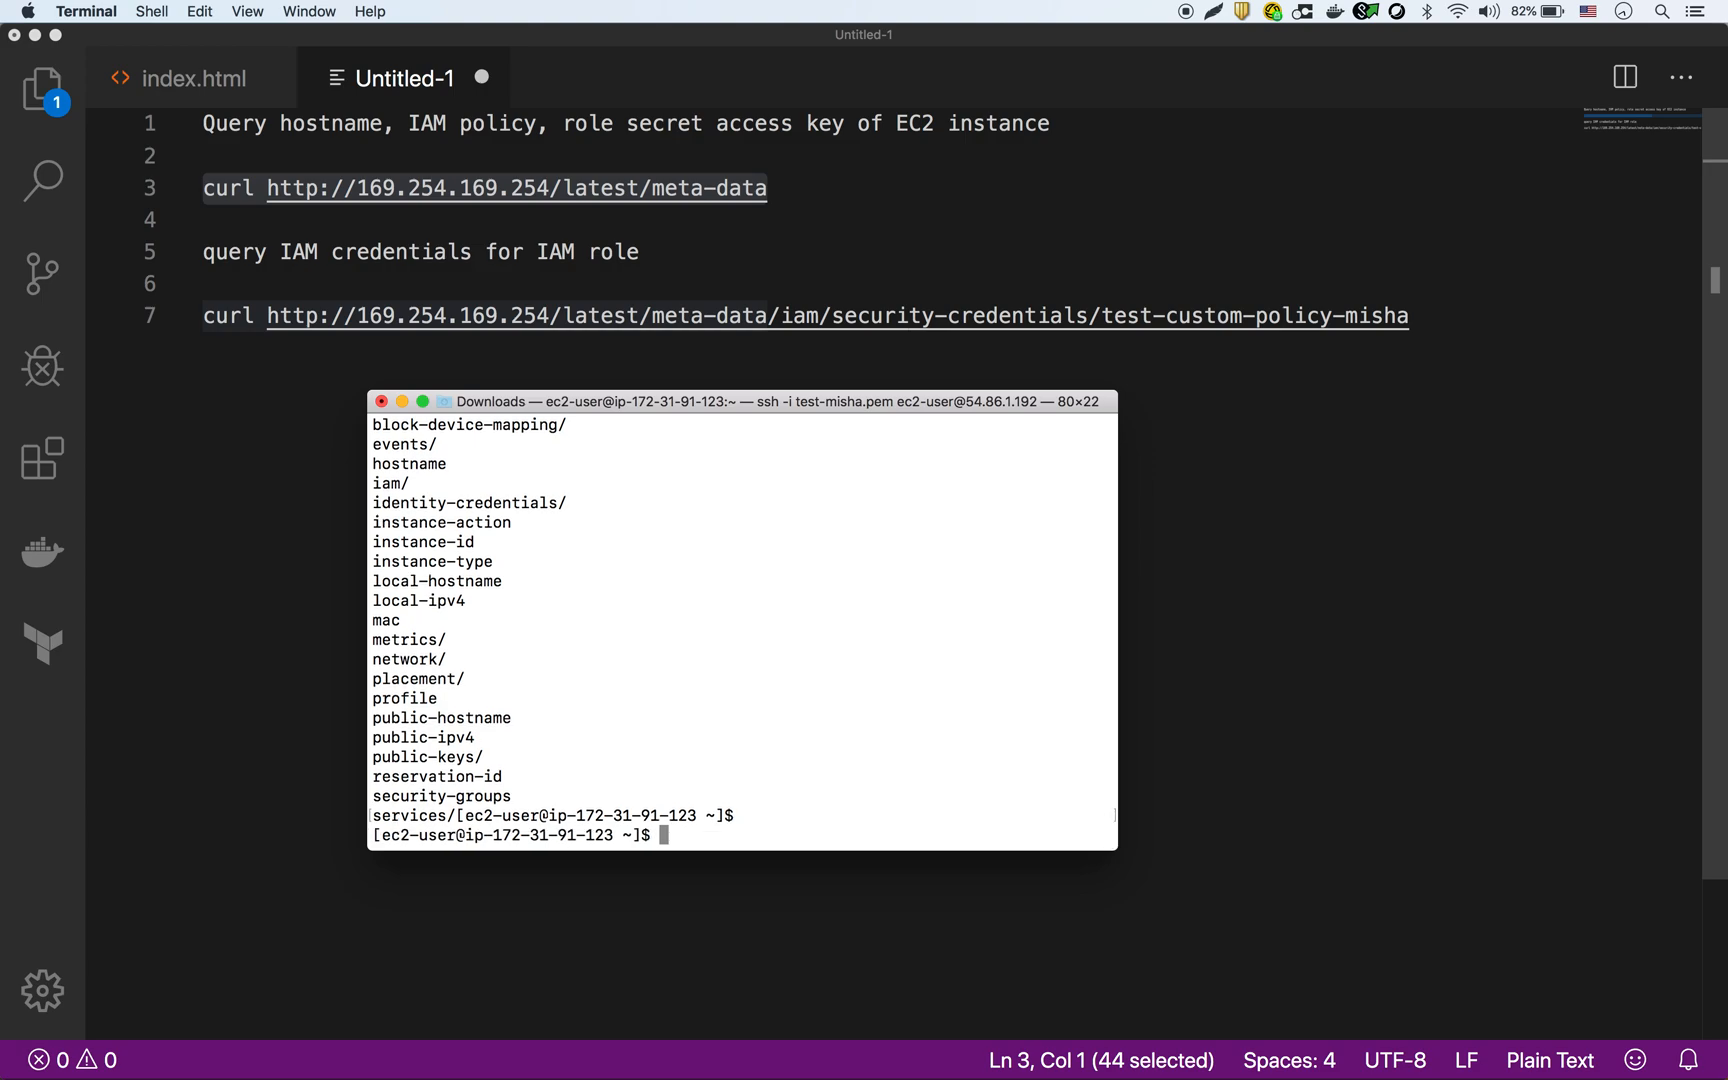
pyautogui.write('curl http://169.254.169.254/latest/meta-data/')
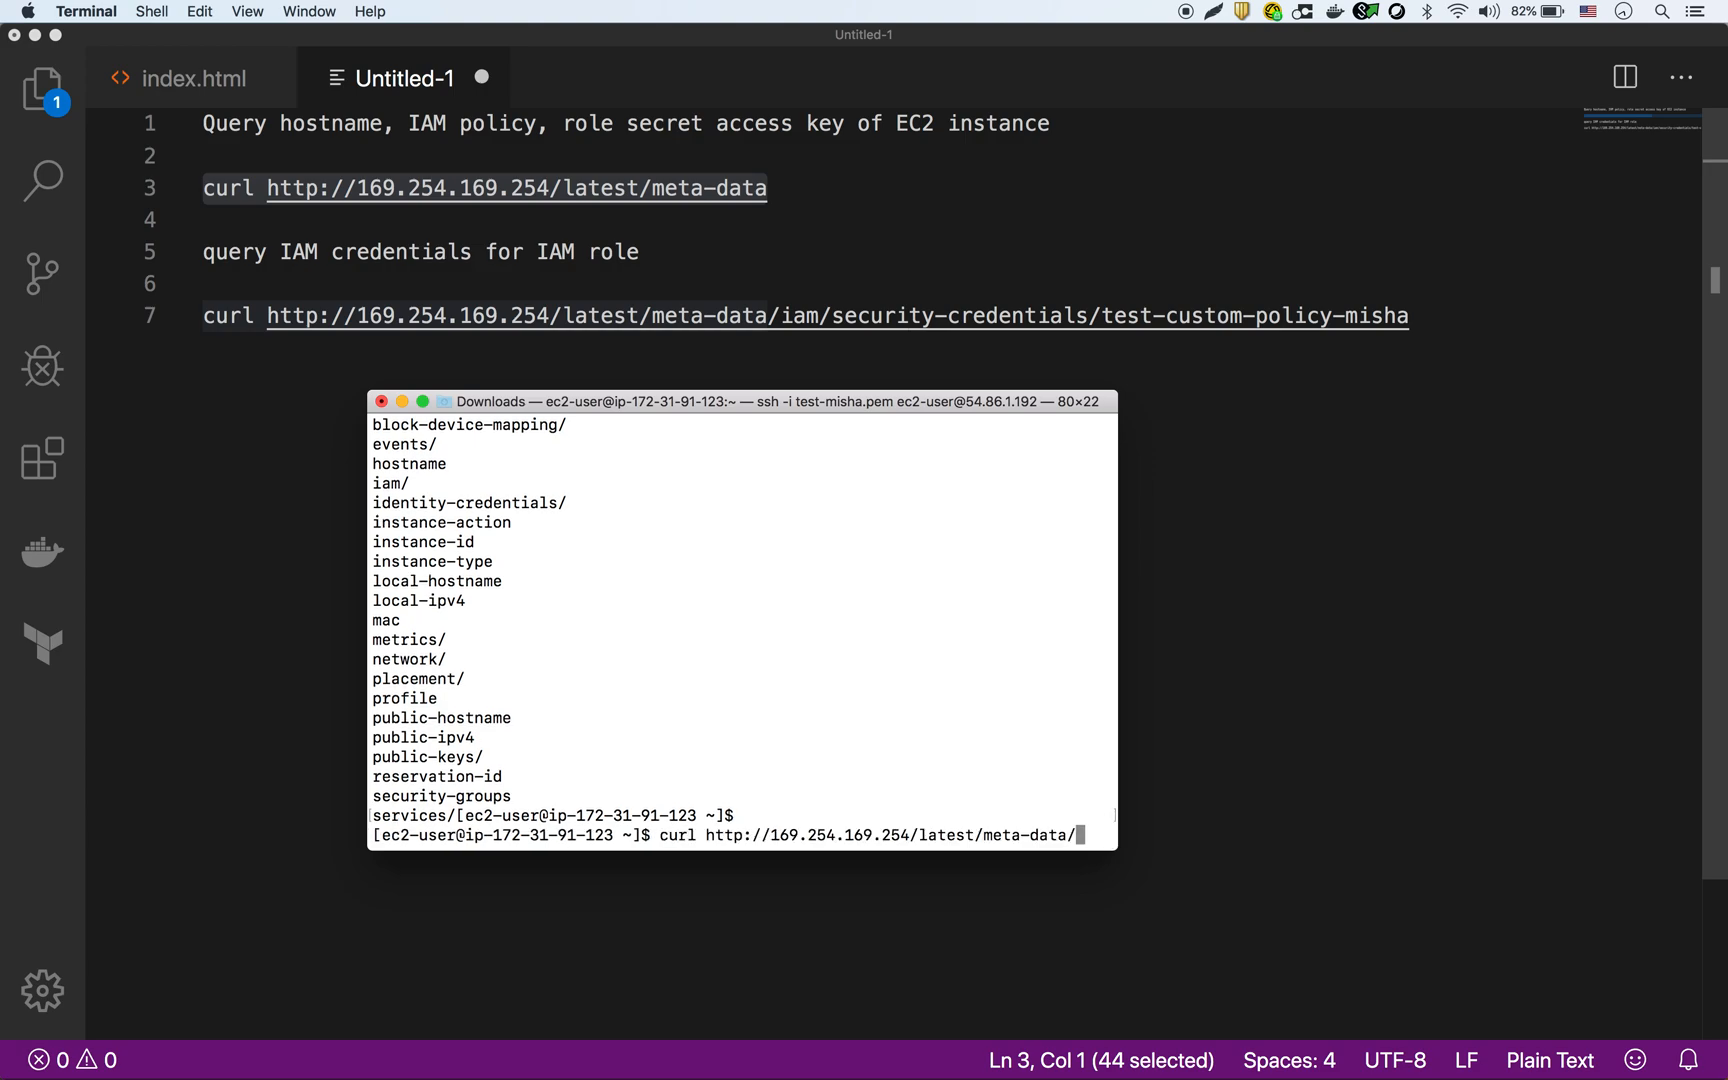
pyautogui.write('hostname')
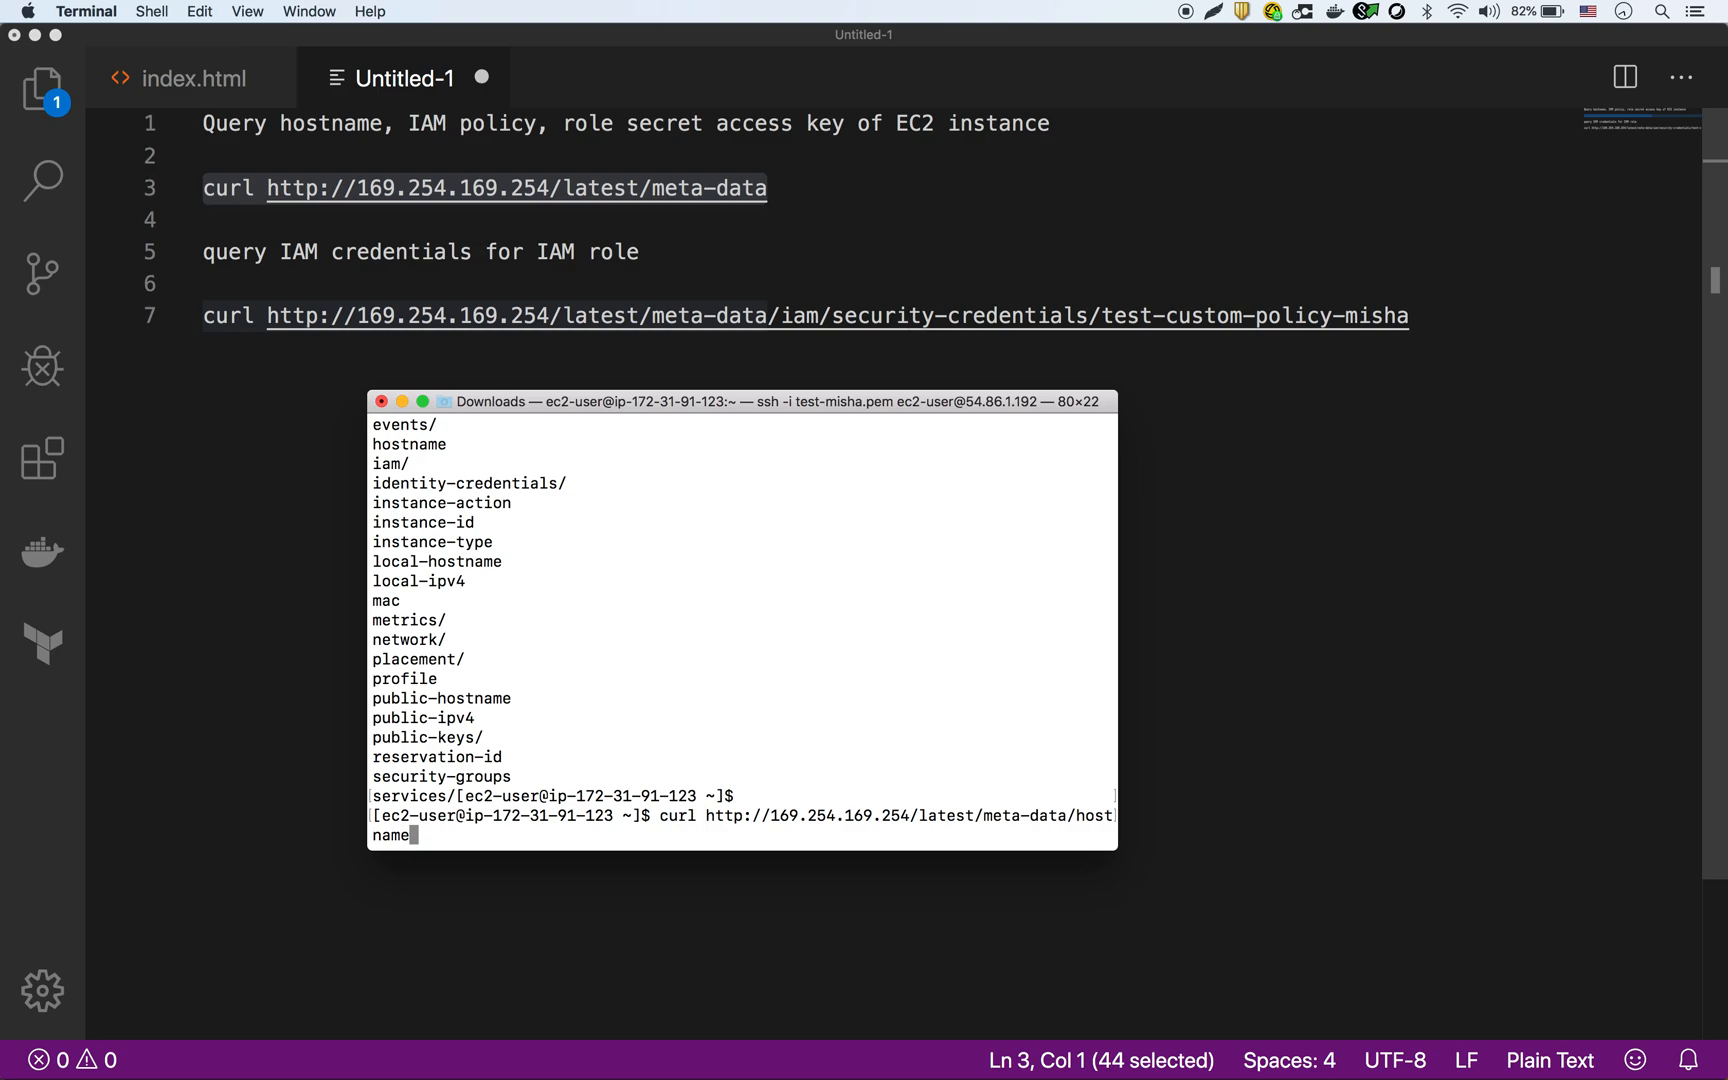
pyautogui.press('Return')
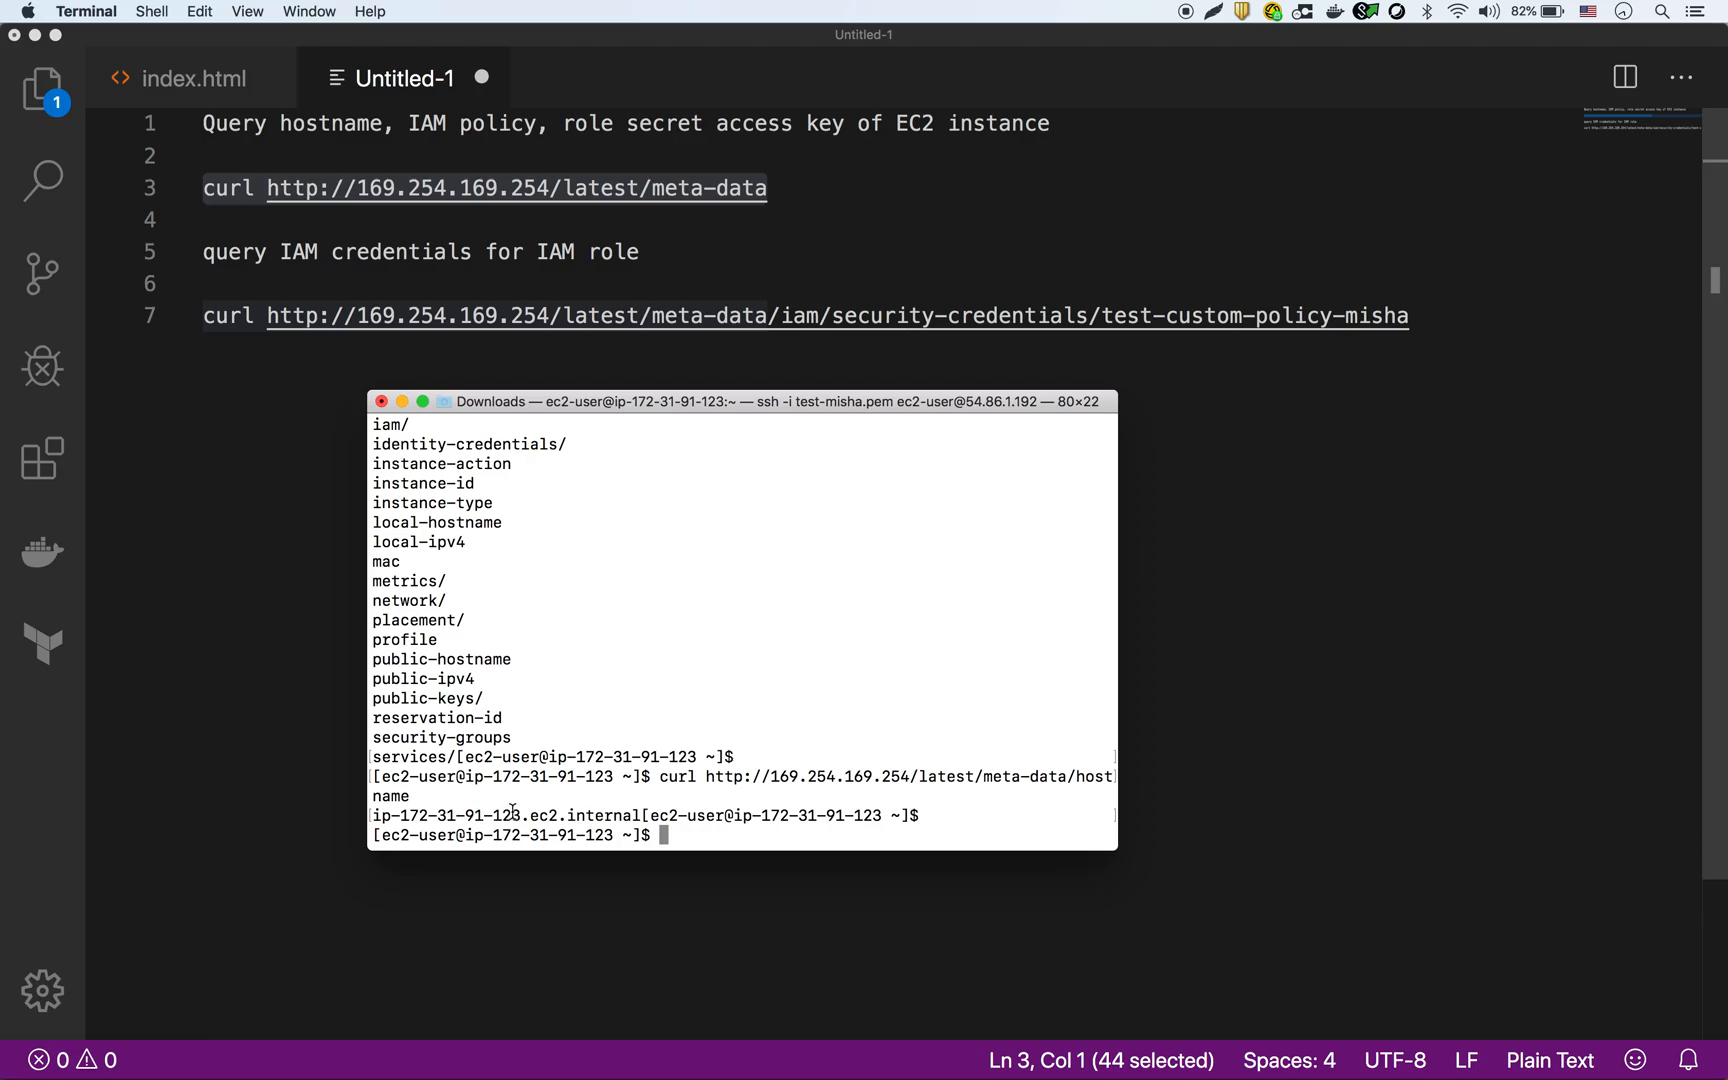
pyautogui.moveTo(212, 678)
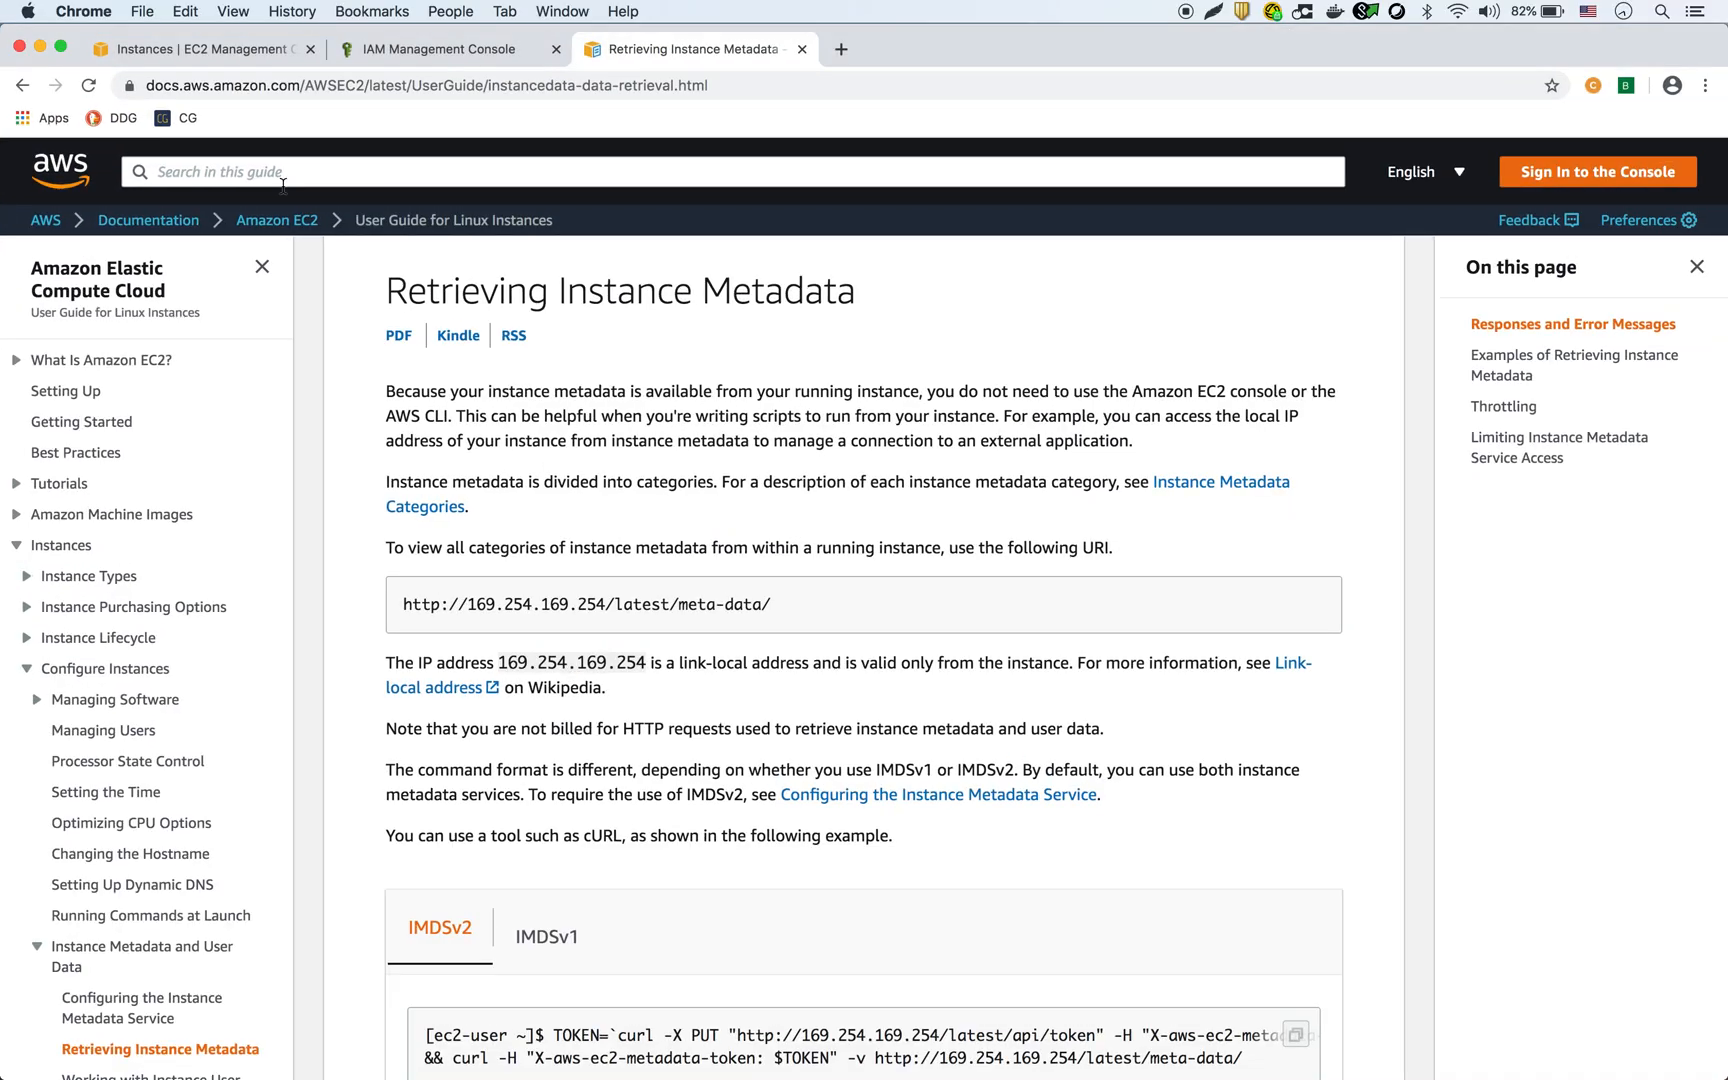
# - View the EC2 instance Description showing private DNS ip-172-31-91-123.ec2.internal matching the curl hostname
pyautogui.click(204, 48)
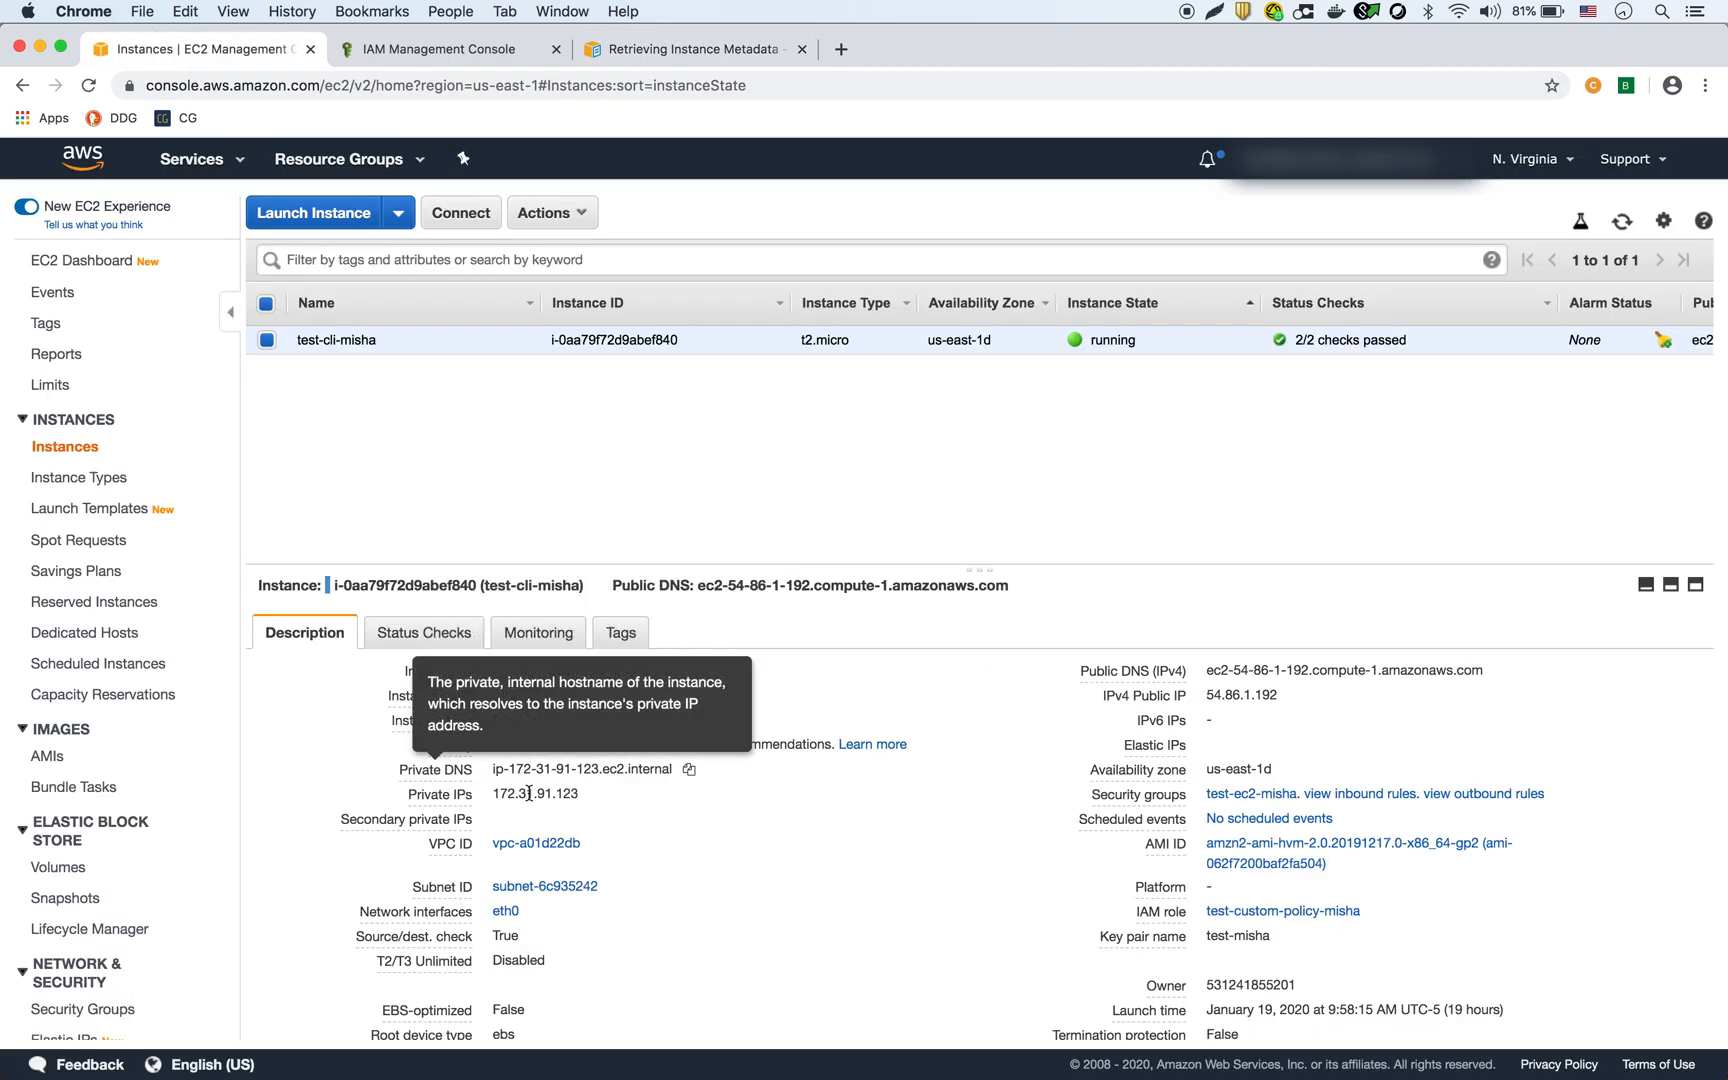
pyautogui.moveTo(690, 770)
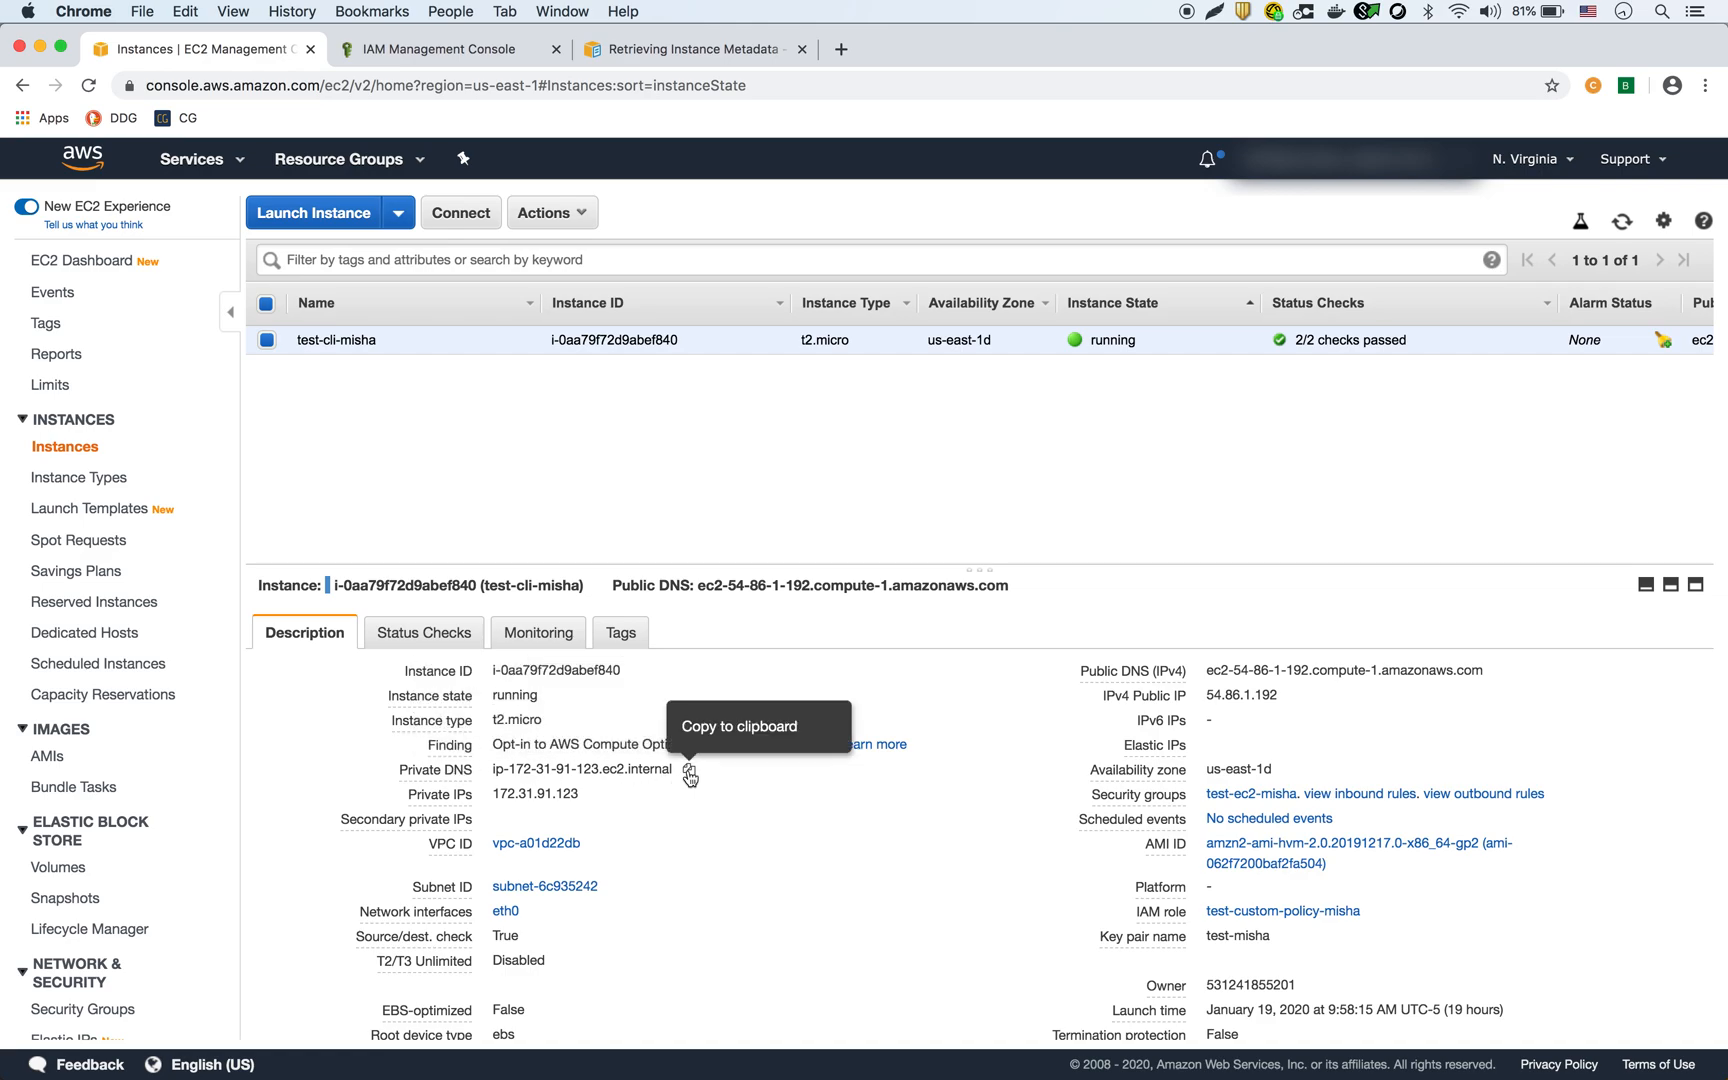
pyautogui.moveTo(770, 752)
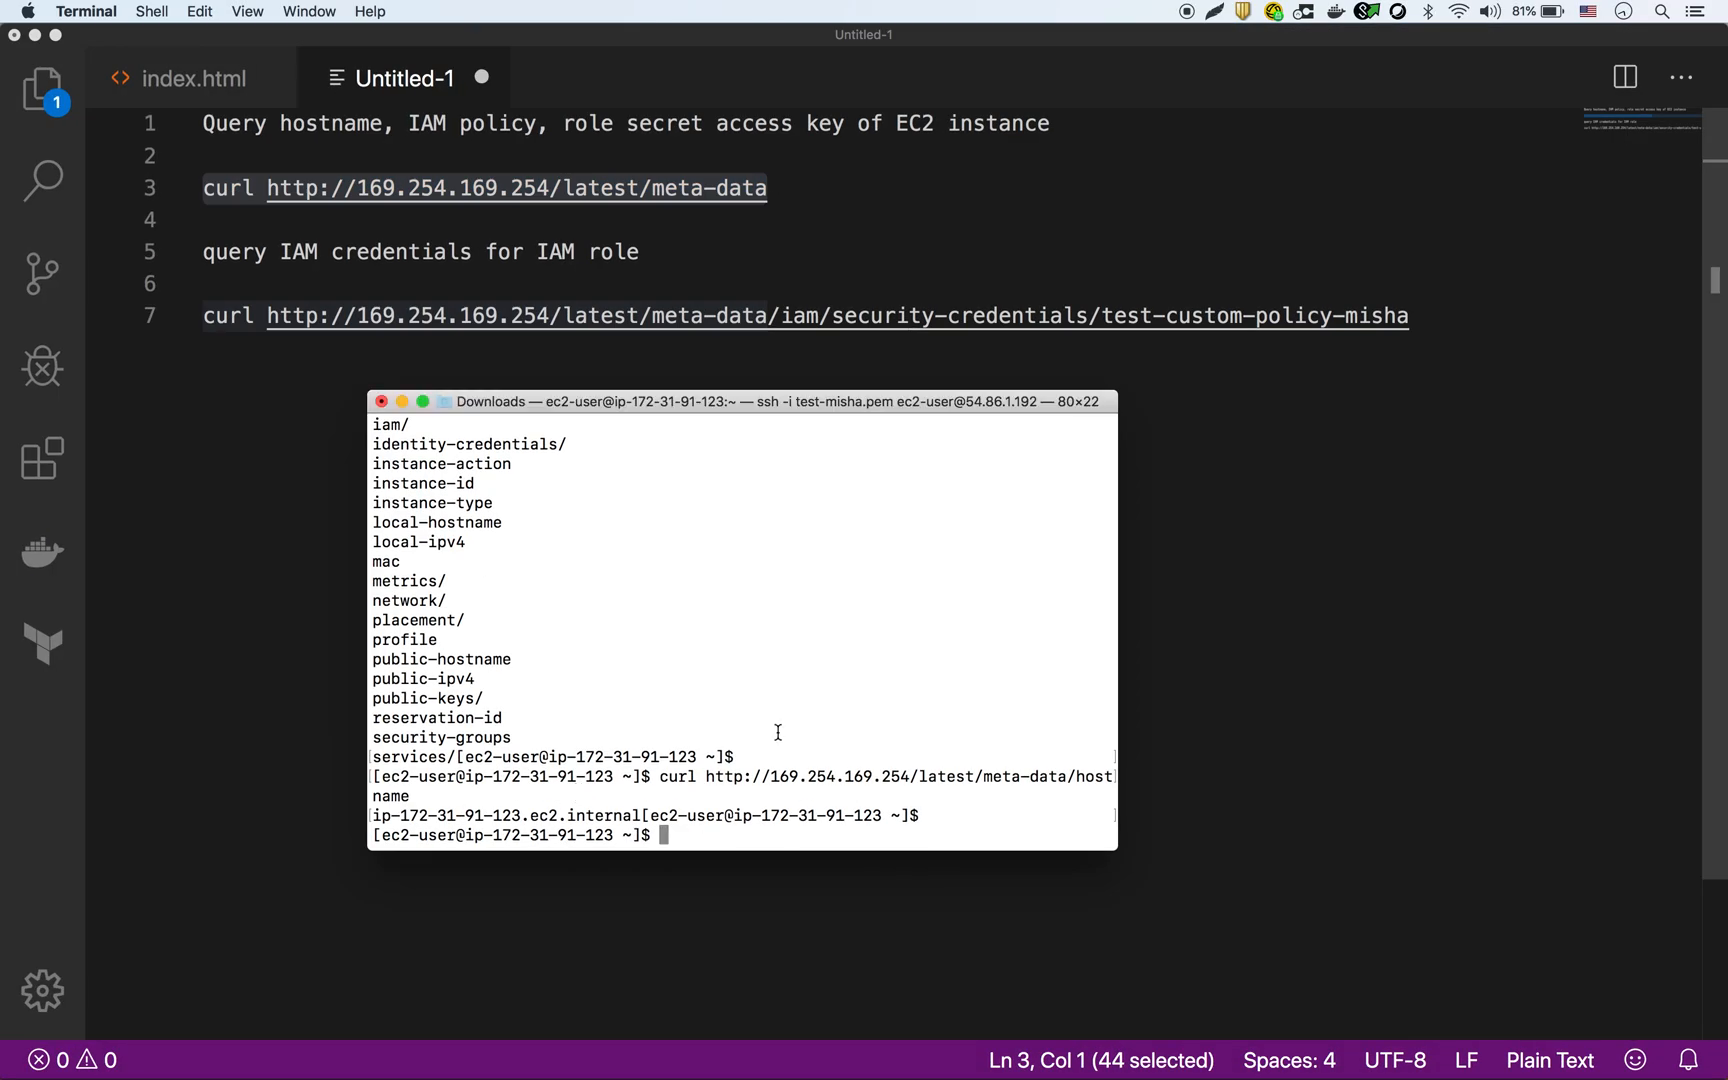
# - Curl meta-data/hostname again, then meta-data/iam/ to list the instance's IAM metadata entries
pyautogui.write('curl http://169.254.169.254/latest/meta-data/hostname')
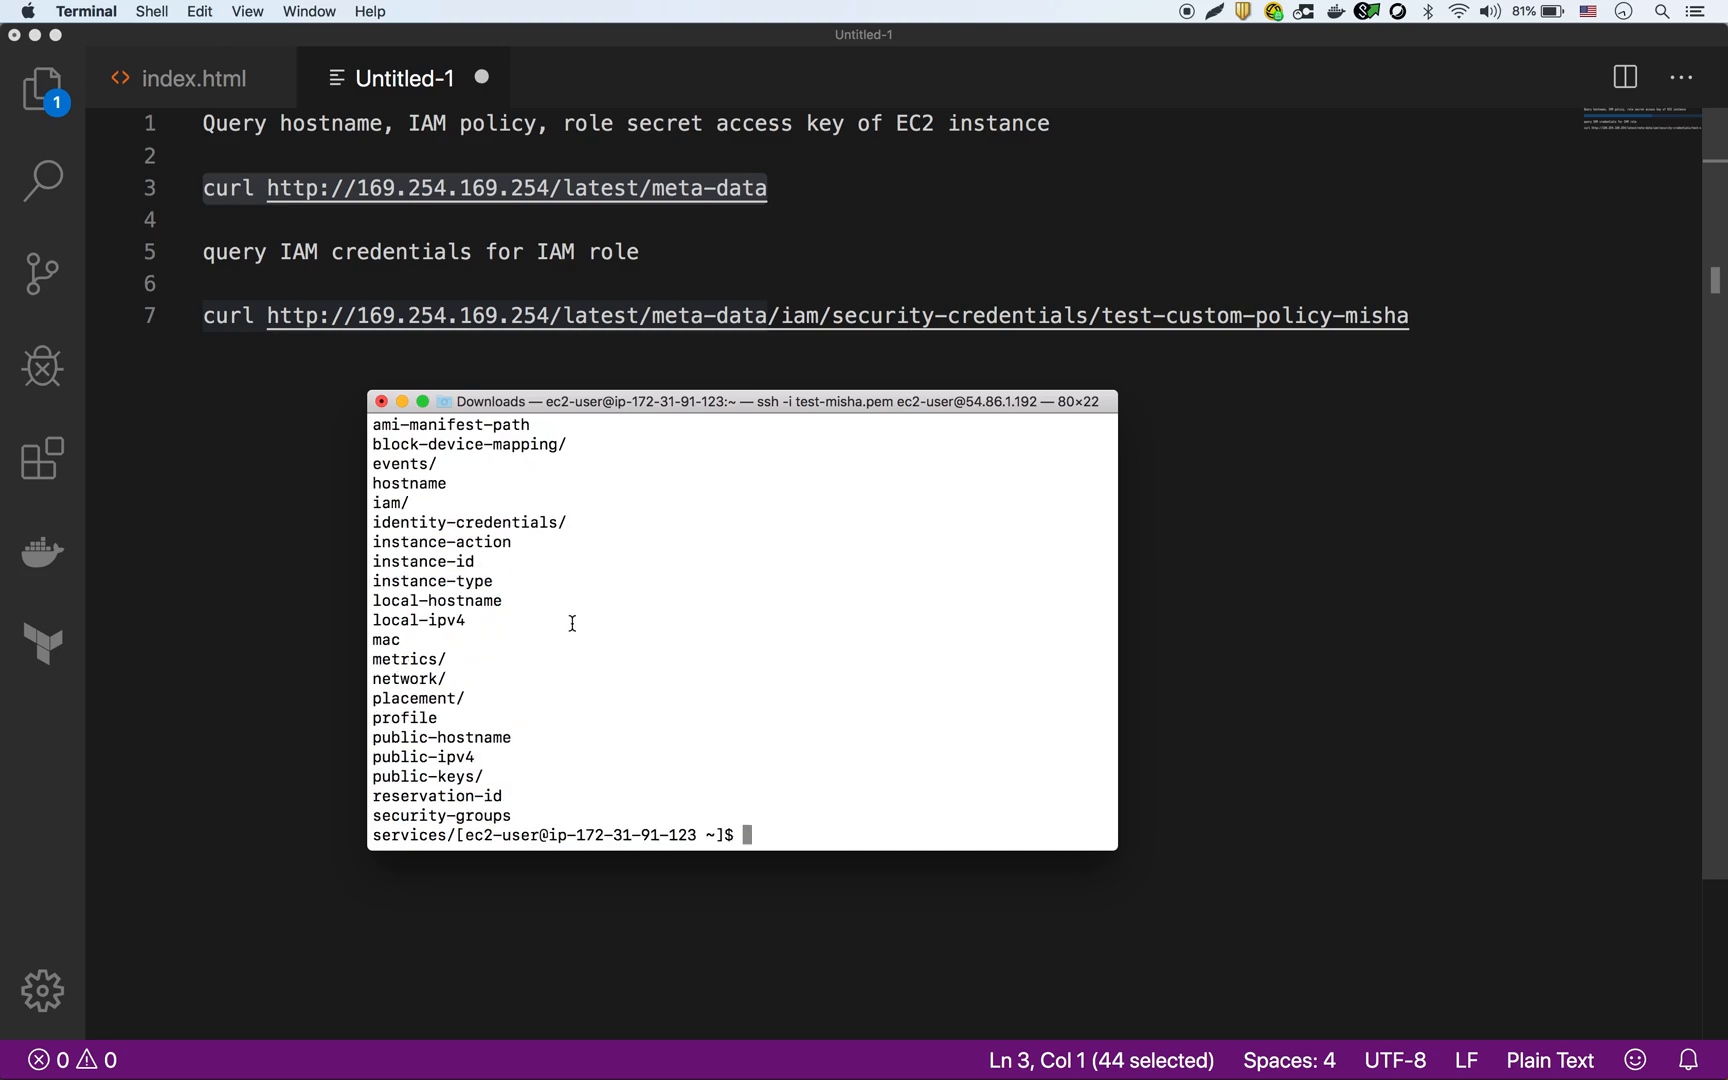
pyautogui.doubleClick(390, 502)
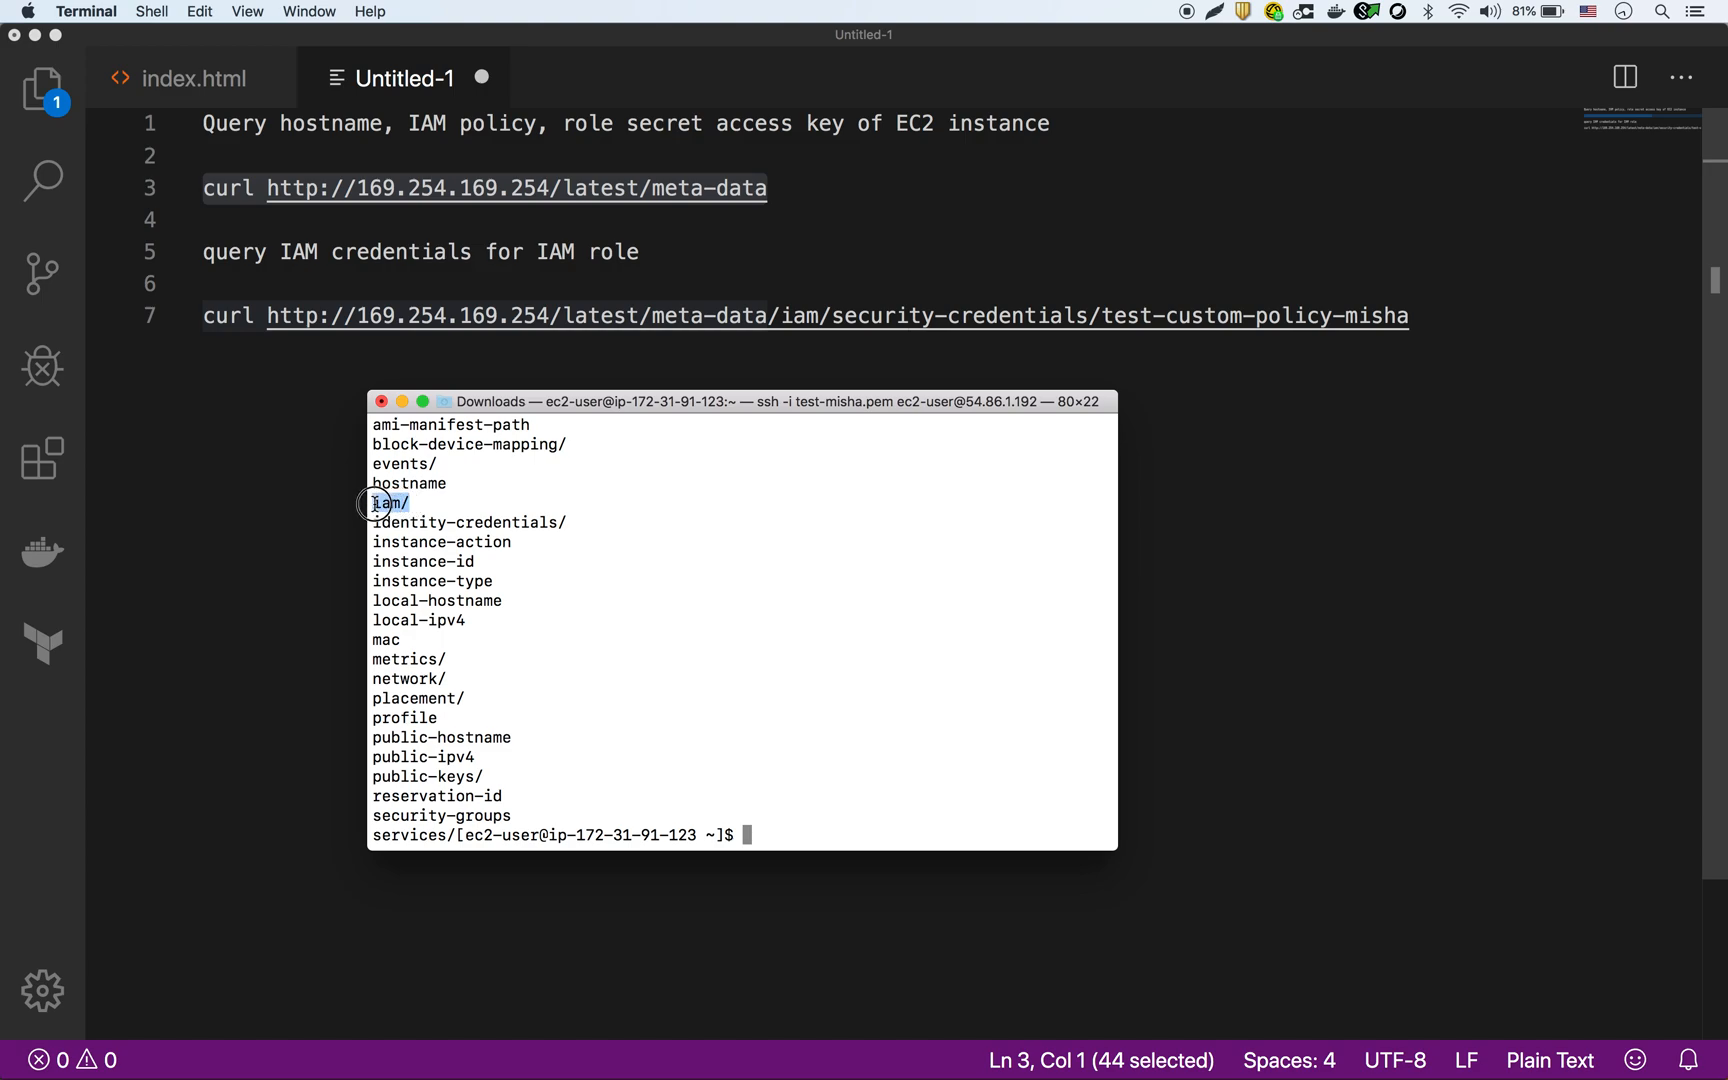
pyautogui.moveTo(820, 716)
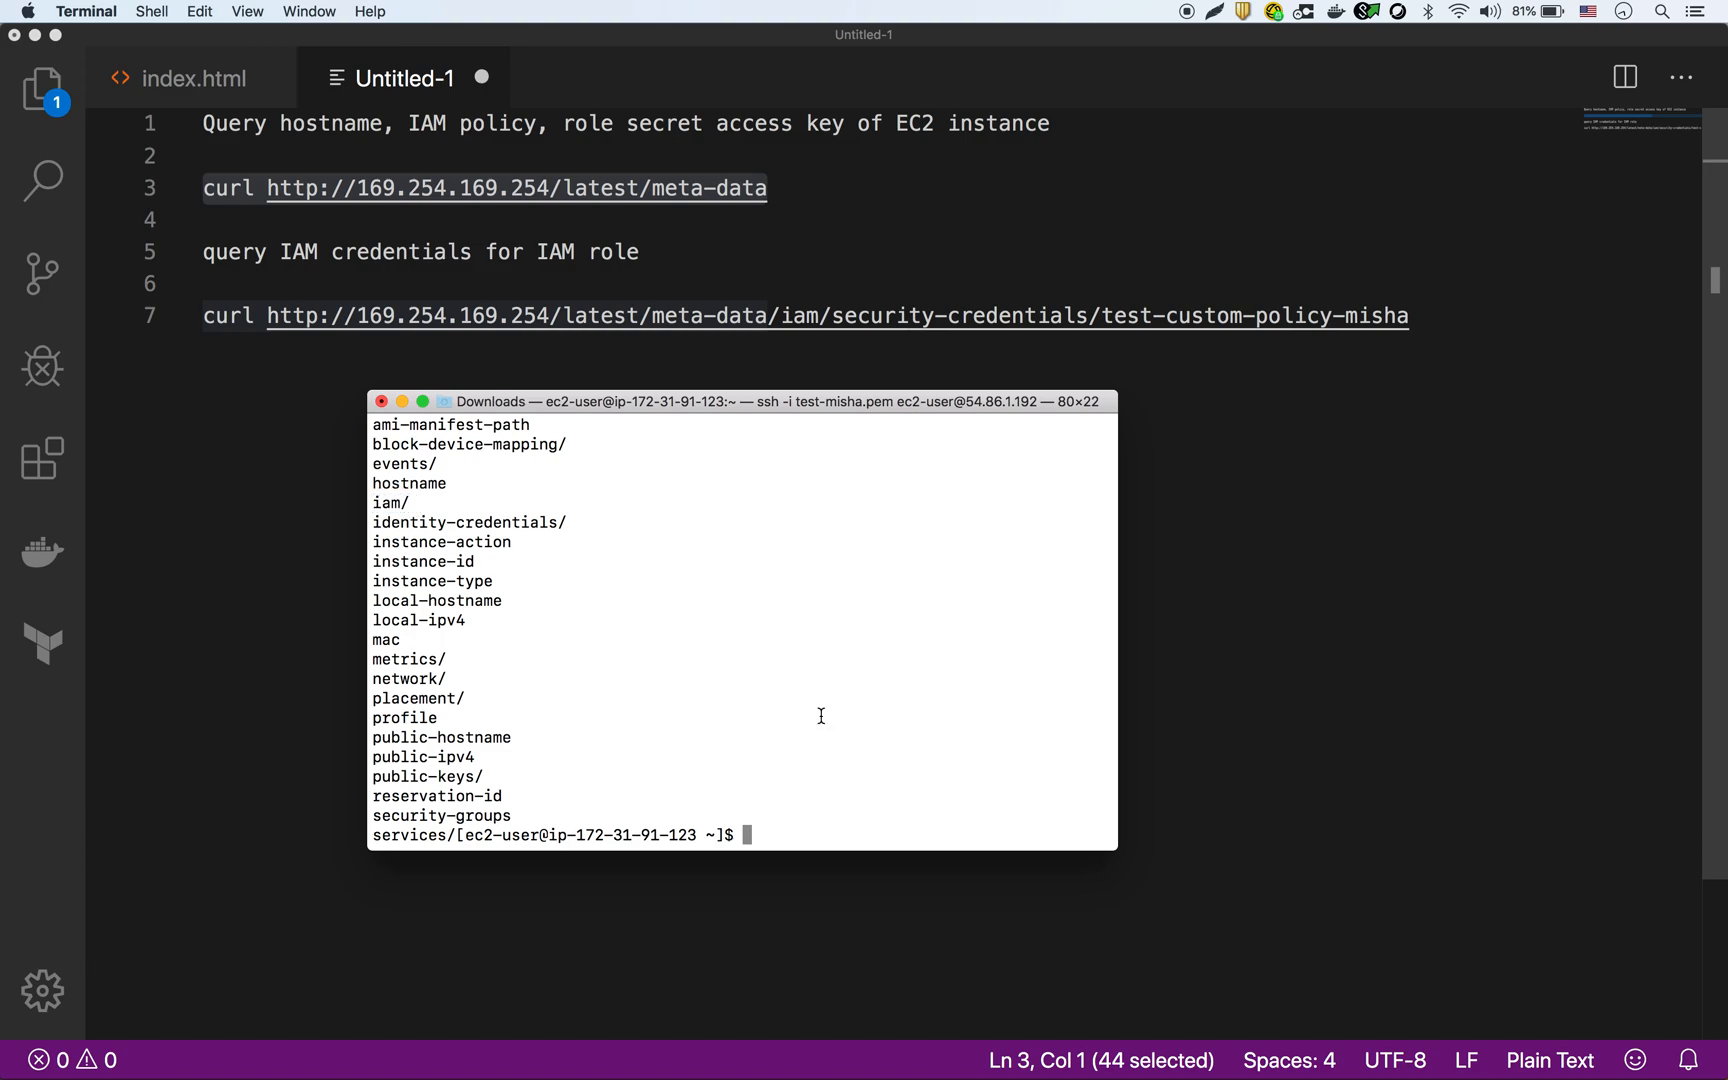
pyautogui.write('curl http://169.254.169.254/latest/meta-data/')
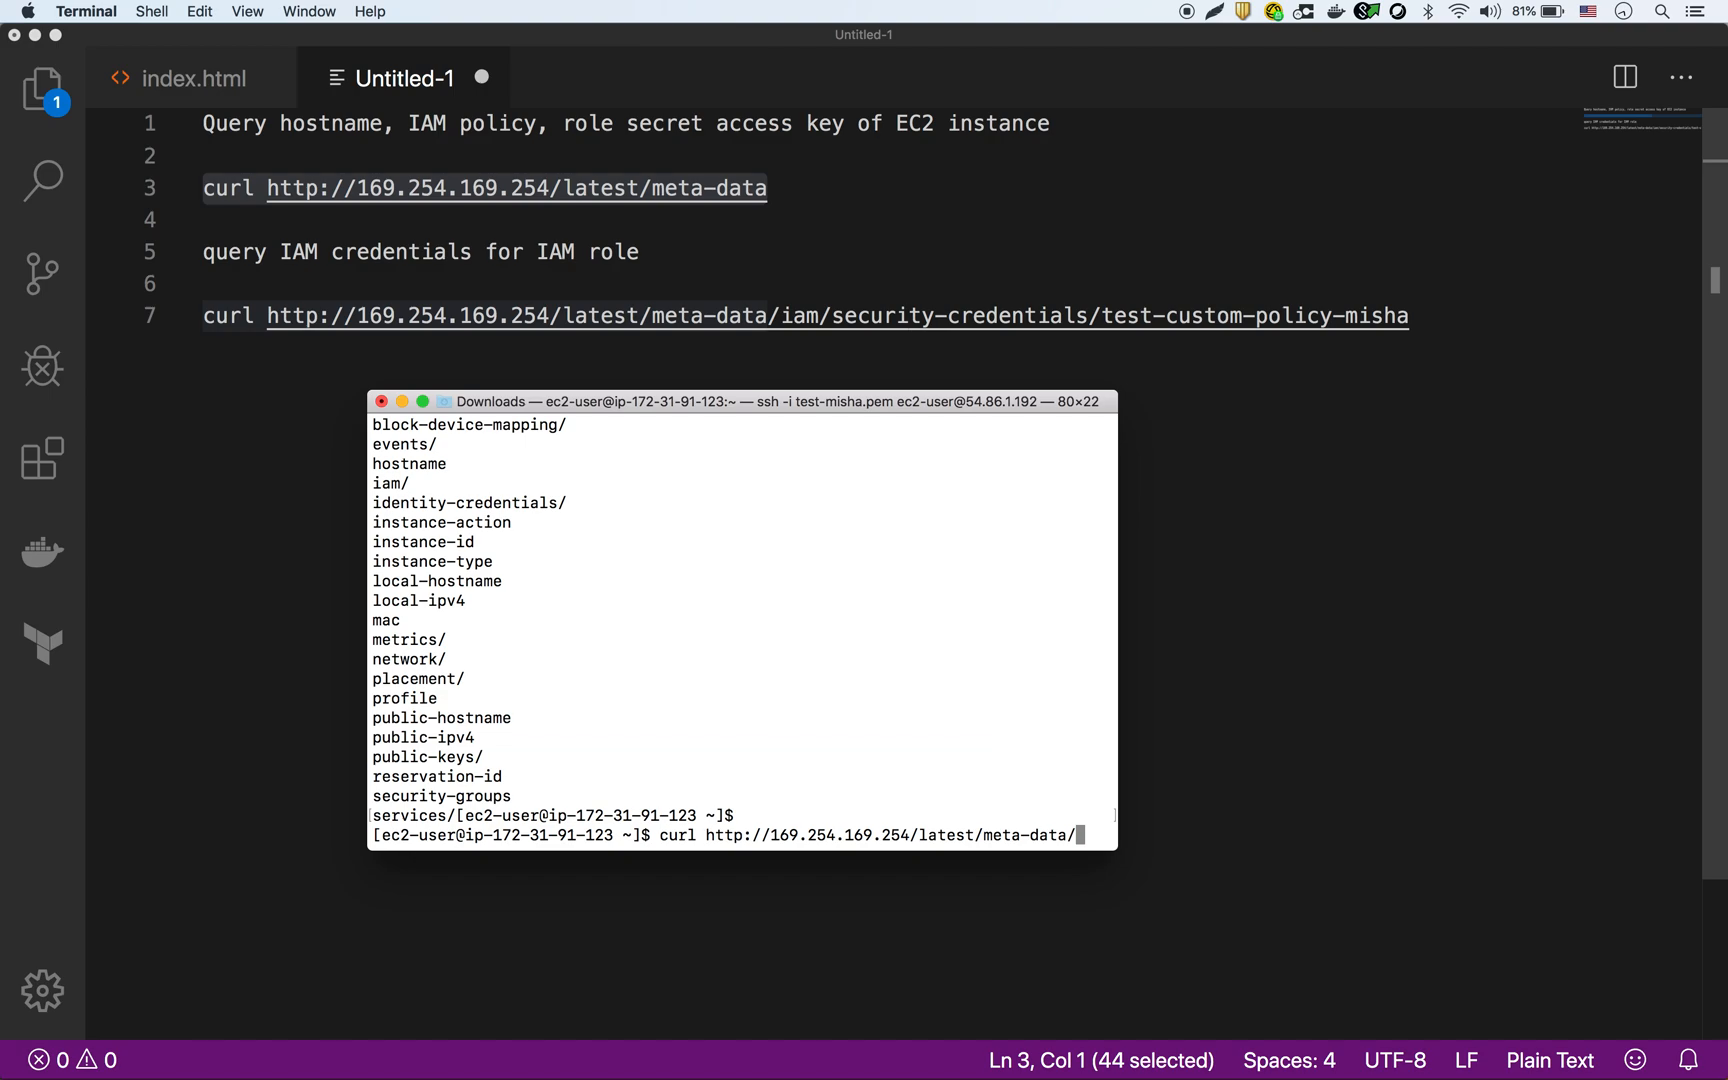
pyautogui.write('iam/')
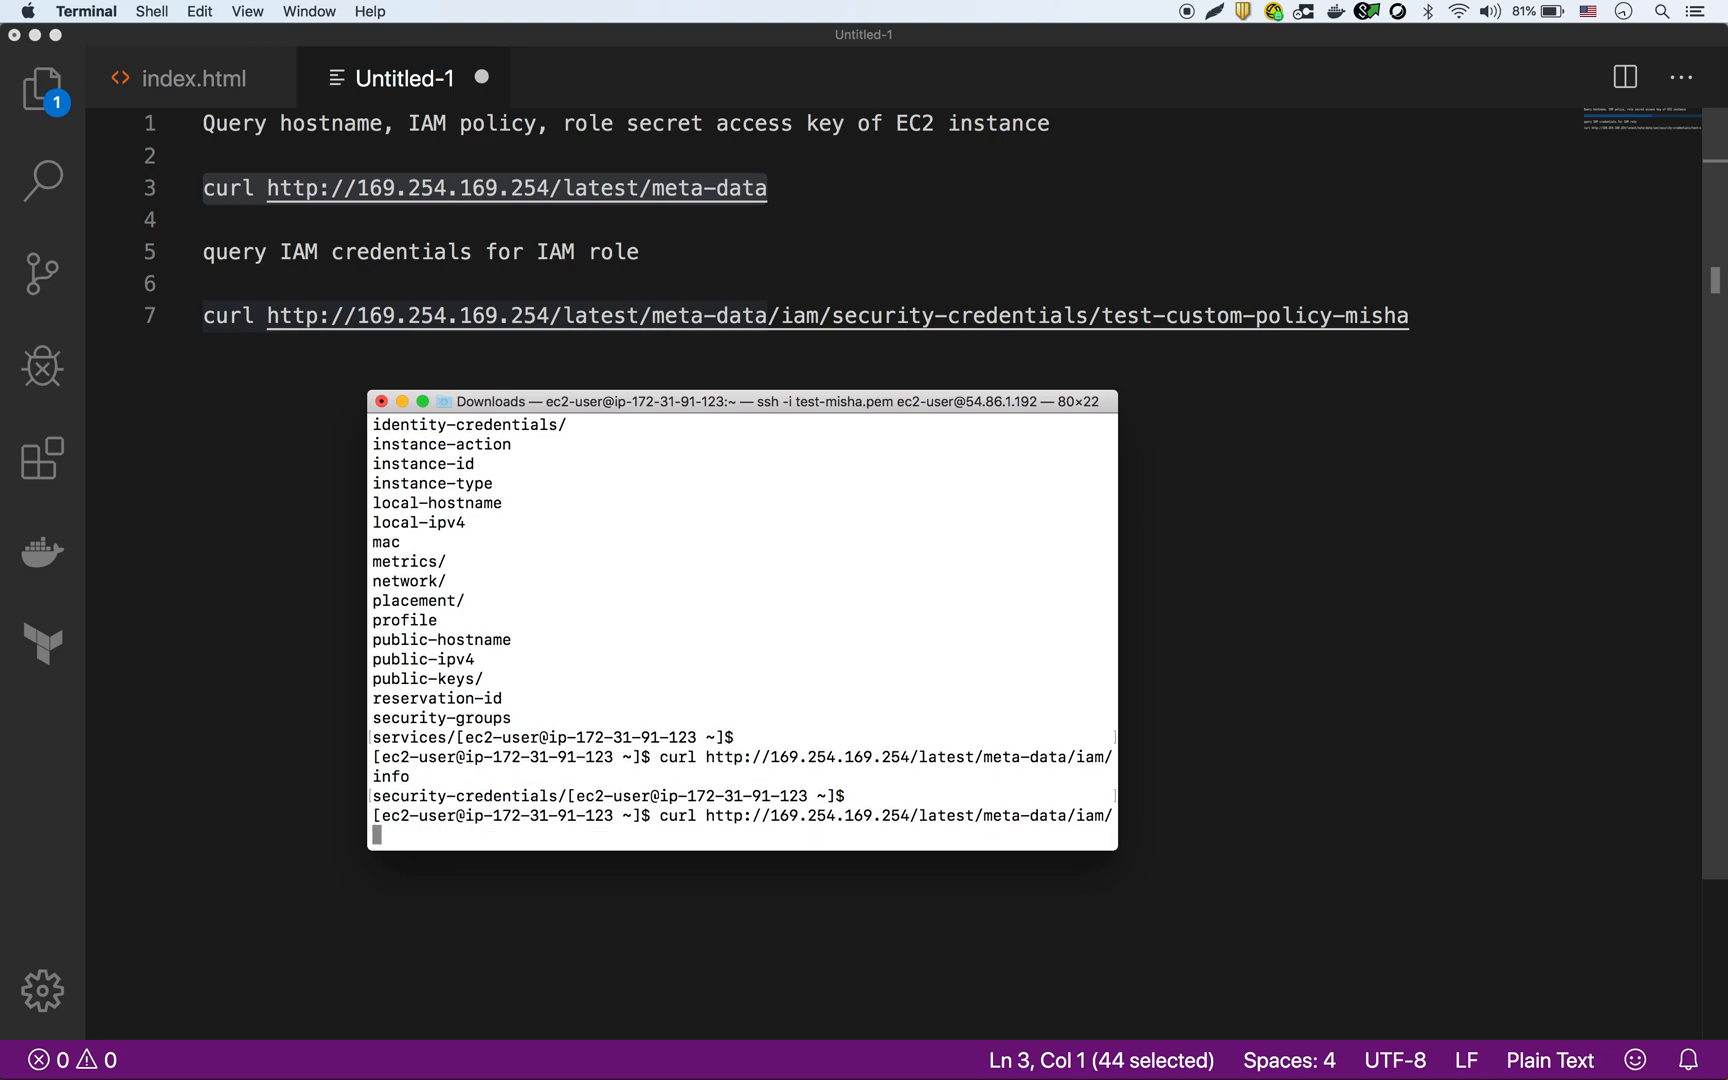
pyautogui.press('Return')
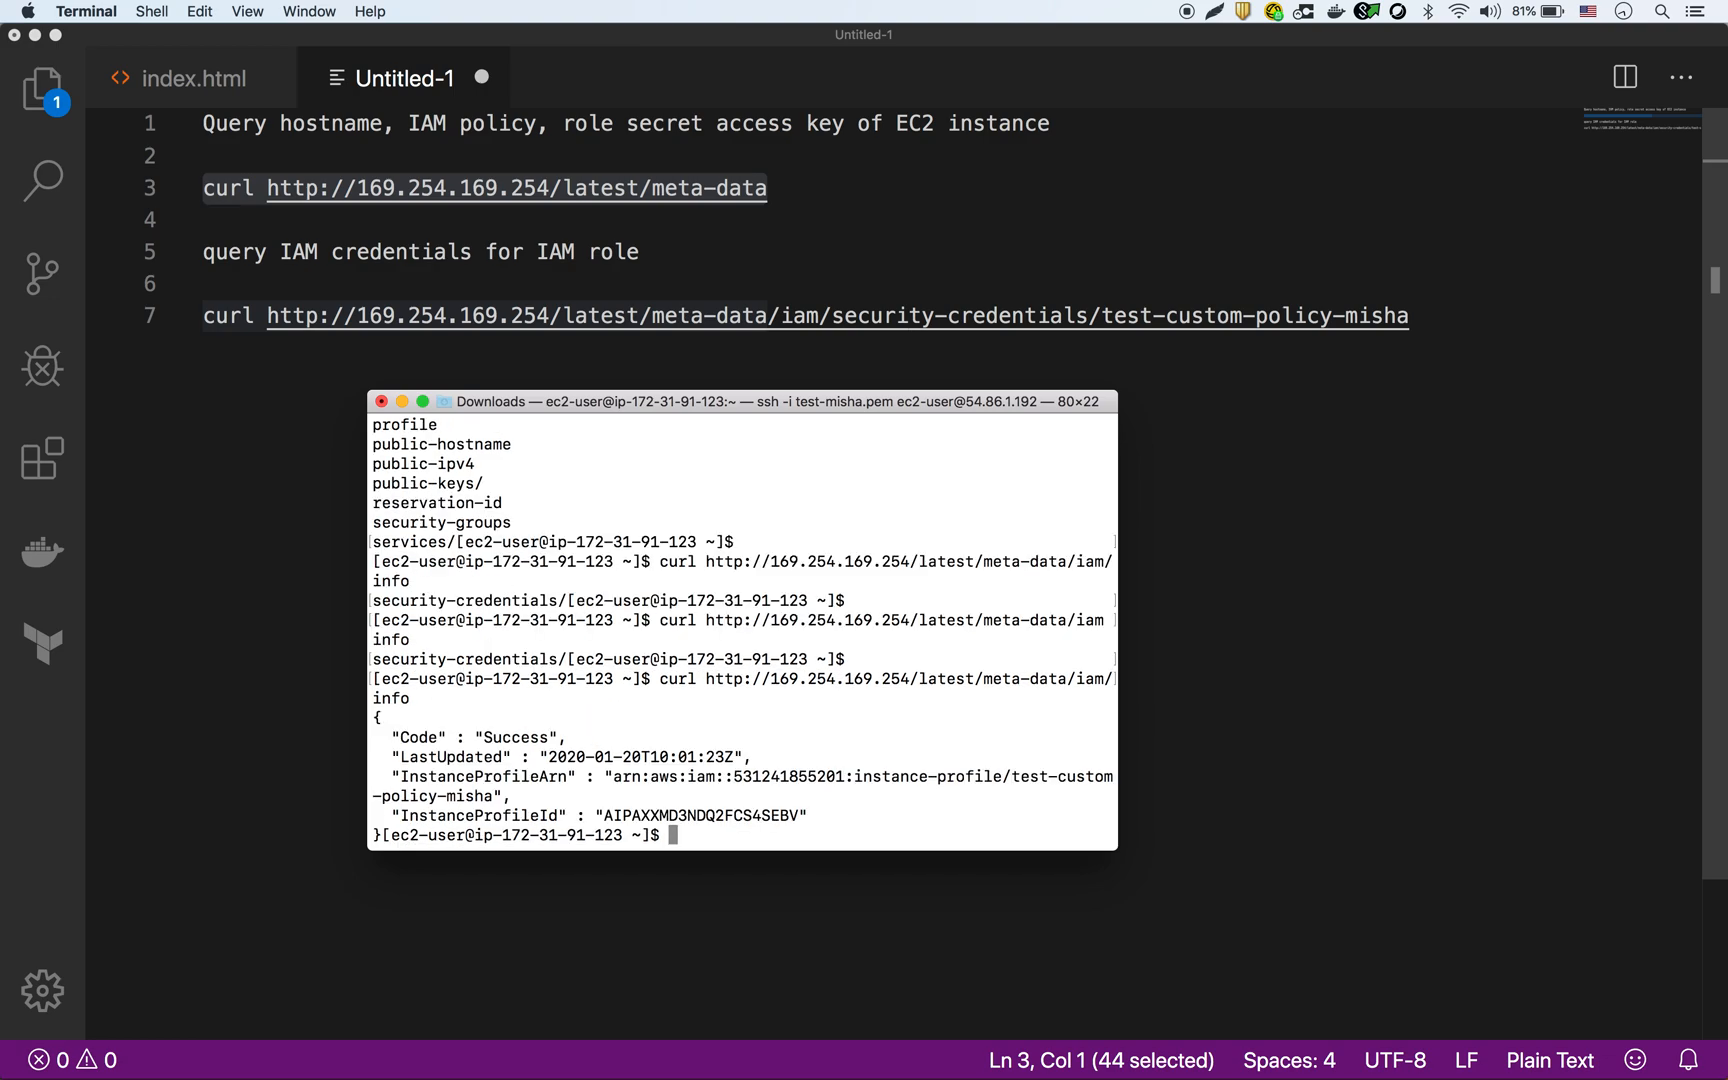
pyautogui.moveTo(772, 674)
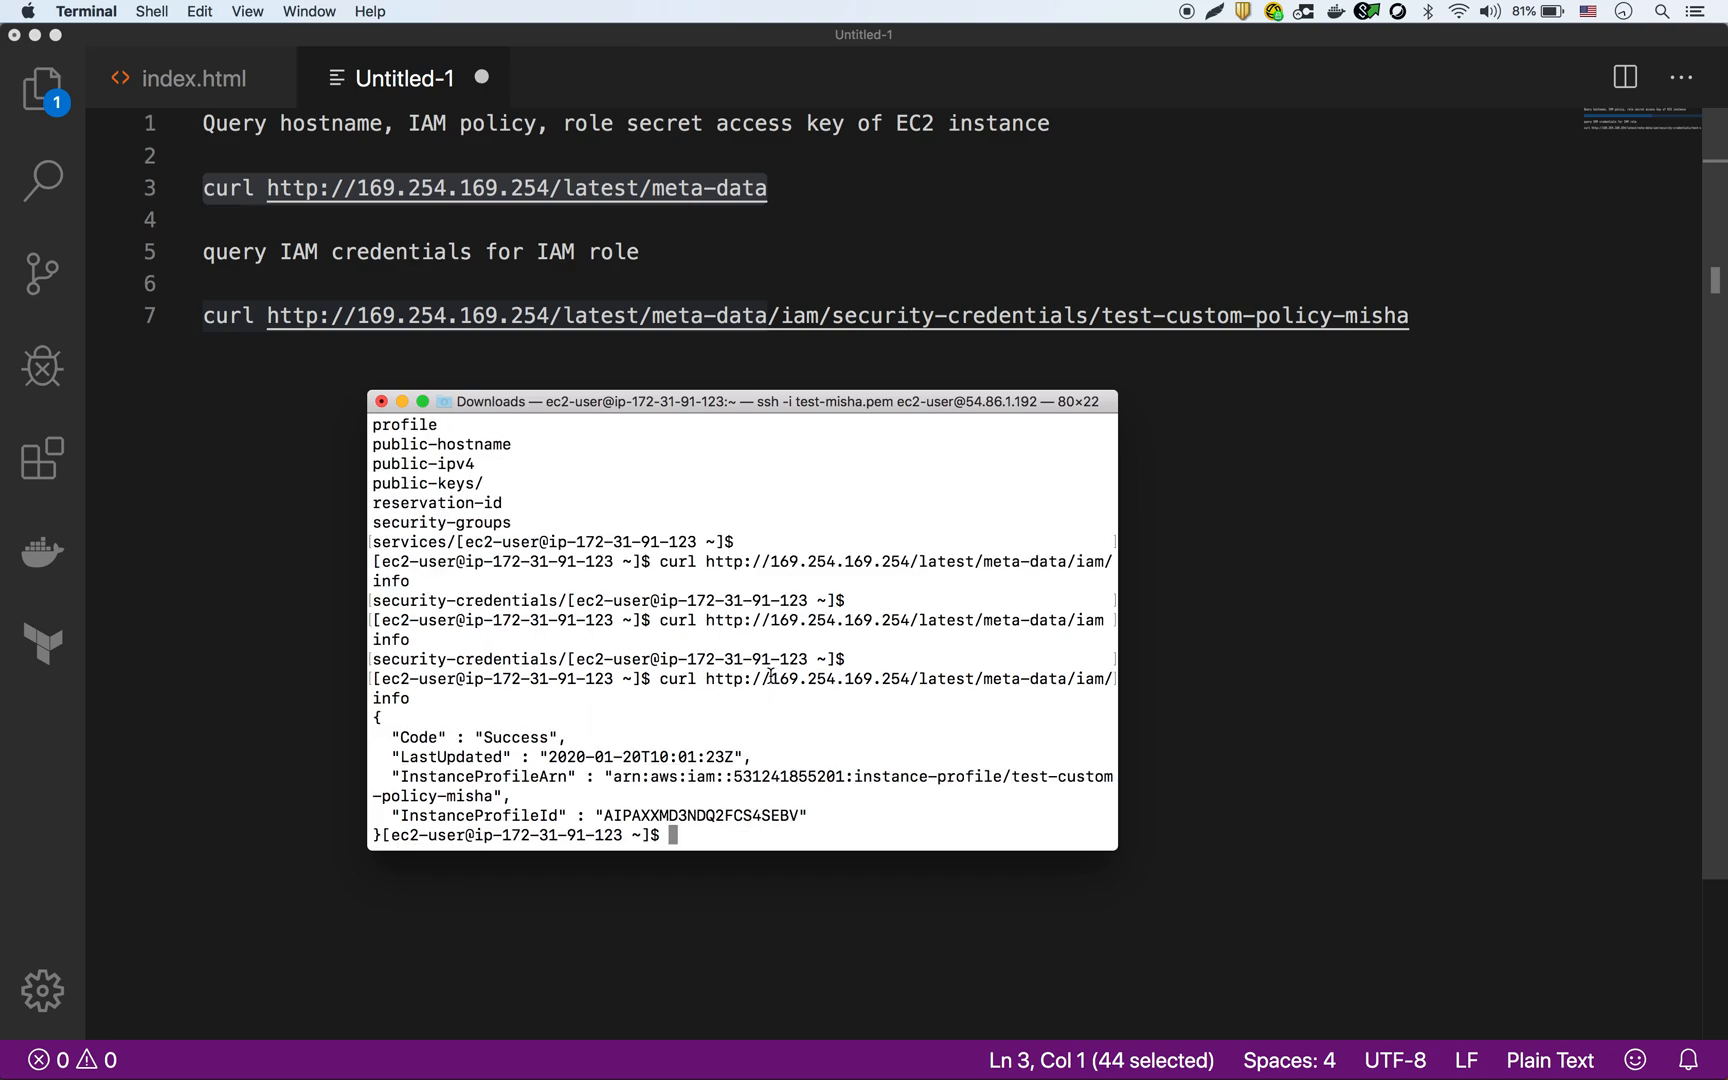
pyautogui.moveTo(600, 692)
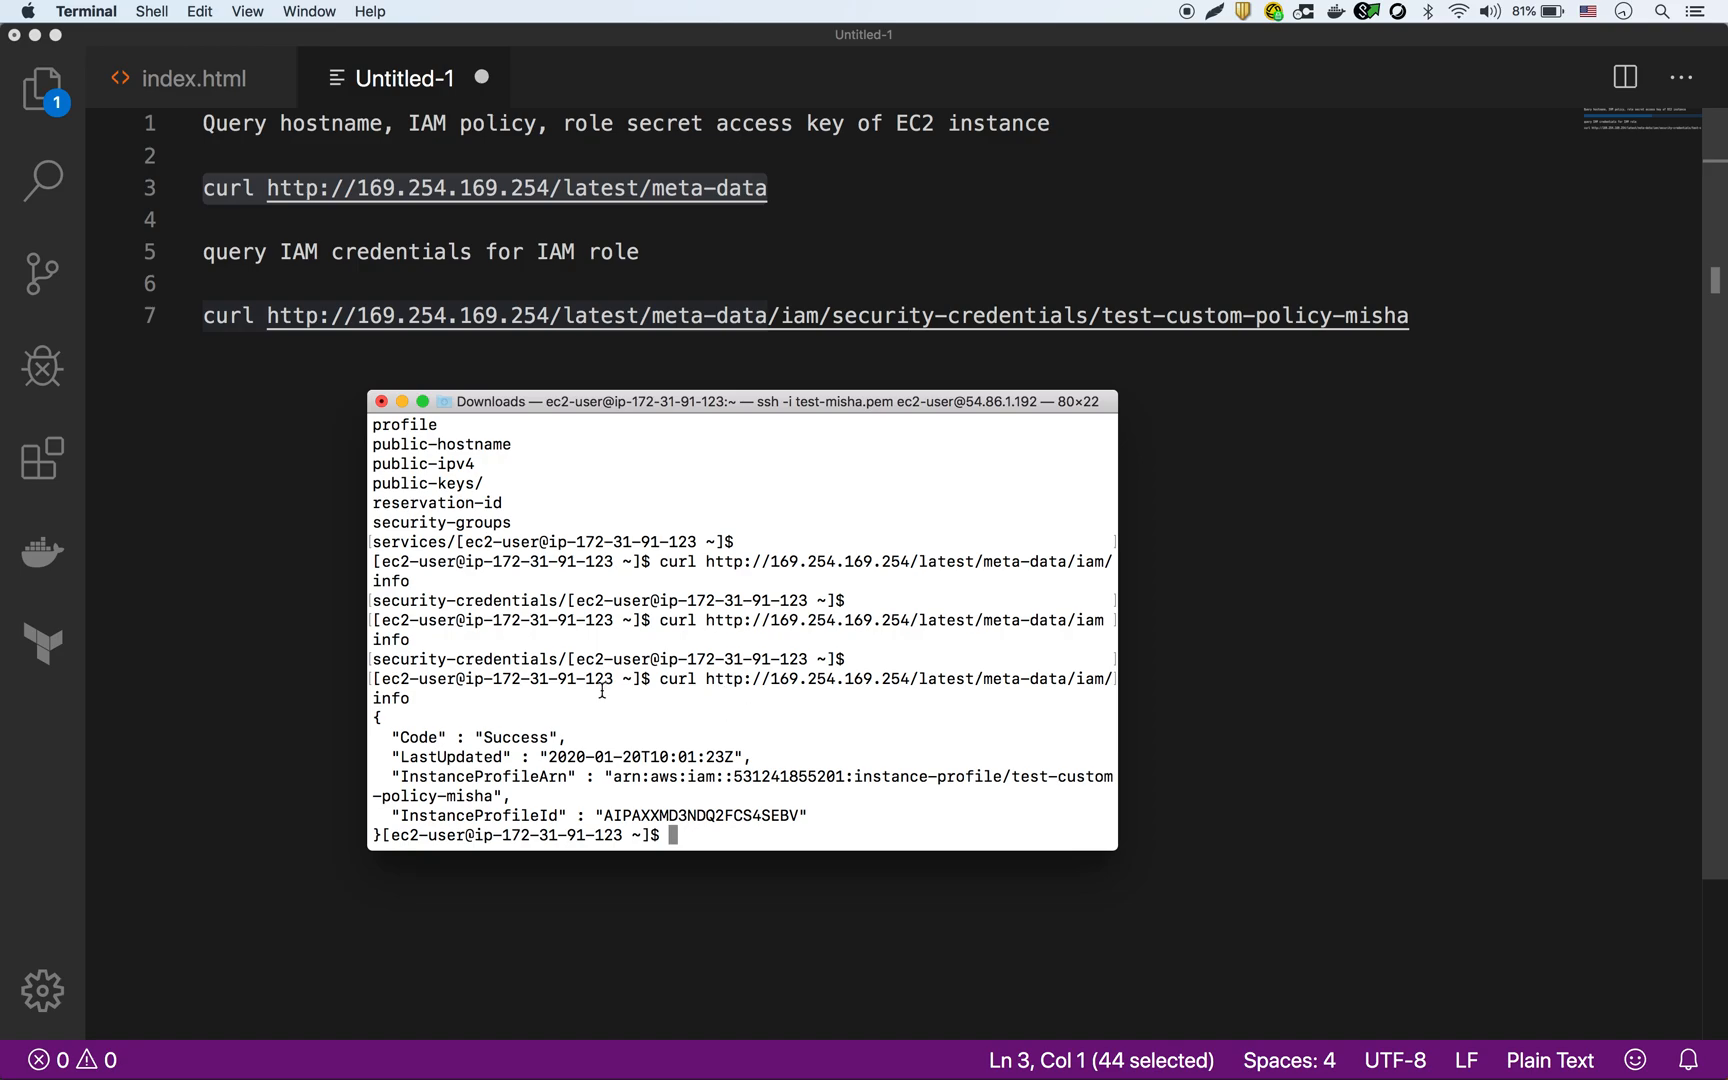
pyautogui.moveTo(564, 710)
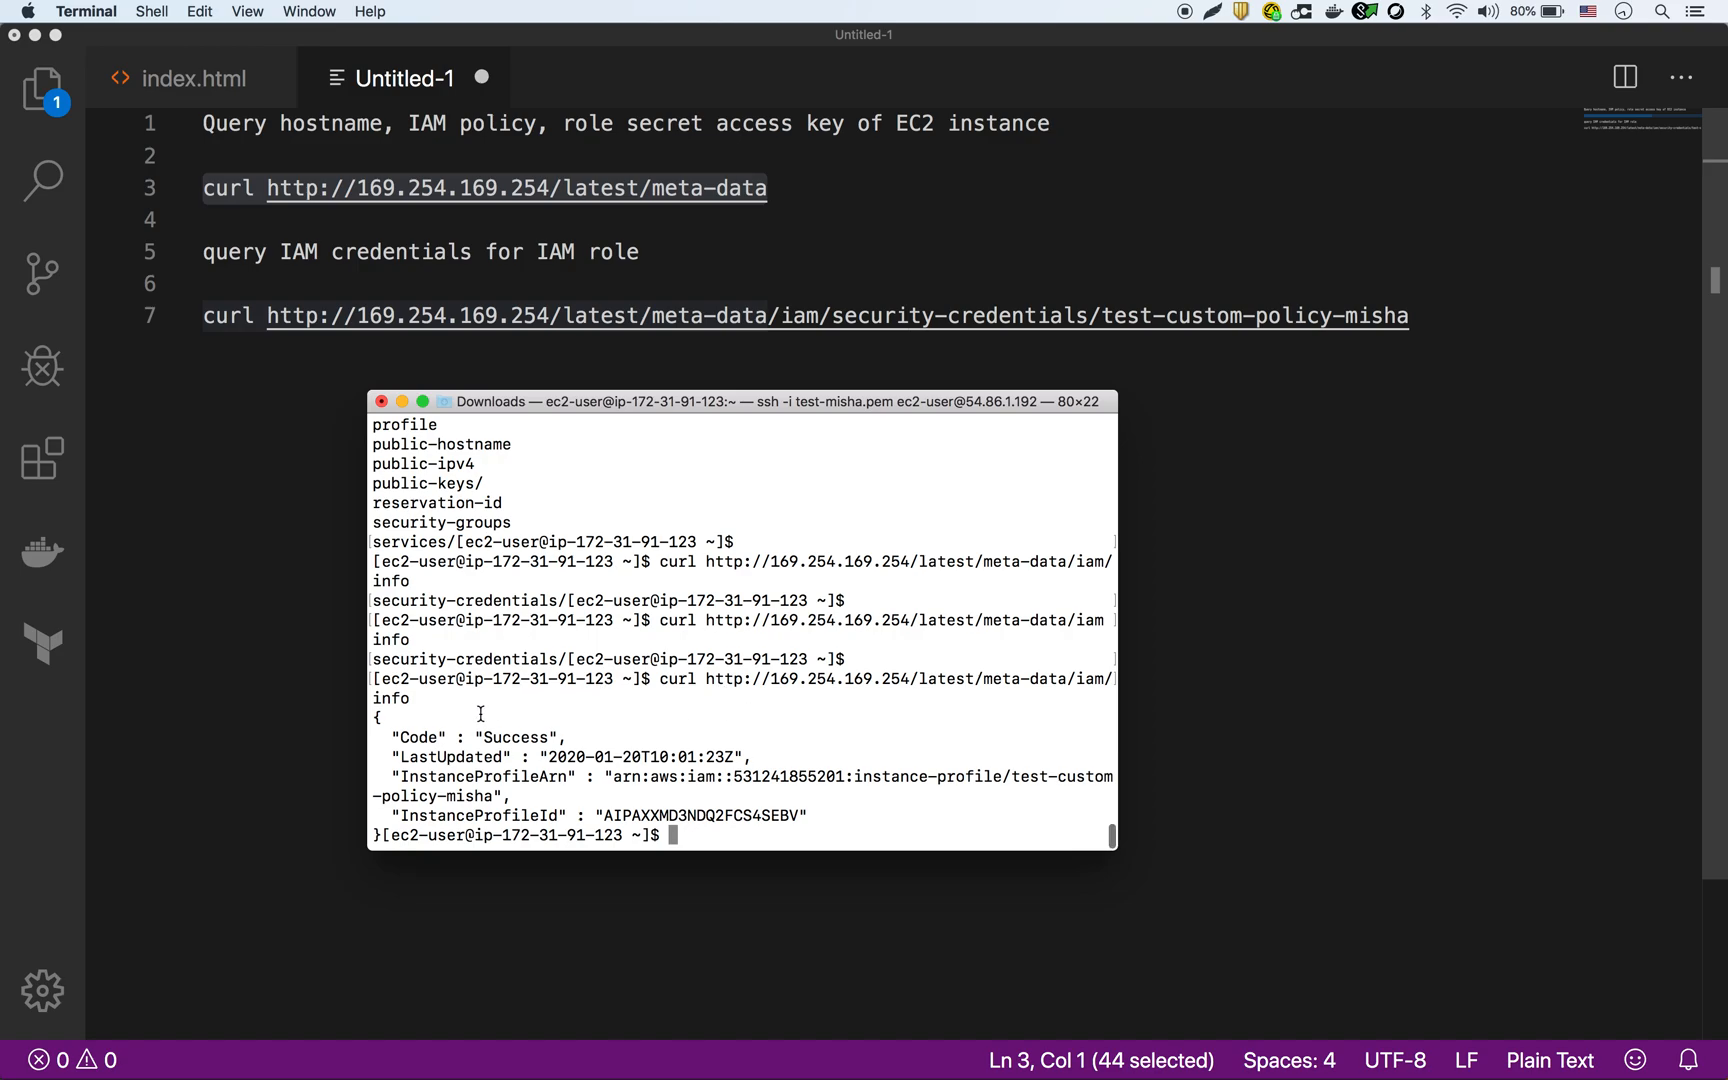
pyautogui.moveTo(562, 664)
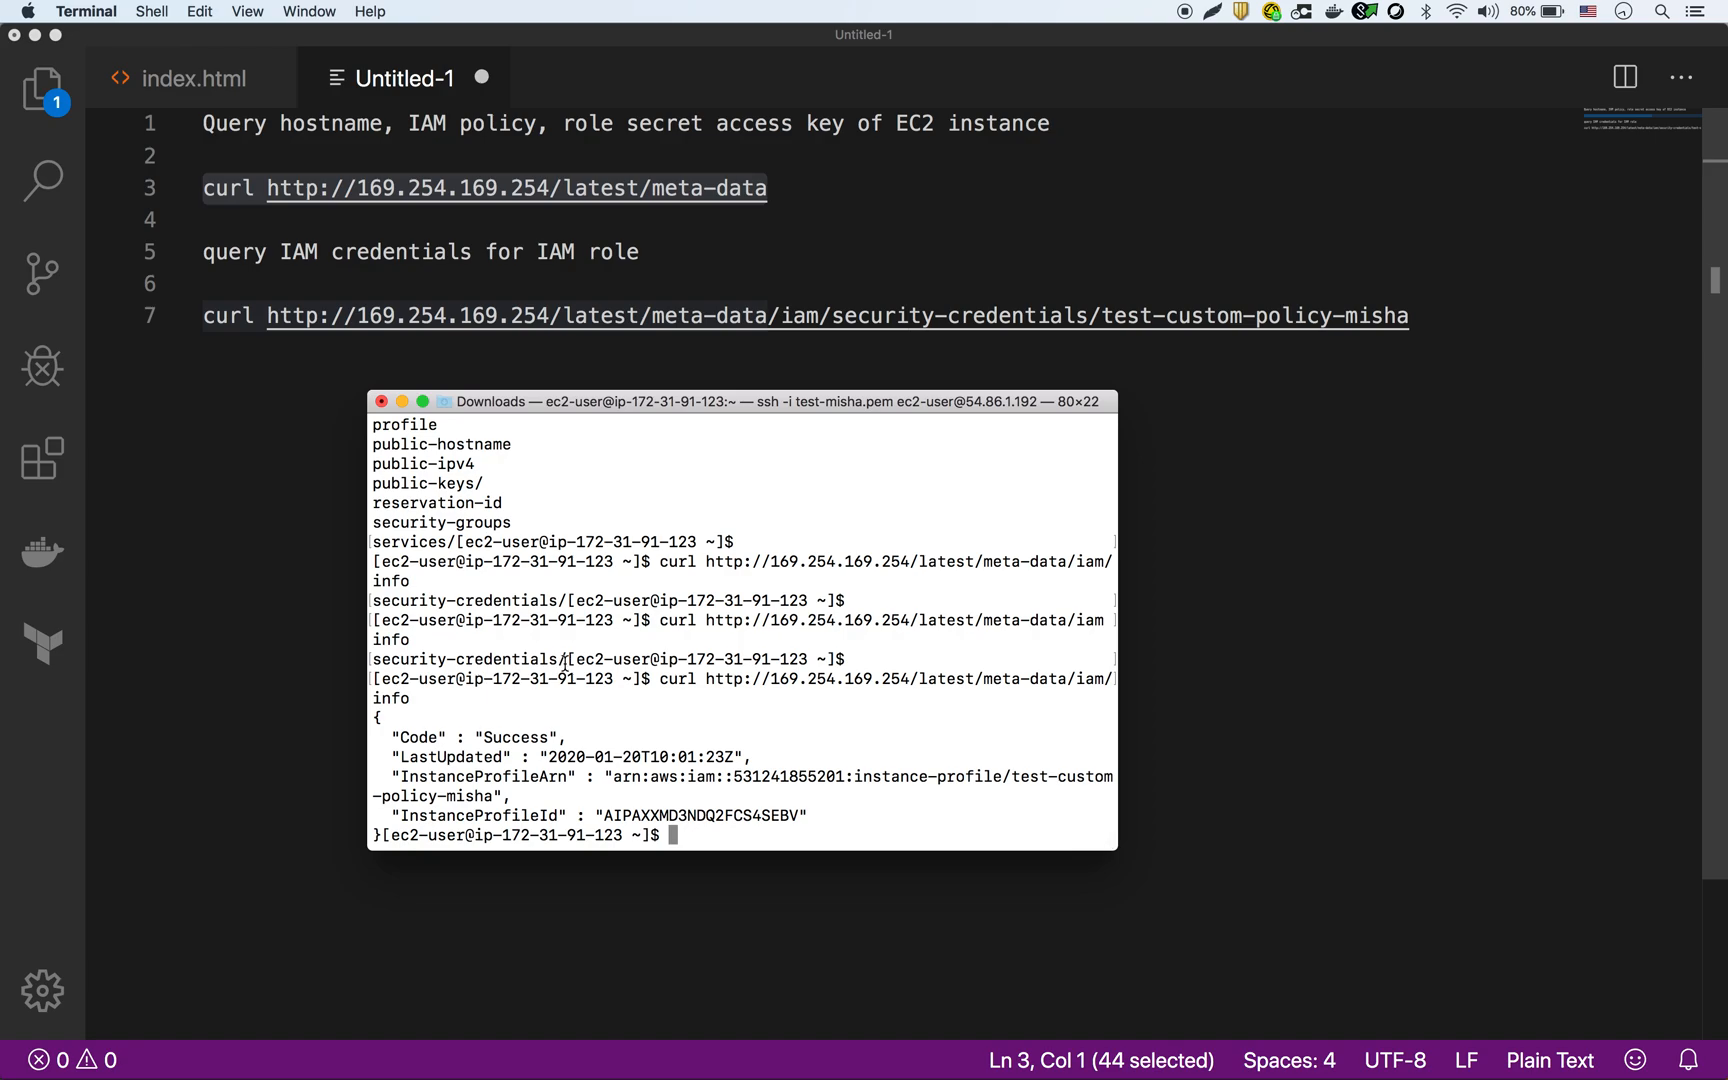
# - Curl meta-data/iam/security-credentials, returning the attached role name test-custom-policy-misha
pyautogui.doubleClick(466, 658)
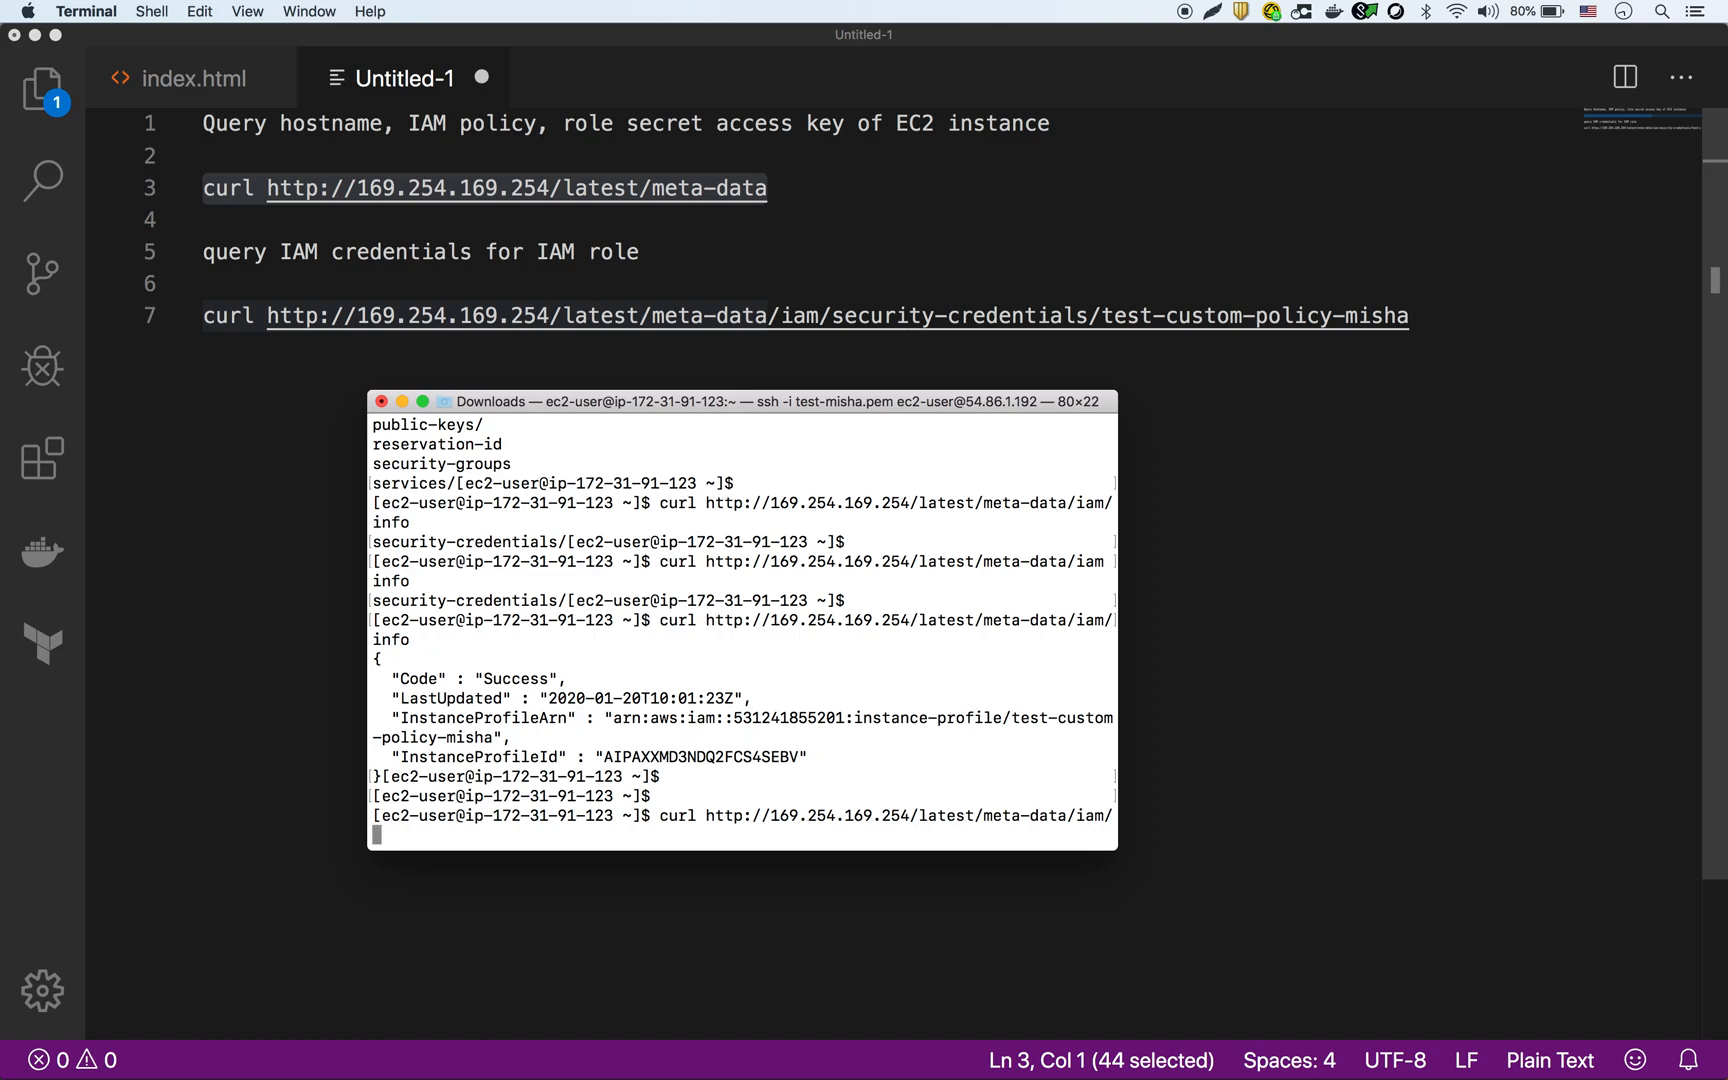
pyautogui.write('security')
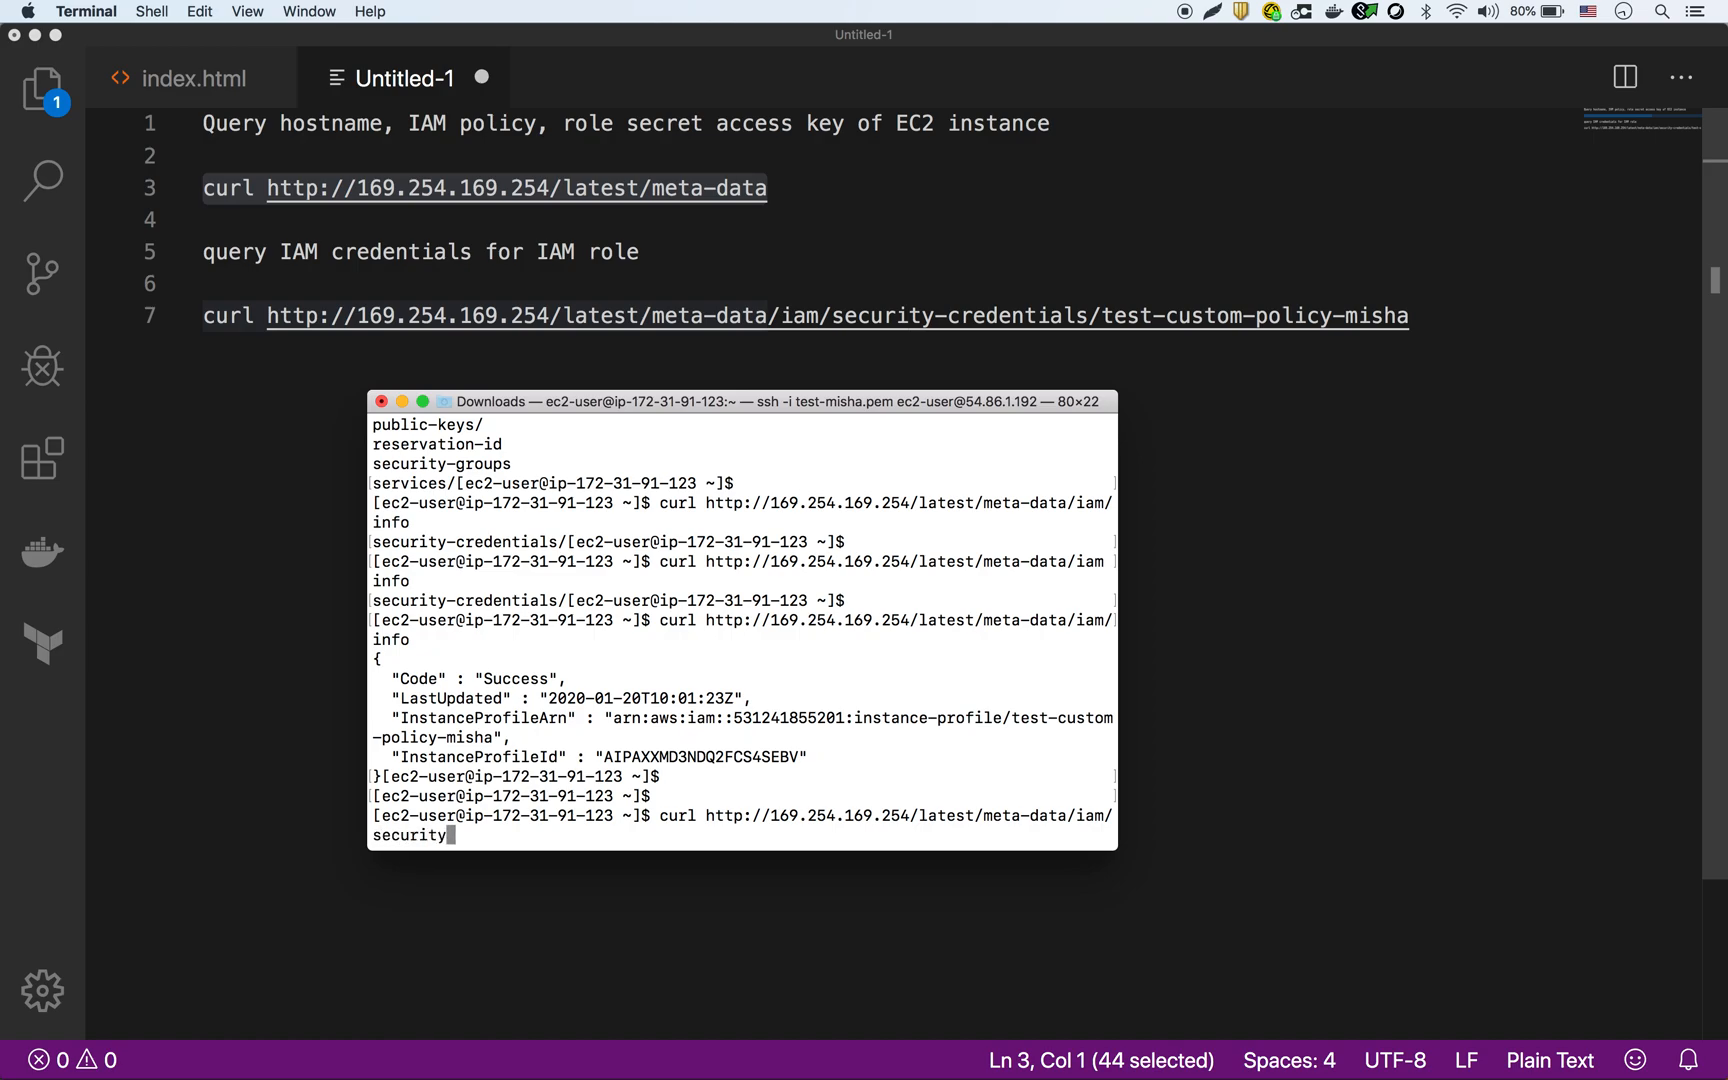
pyautogui.write('-credentials')
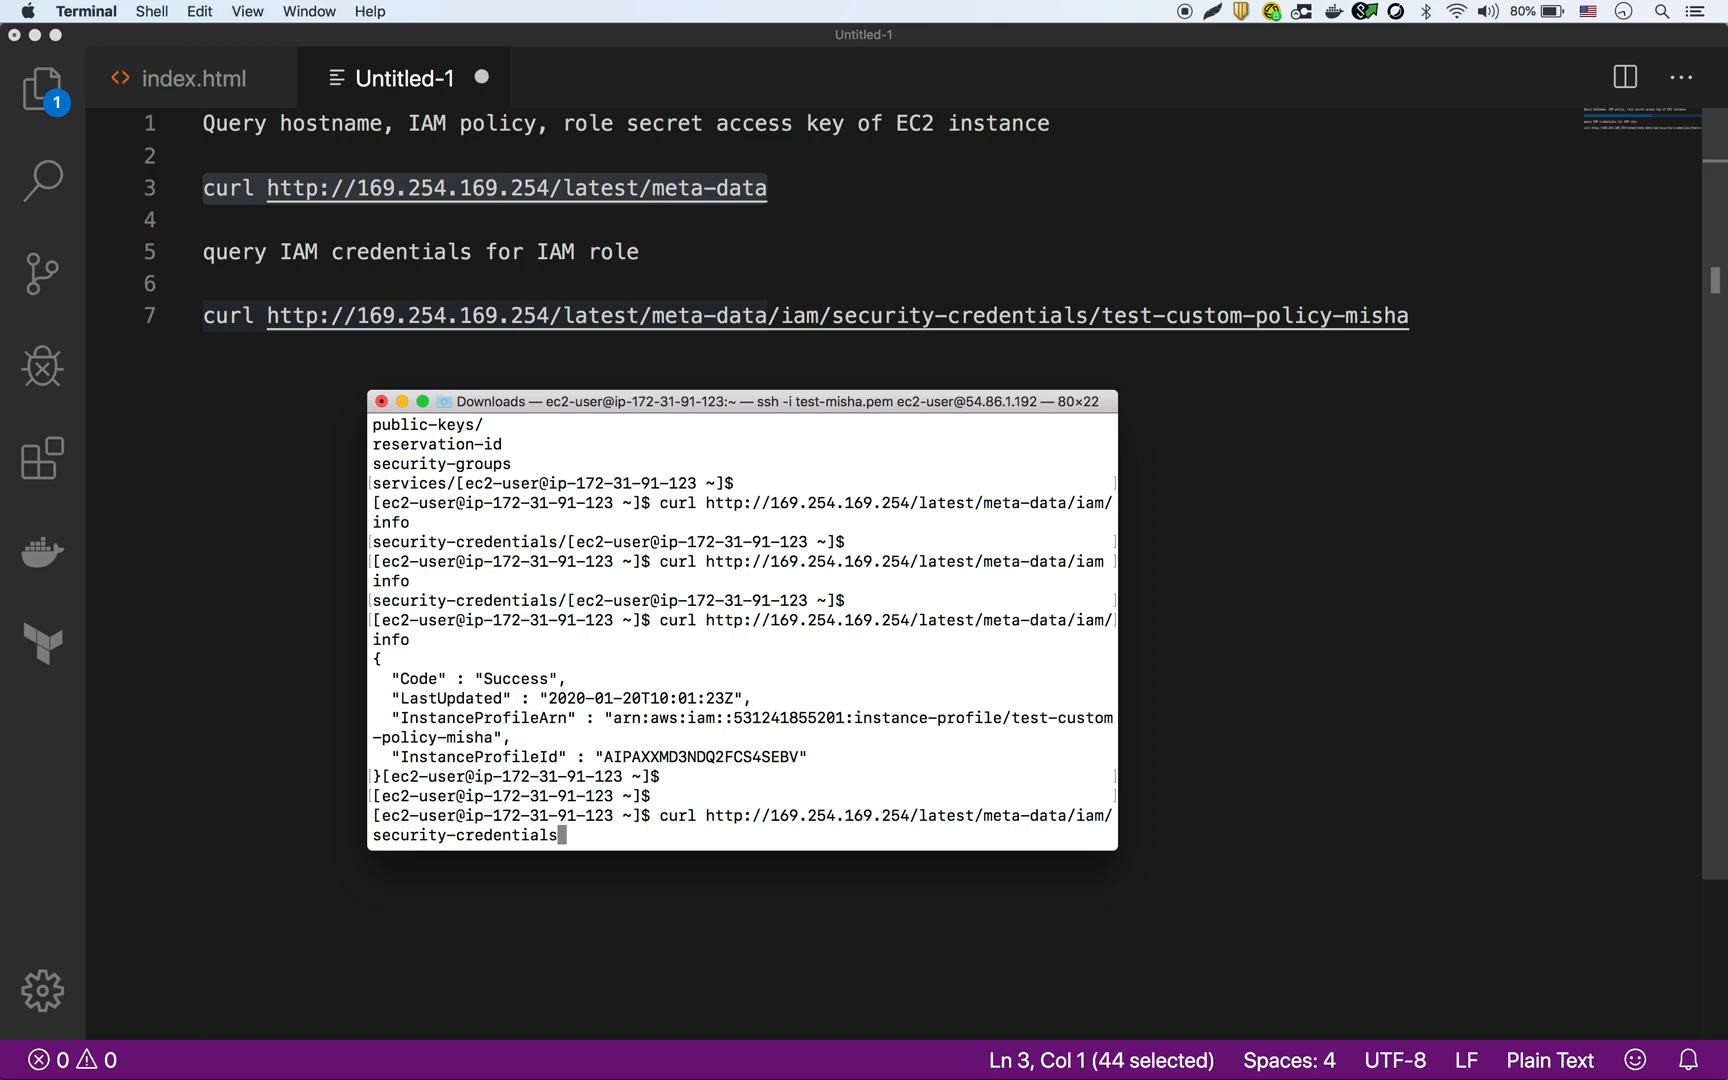
pyautogui.press('Return')
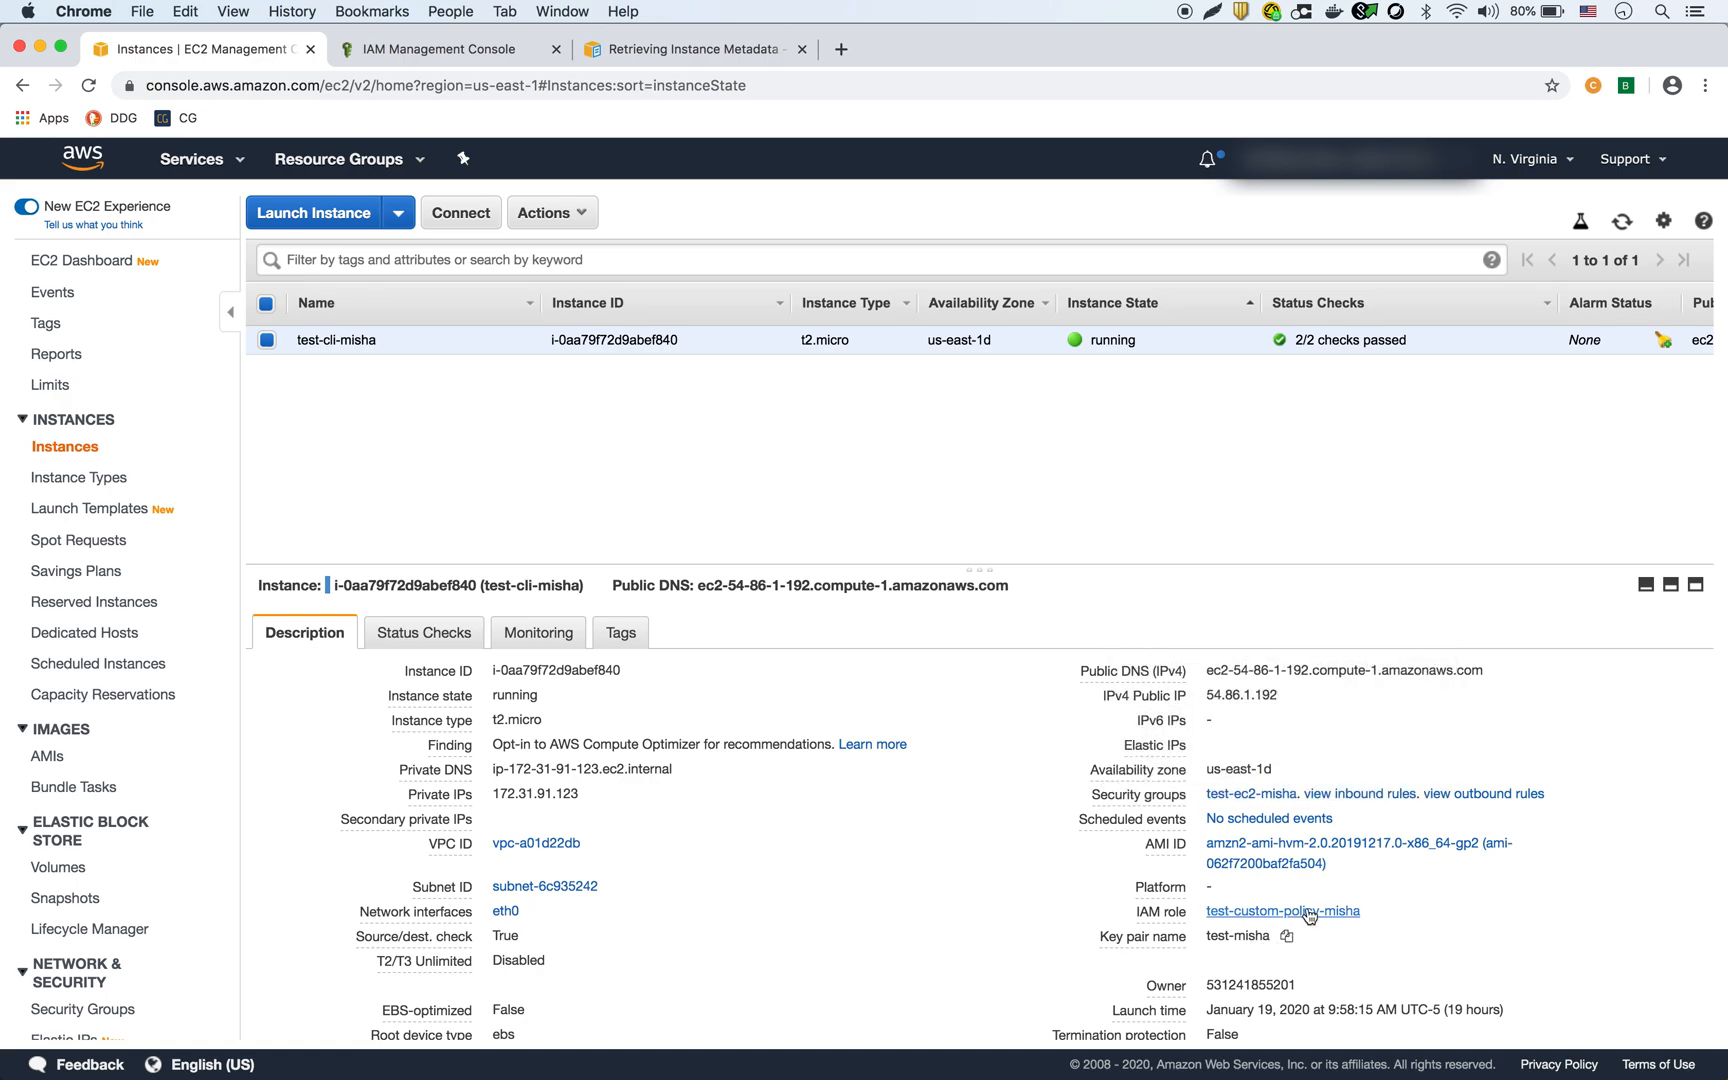
pyautogui.moveTo(1364, 924)
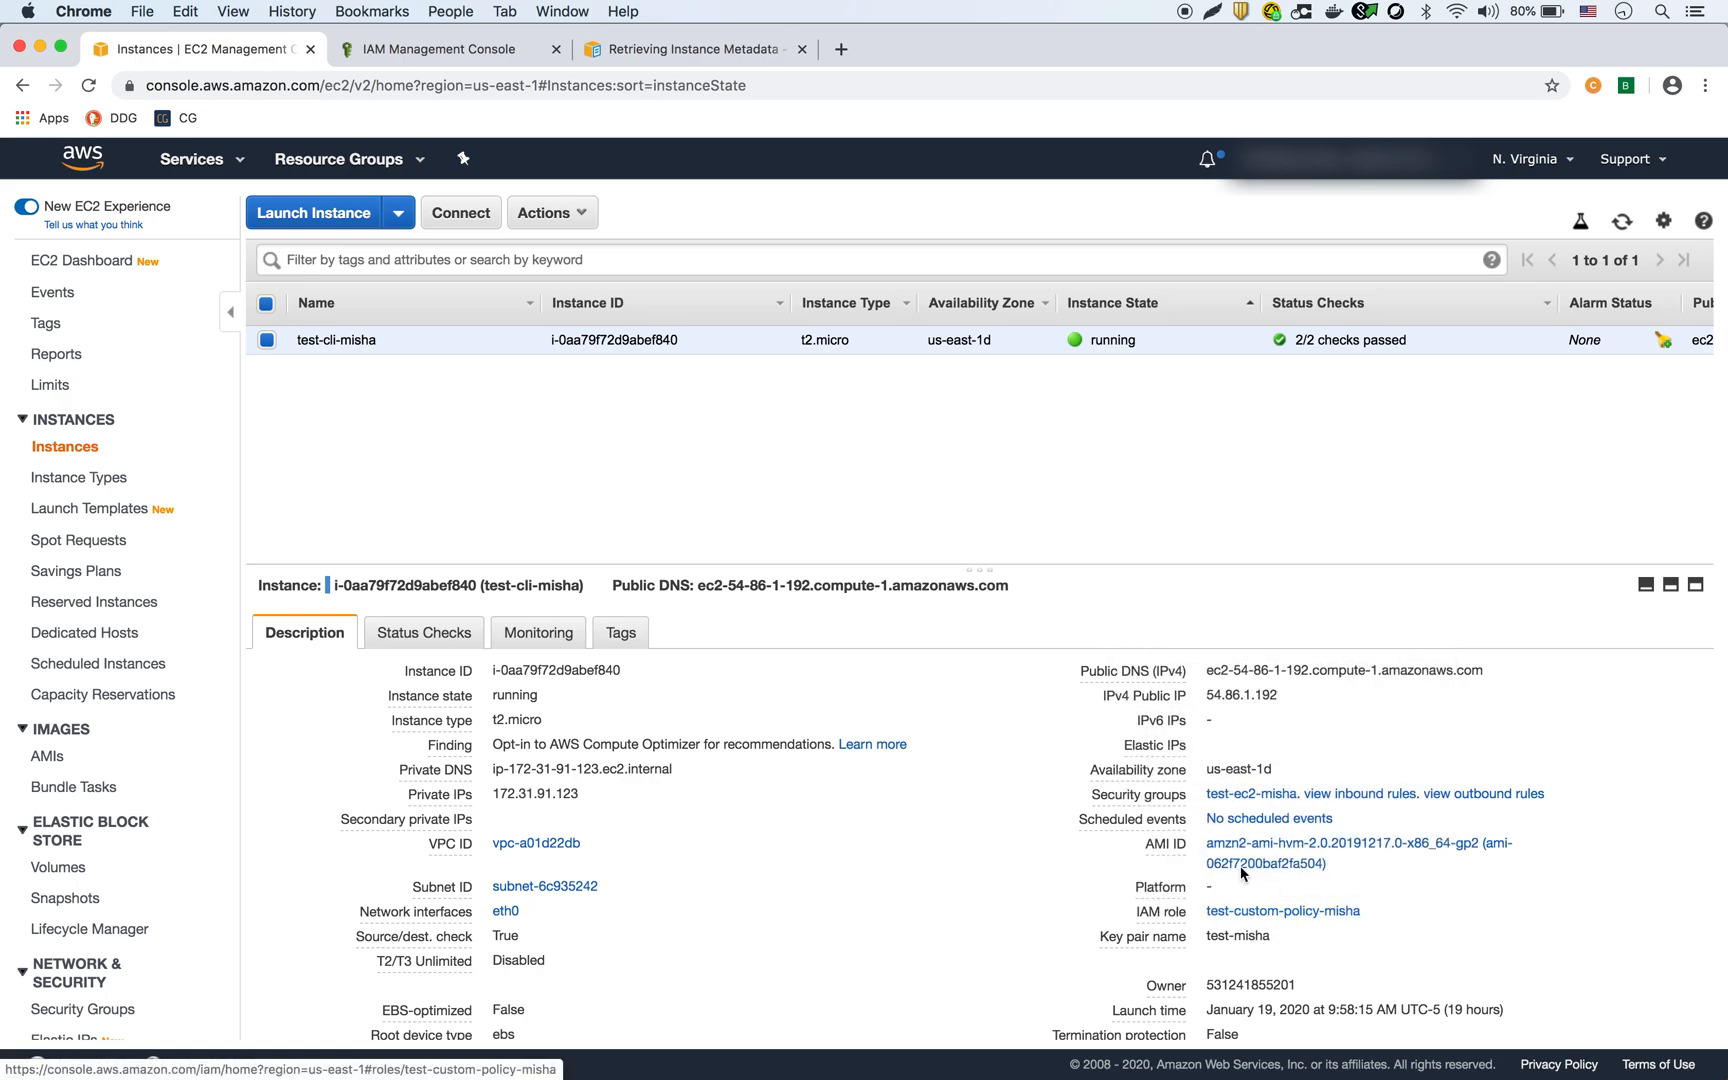
# - Open the test-custom-policy-misha role summary in IAM from the instance's IAM role link
pyautogui.click(440, 50)
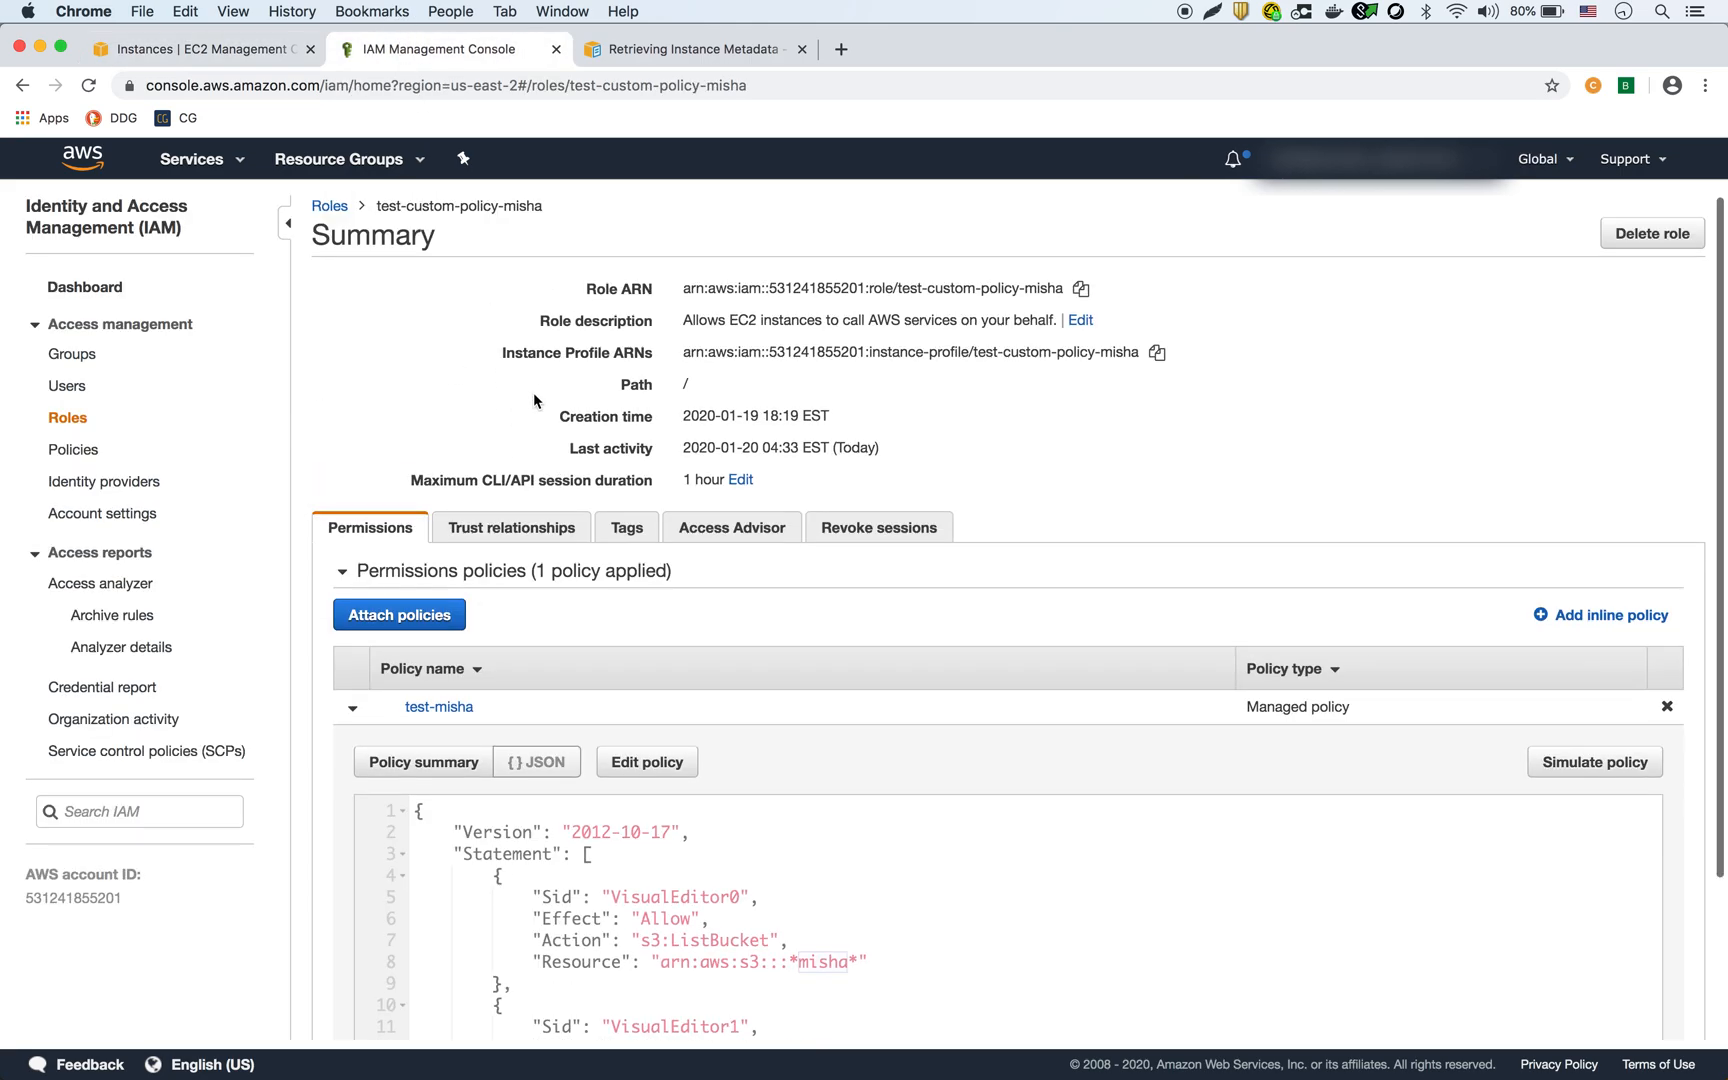
pyautogui.moveTo(858, 486)
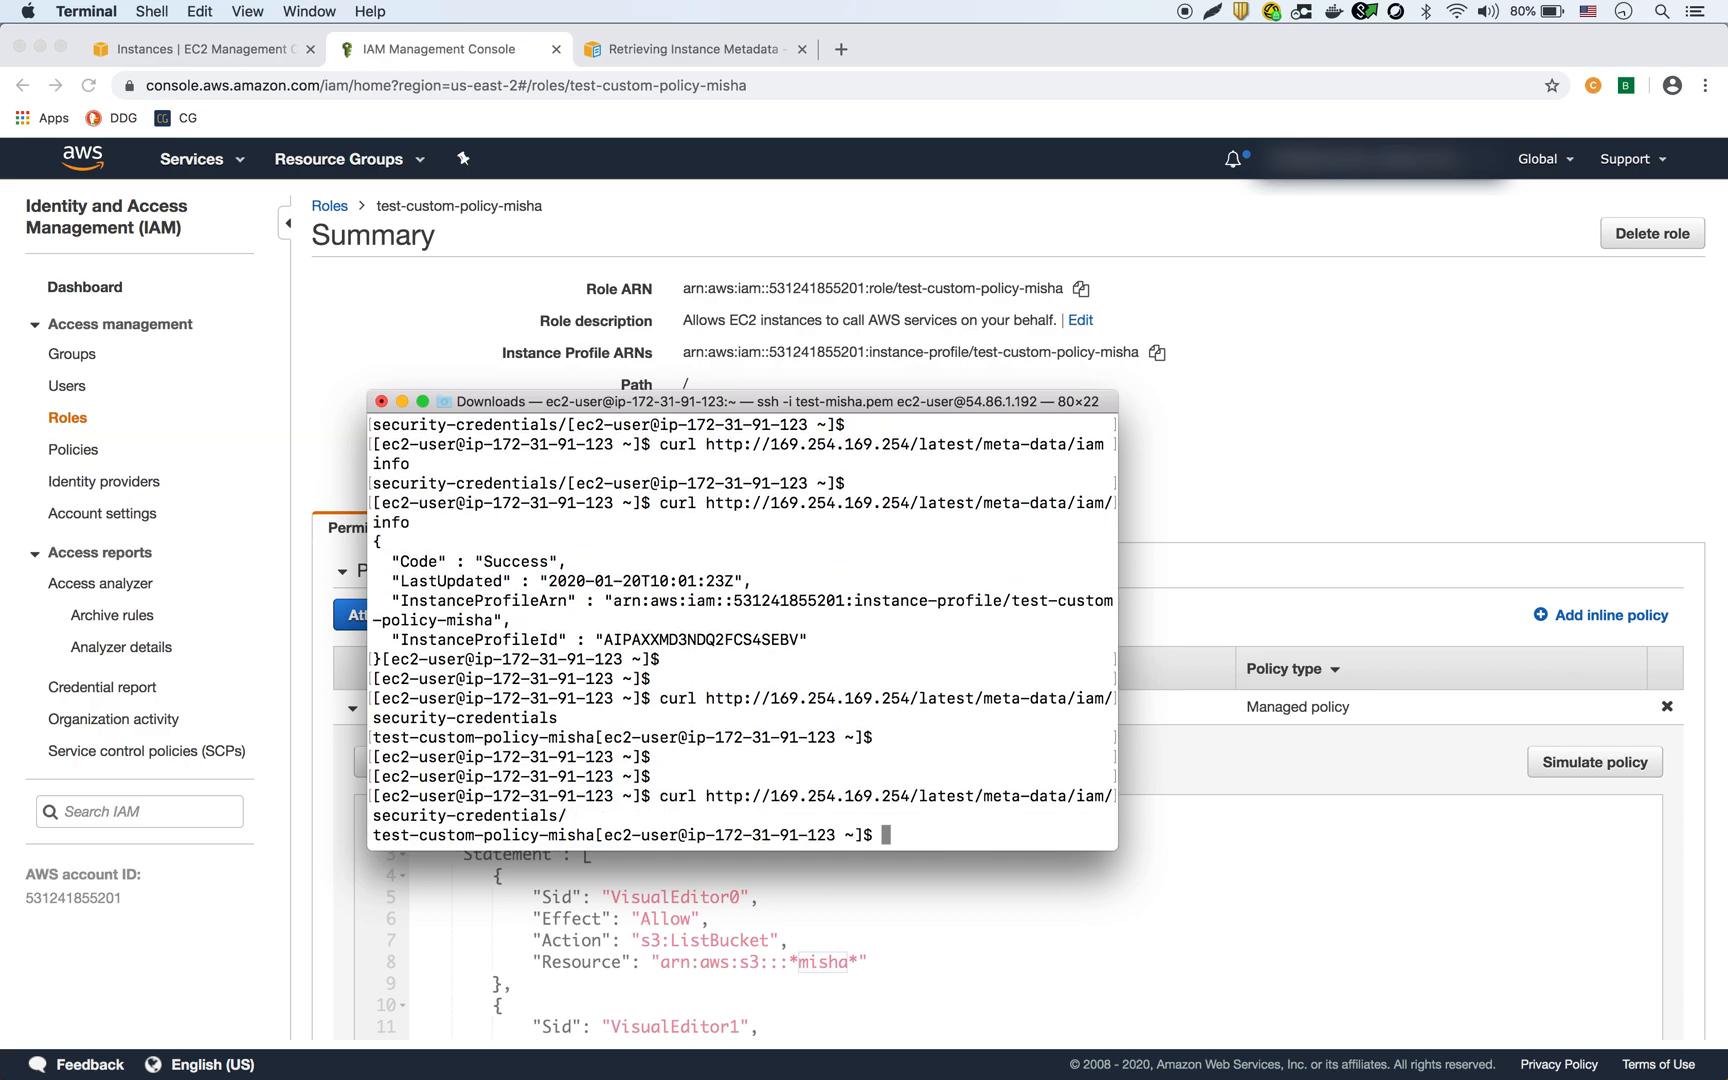
pyautogui.moveTo(504, 884)
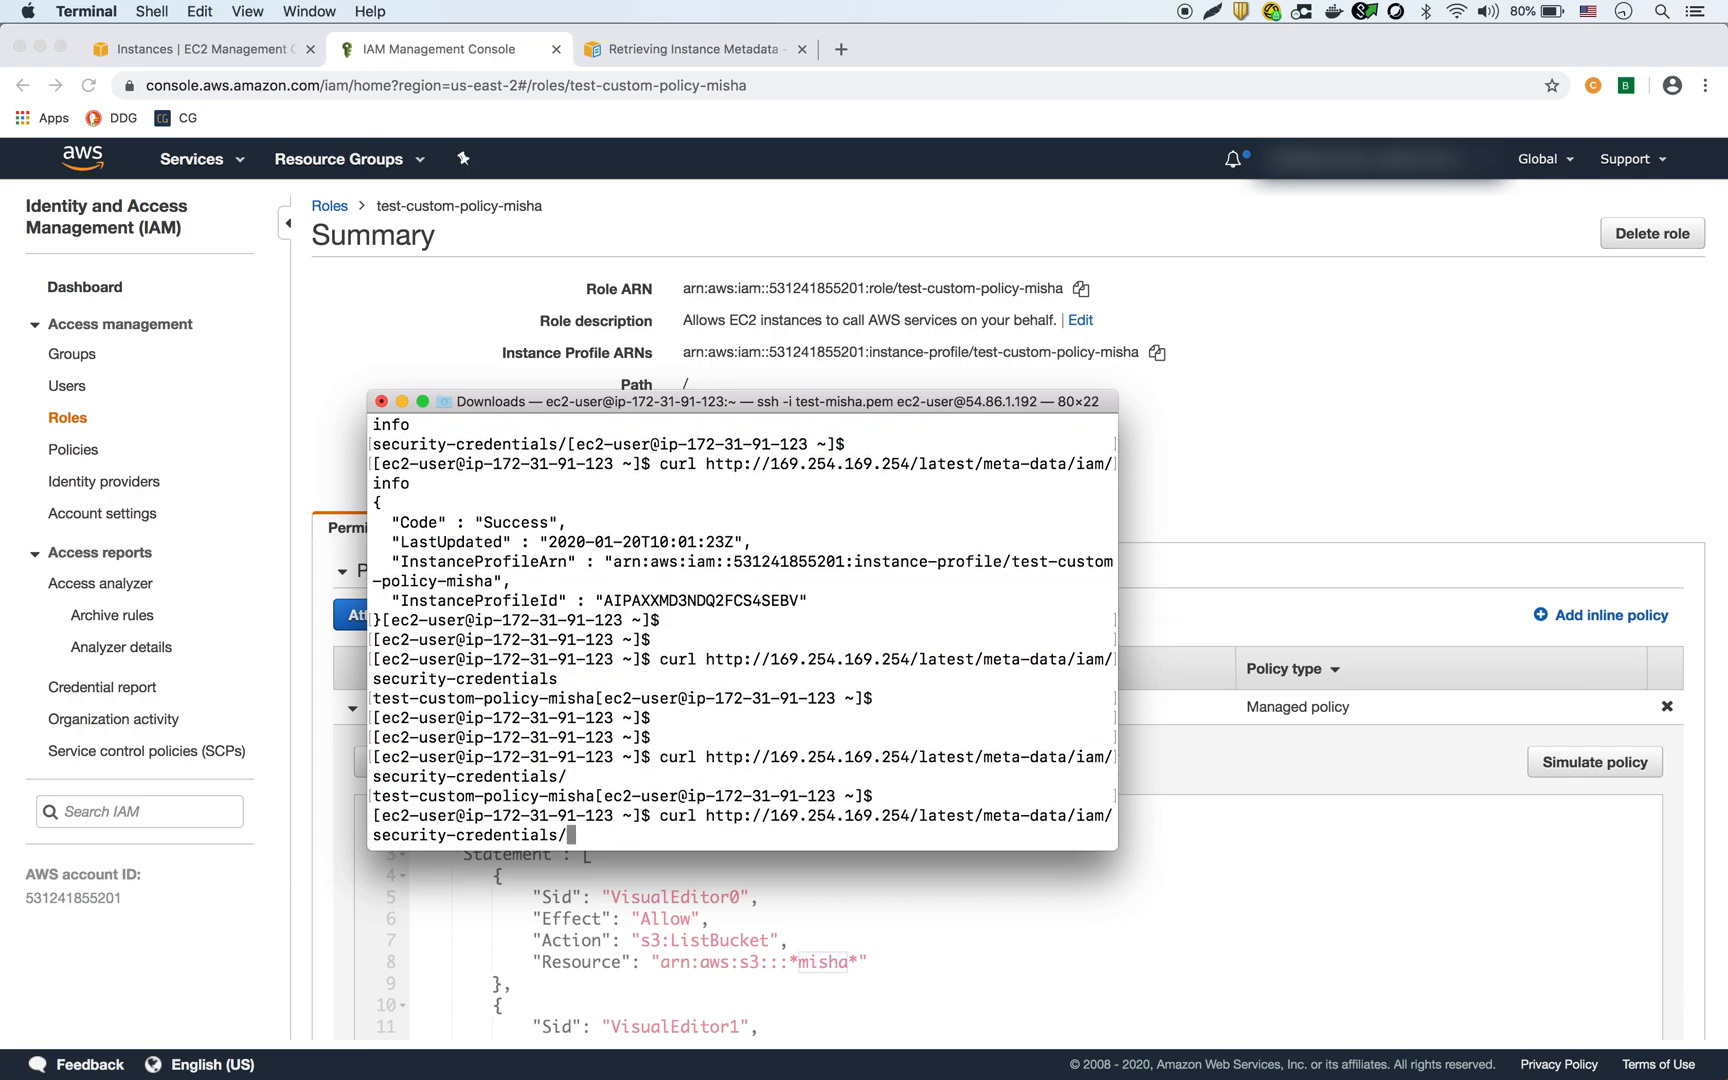
pyautogui.moveTo(970, 654)
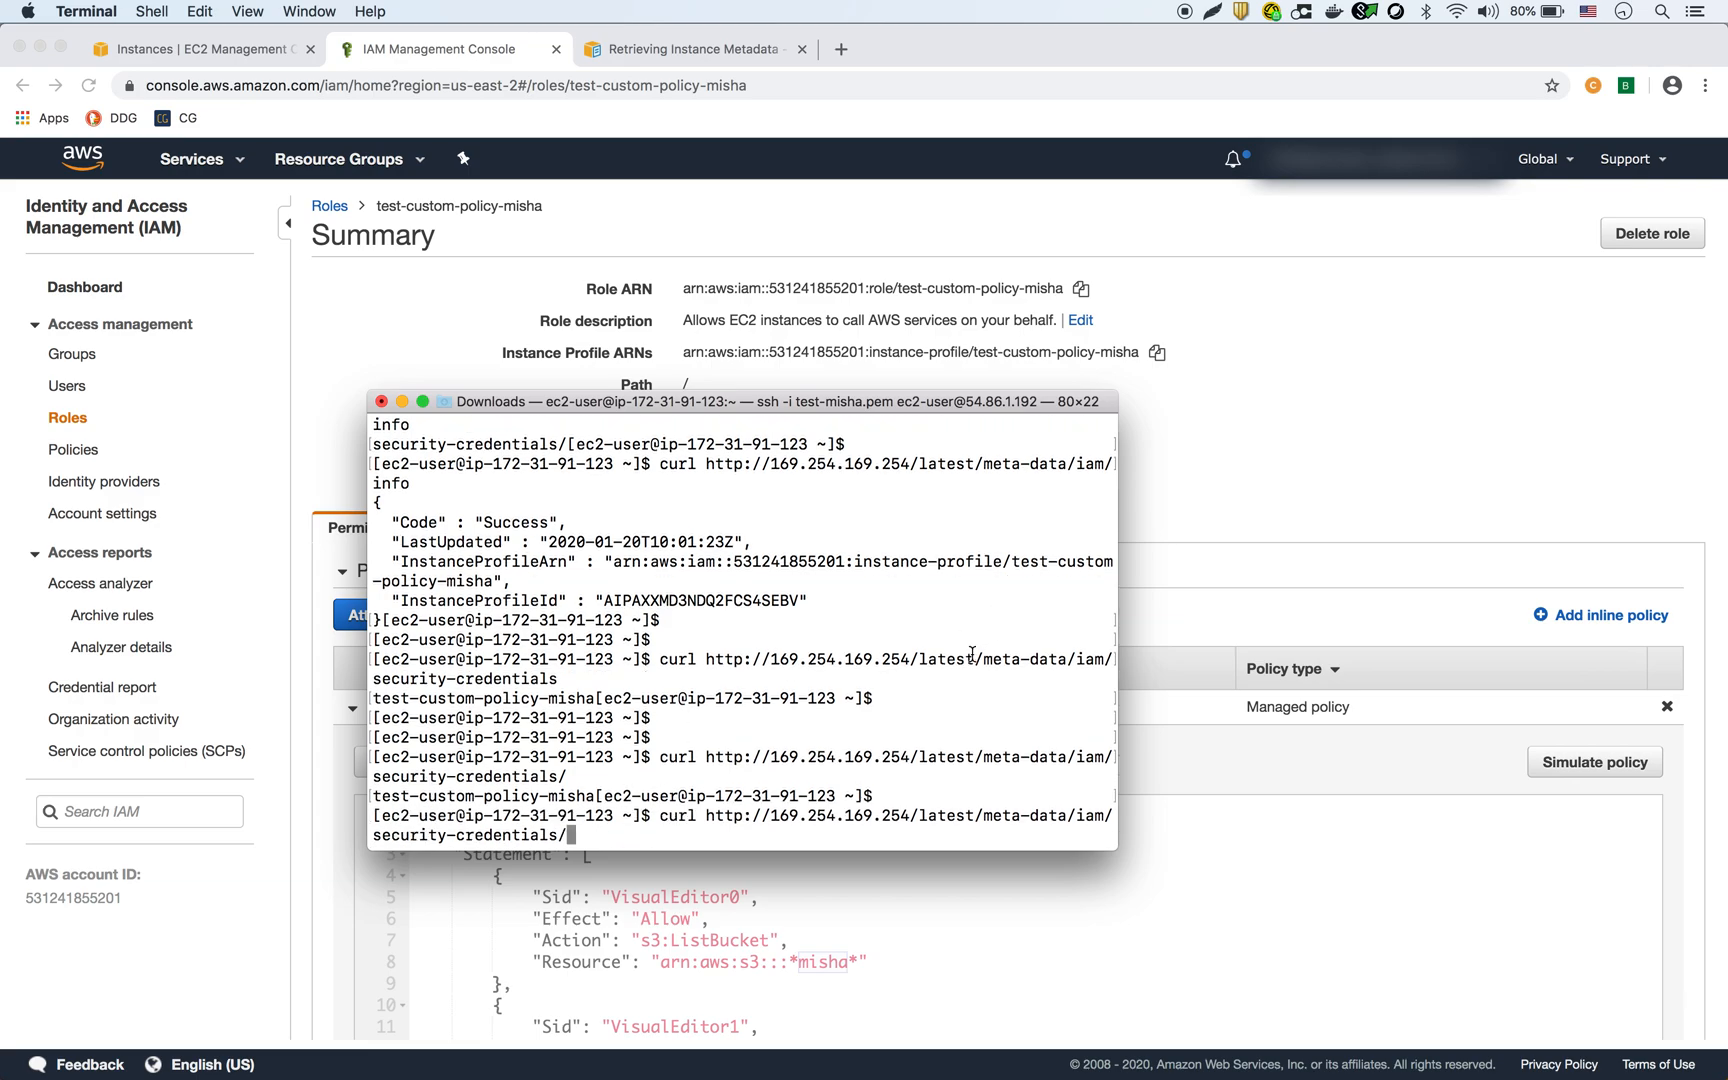
# - Curl security-credentials/test-custom-policy-misha to print the temporary key, secret, token and expiry, then run aws configure showing no stored key
pyautogui.write('test-')
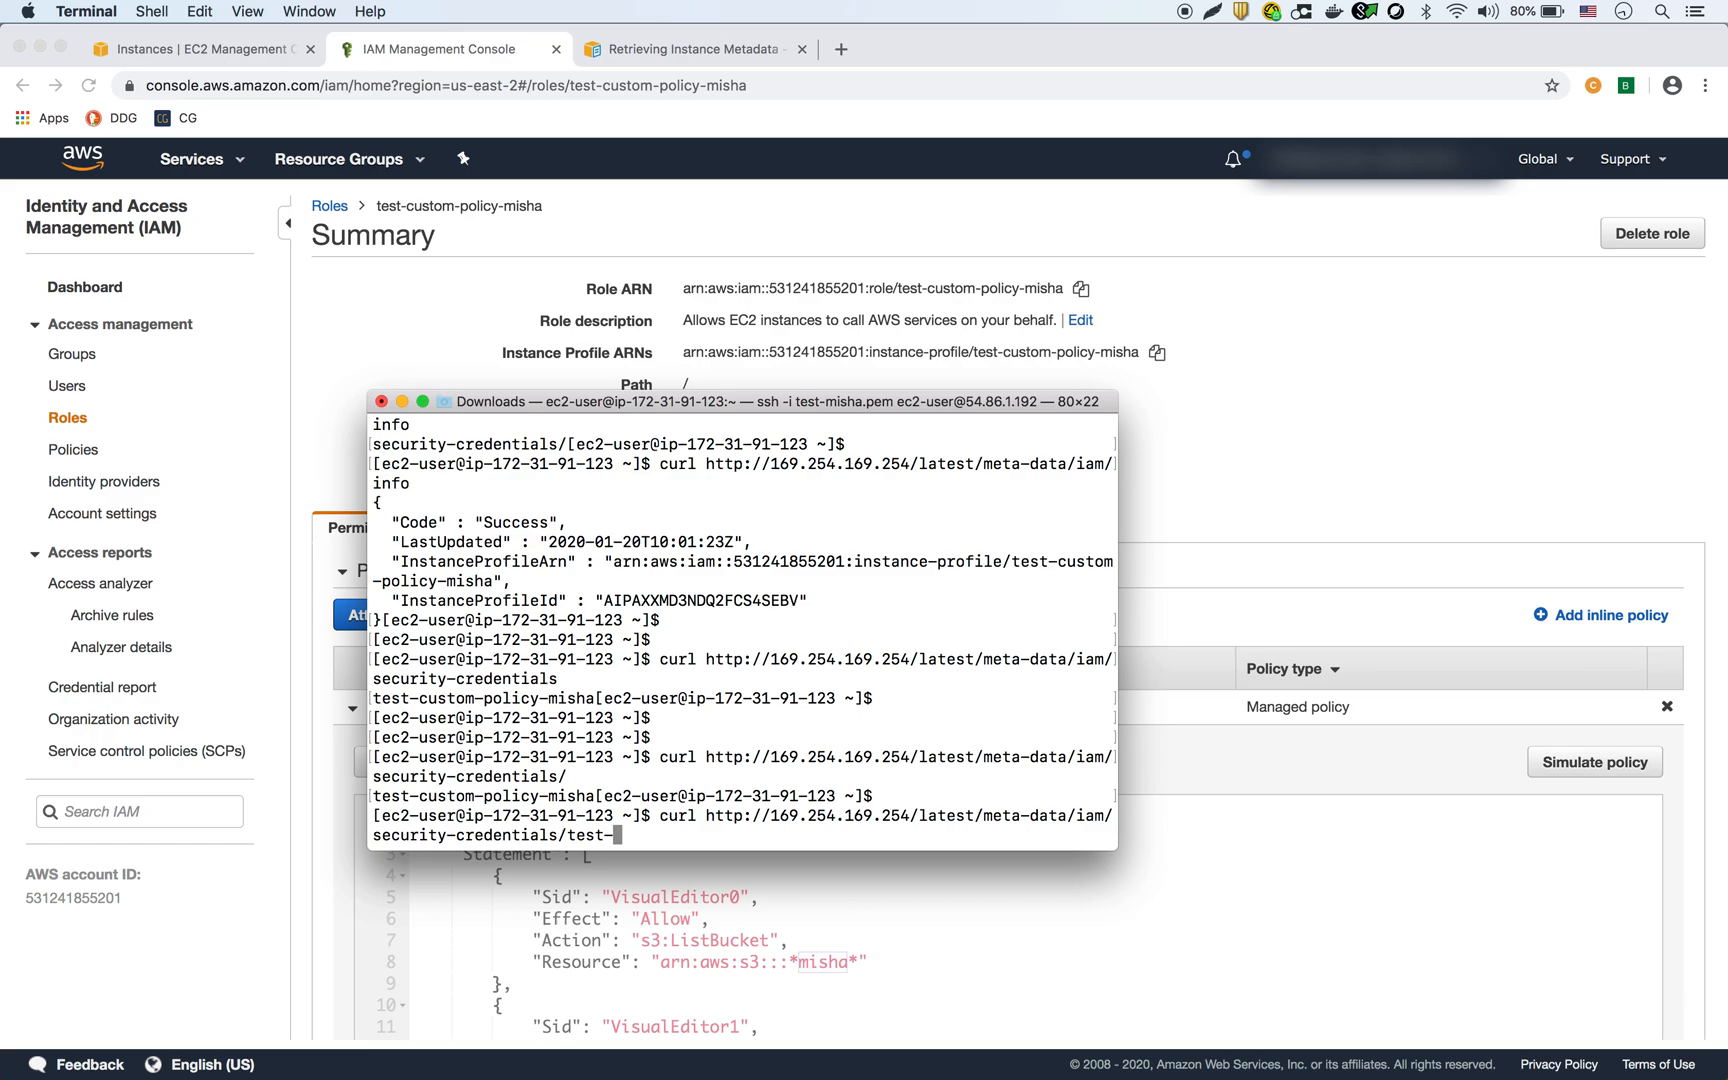
pyautogui.write('custom-po')
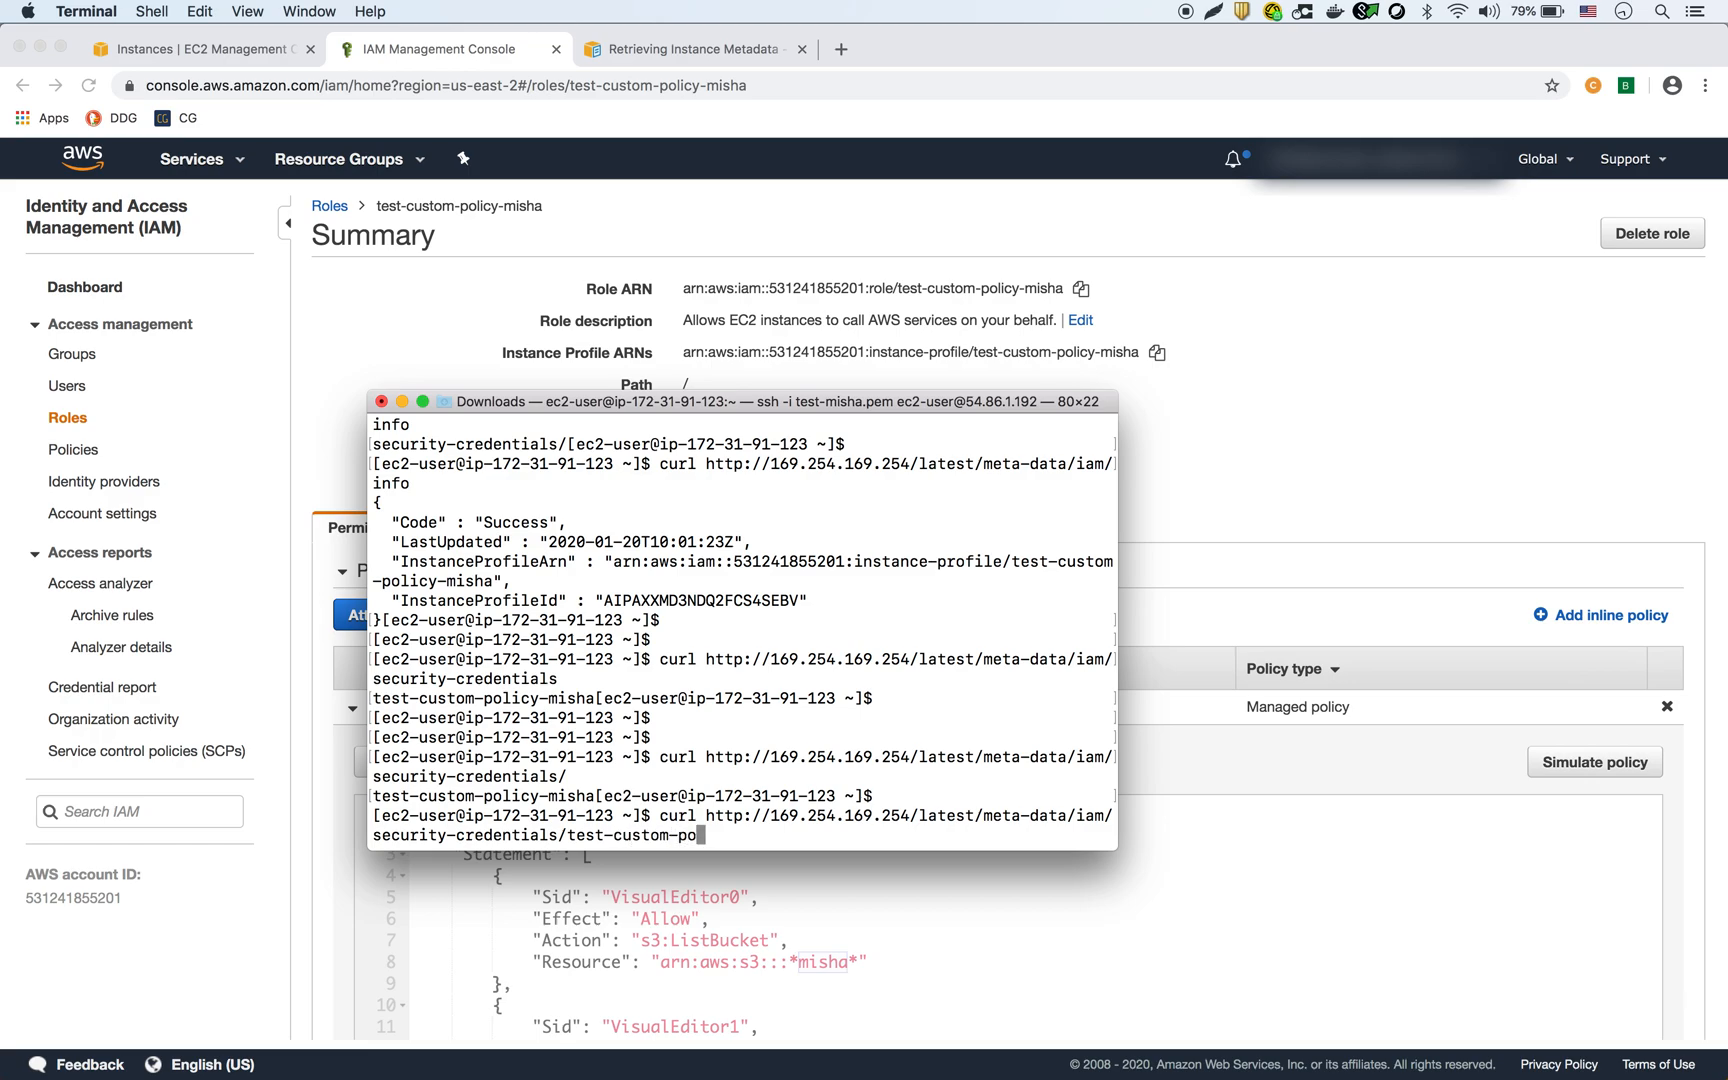
pyautogui.write('licy-misha')
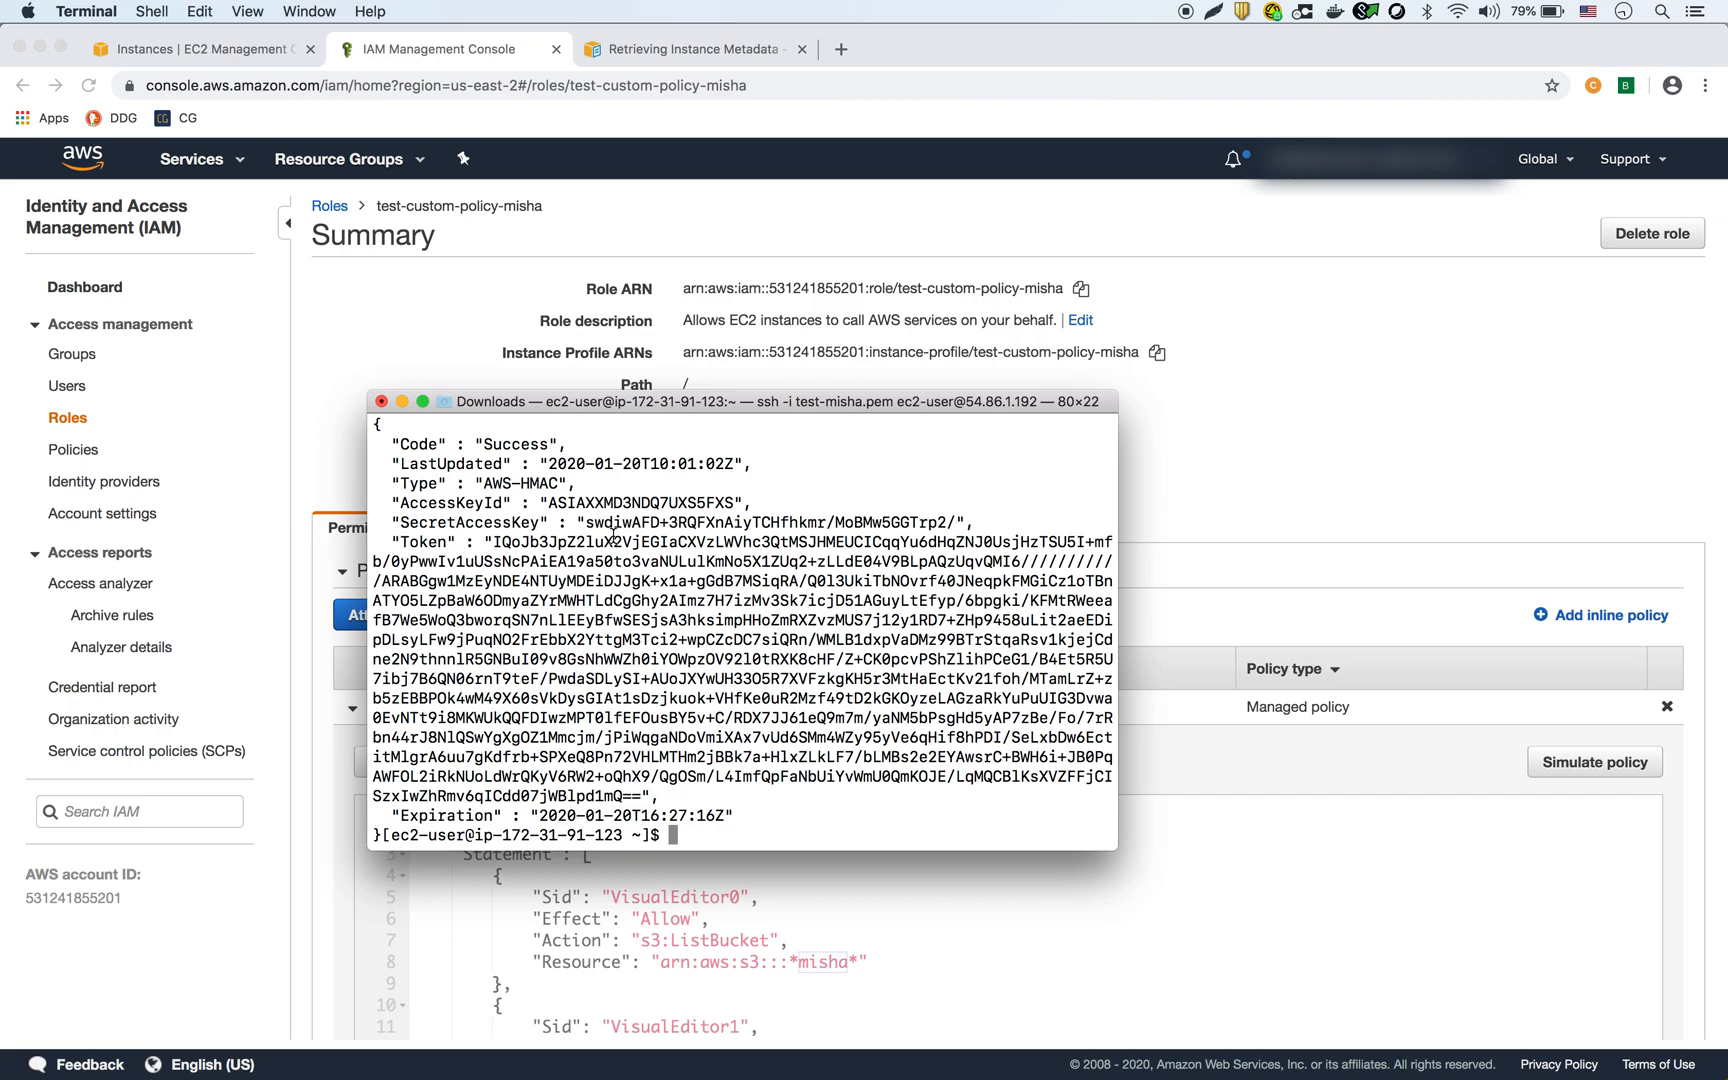
pyautogui.moveTo(824, 648)
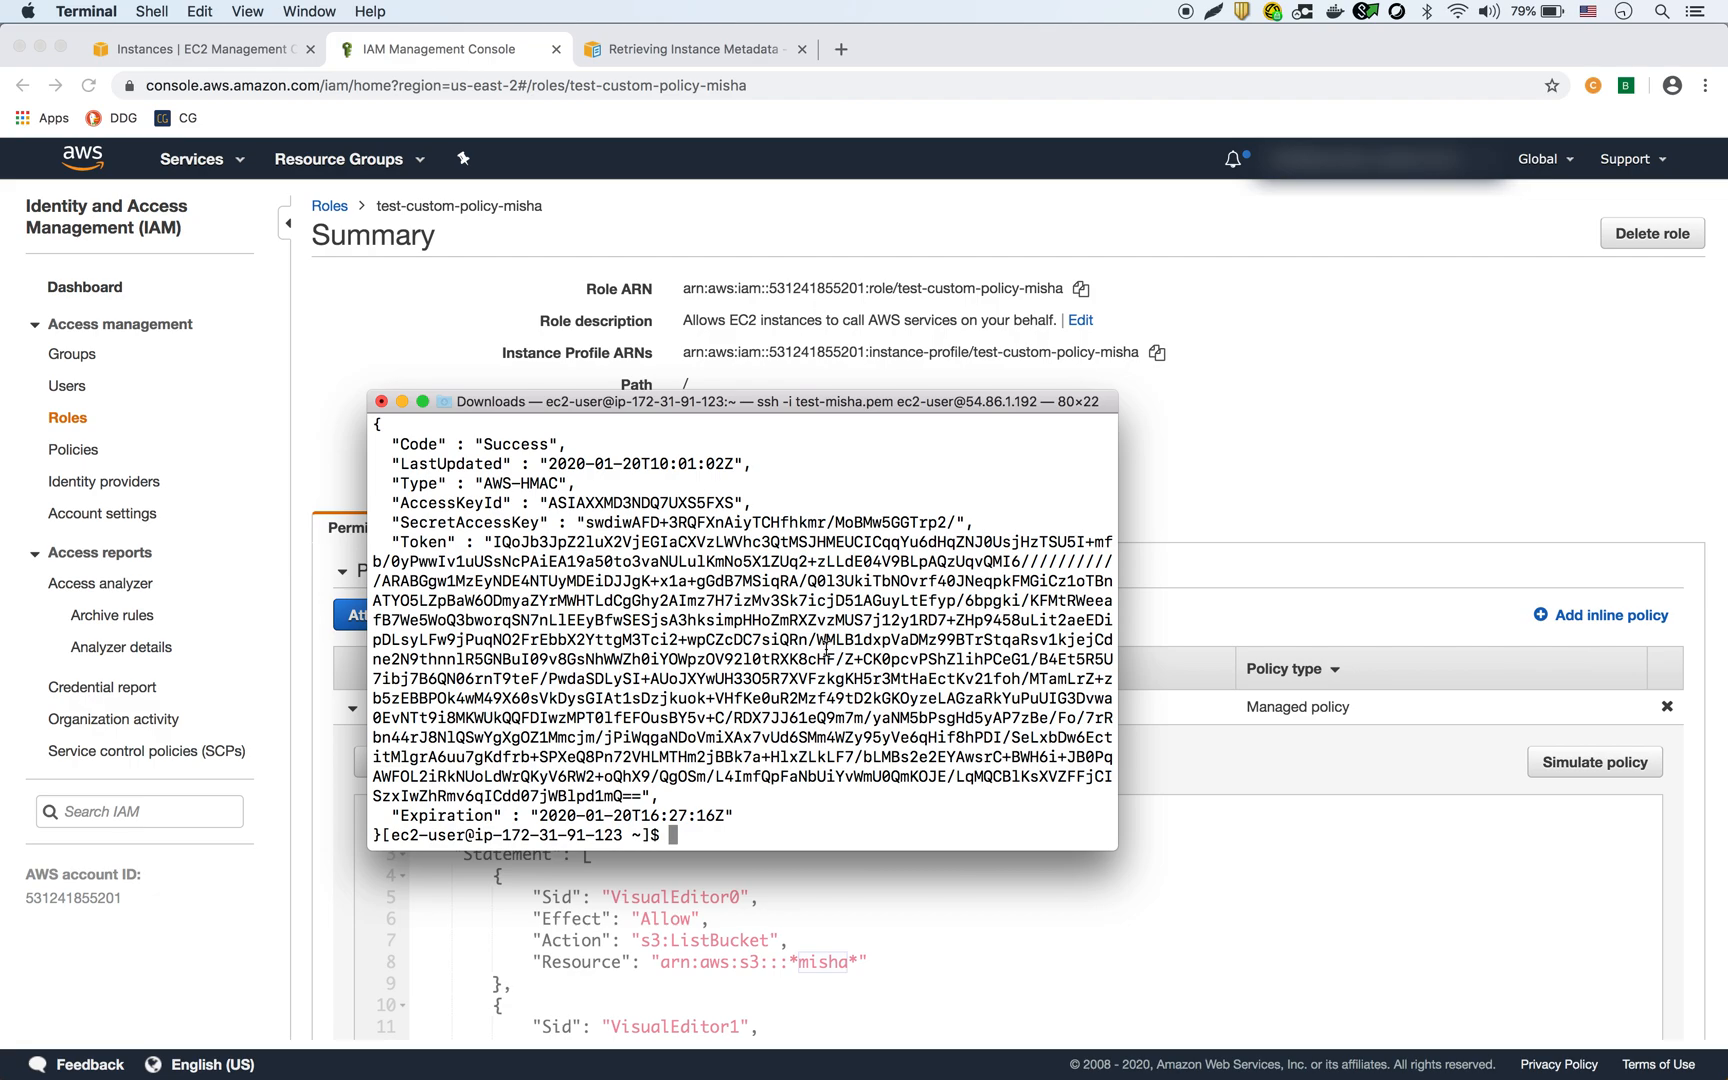
pyautogui.write('aws')
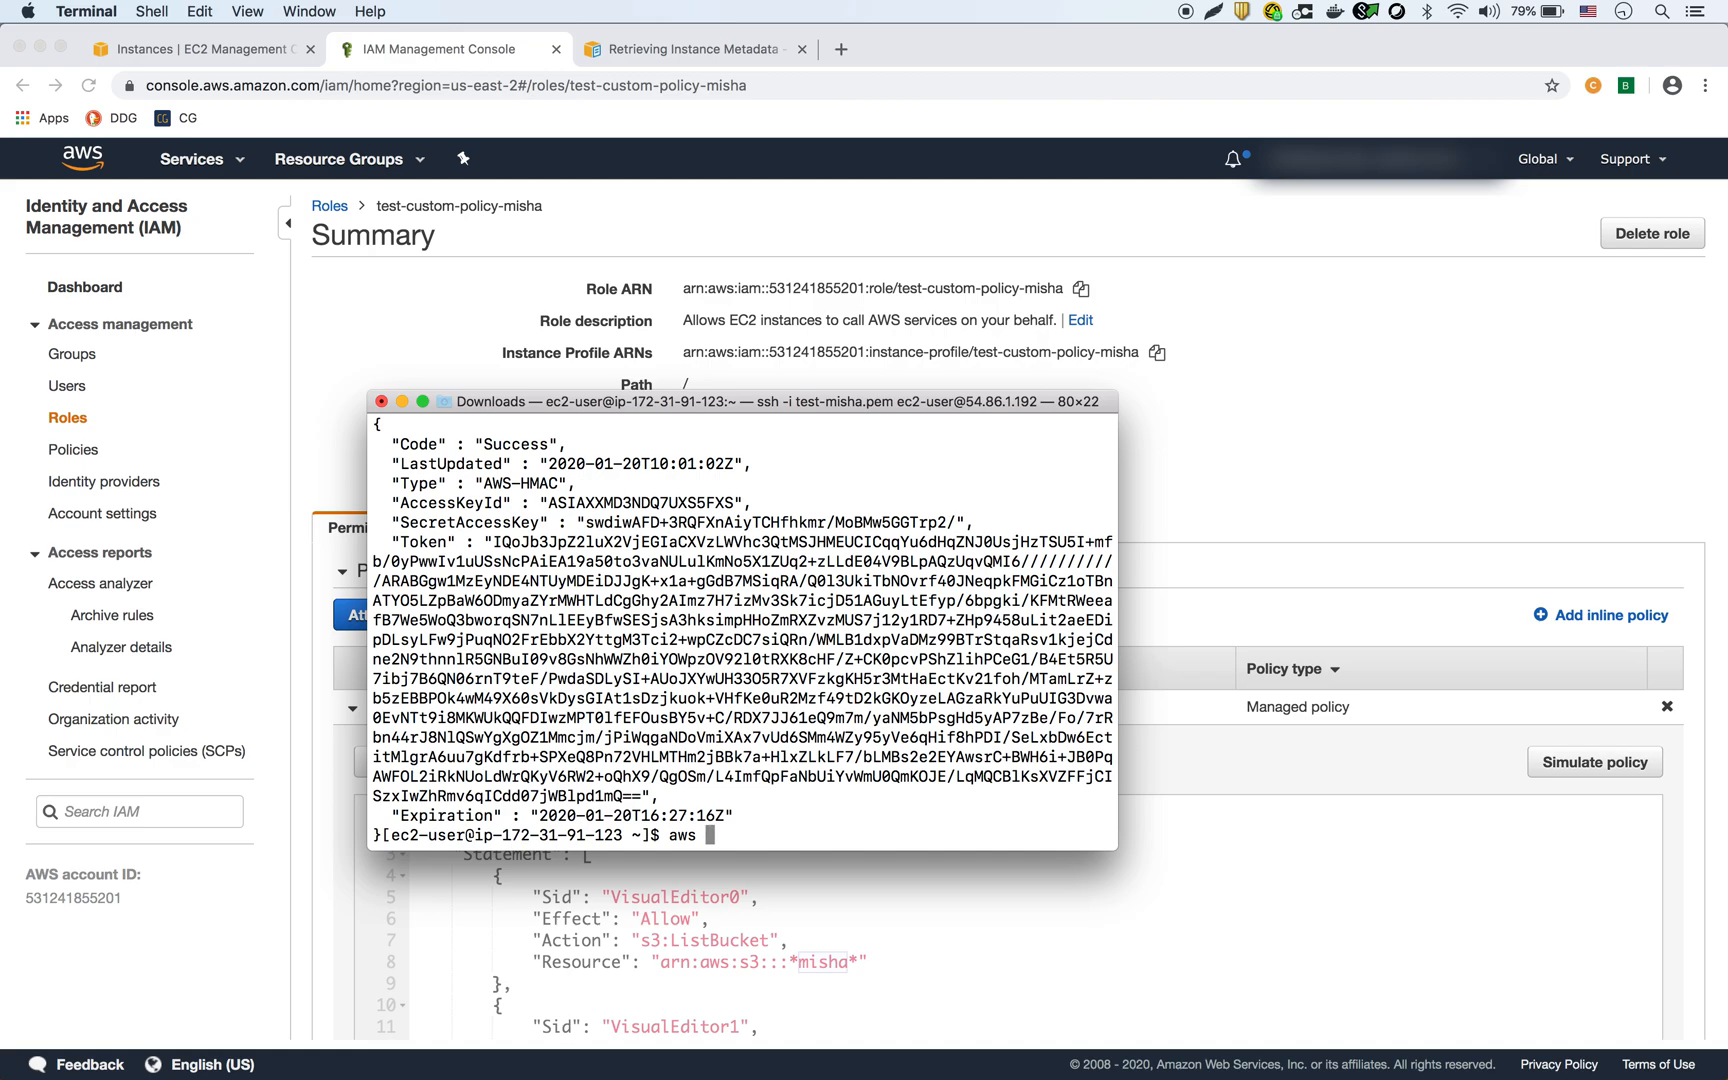
pyautogui.write('configure')
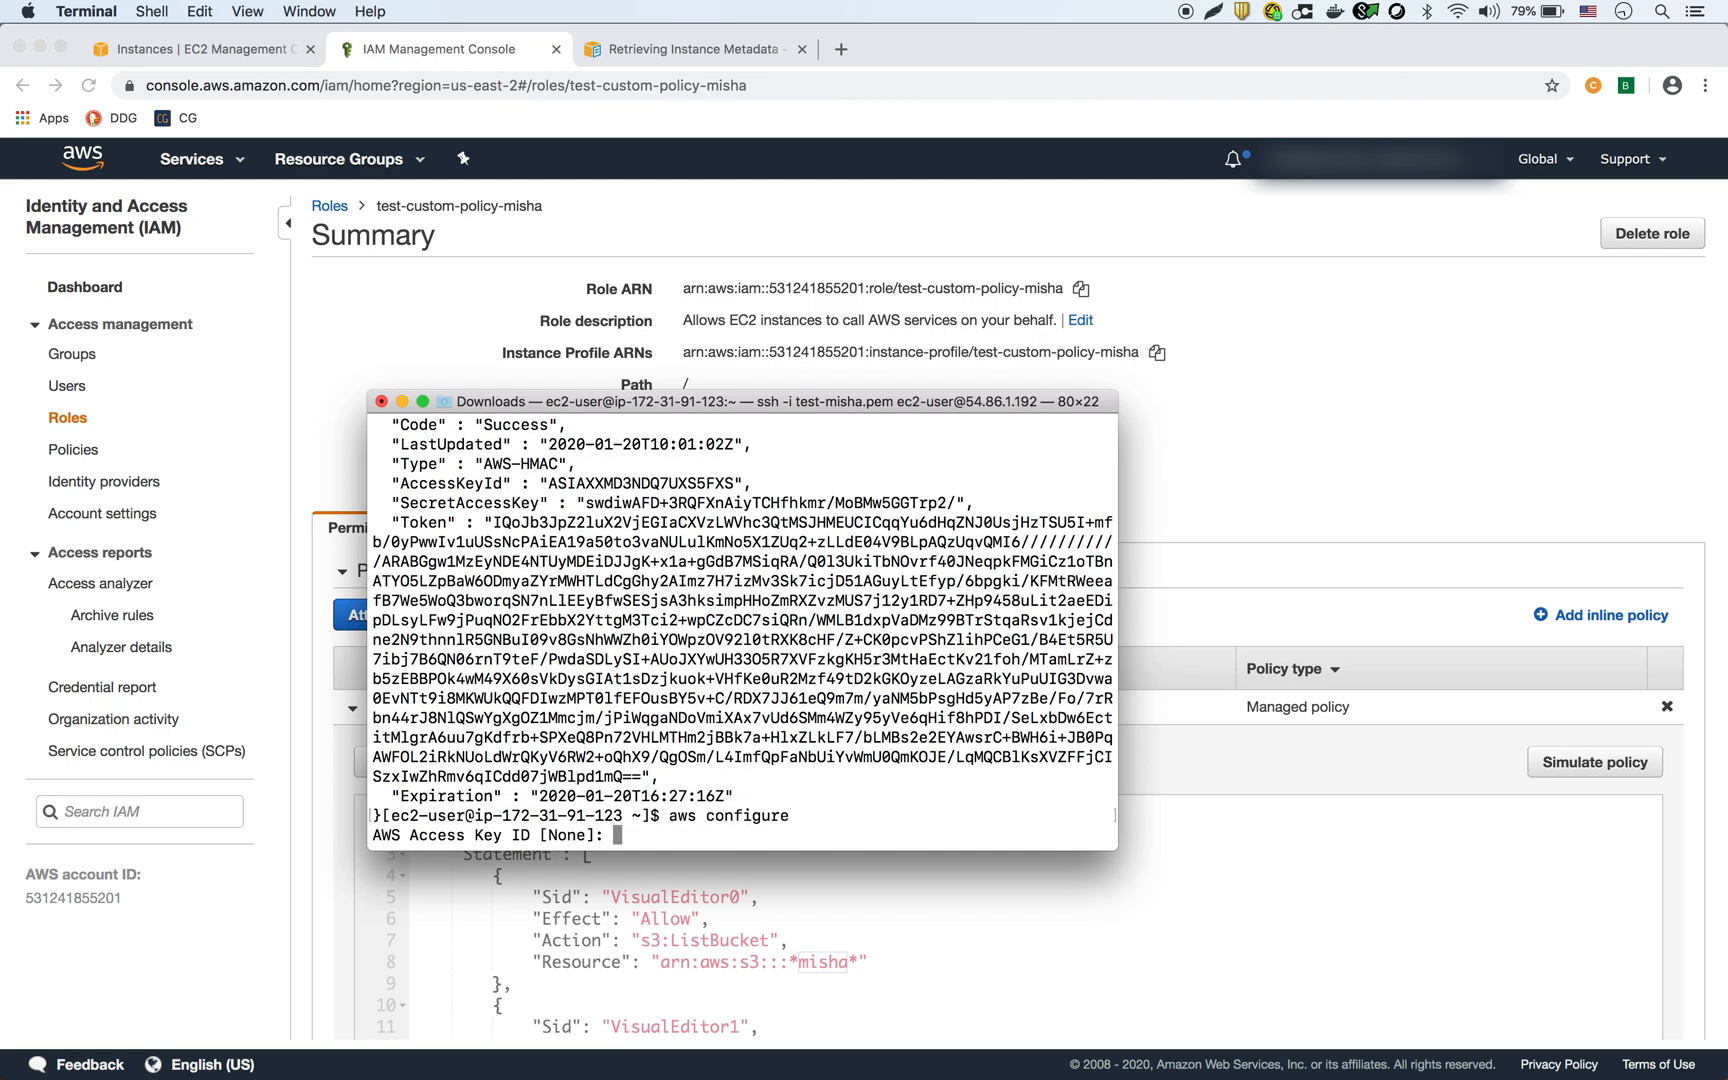